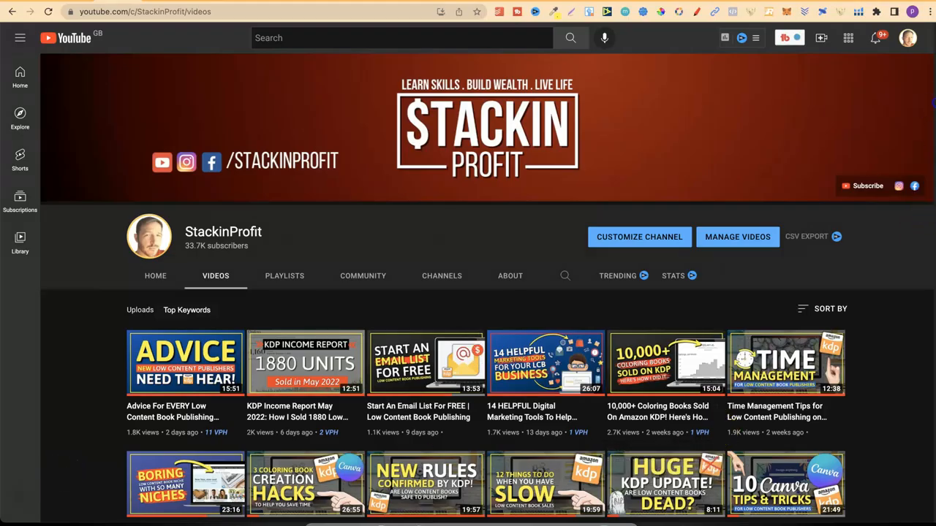
Scroll down through the current VistaCreate page before moving on to Features.
{"action": "scroll", "scroll_direction": "down", "scroll_amount": 3}
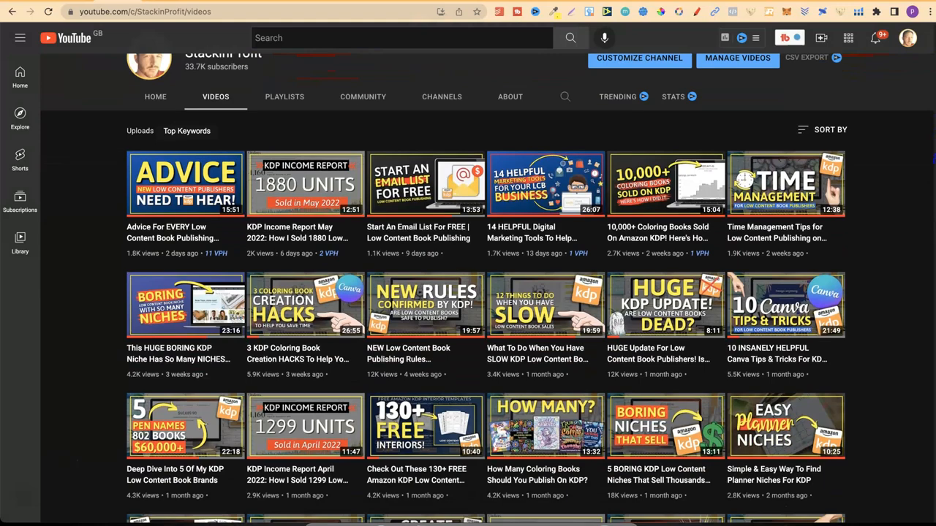
{"action": "scroll", "scroll_direction": "down", "scroll_amount": 3}
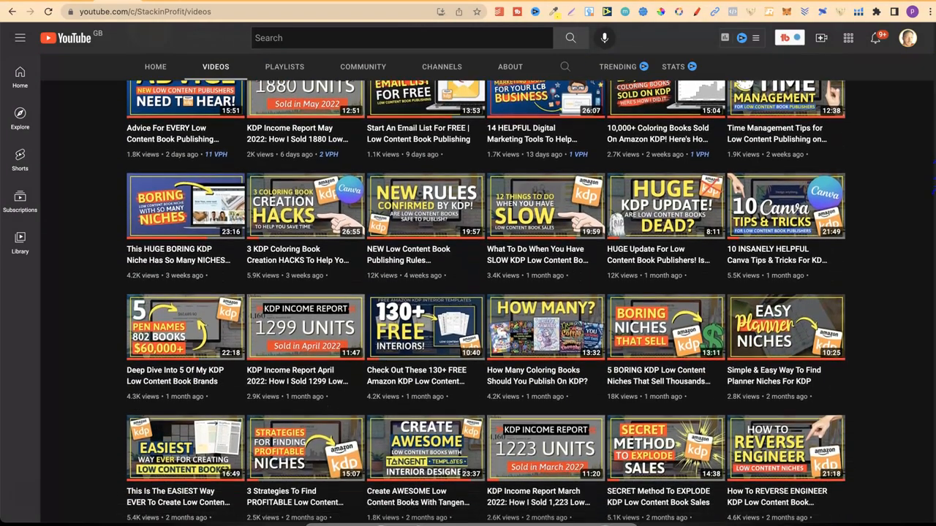
{"action": "scroll", "scroll_direction": "down", "scroll_amount": 3}
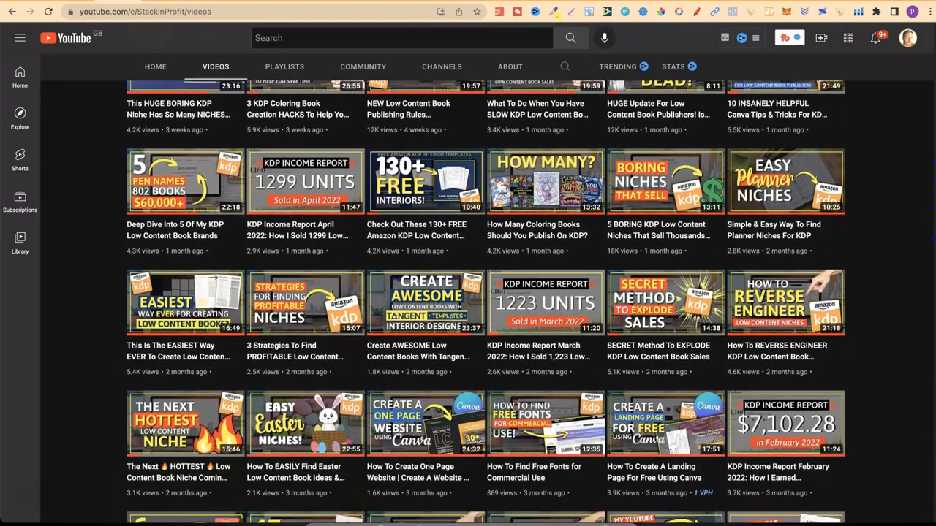
{"action": "scroll", "scroll_direction": "down", "scroll_amount": 3}
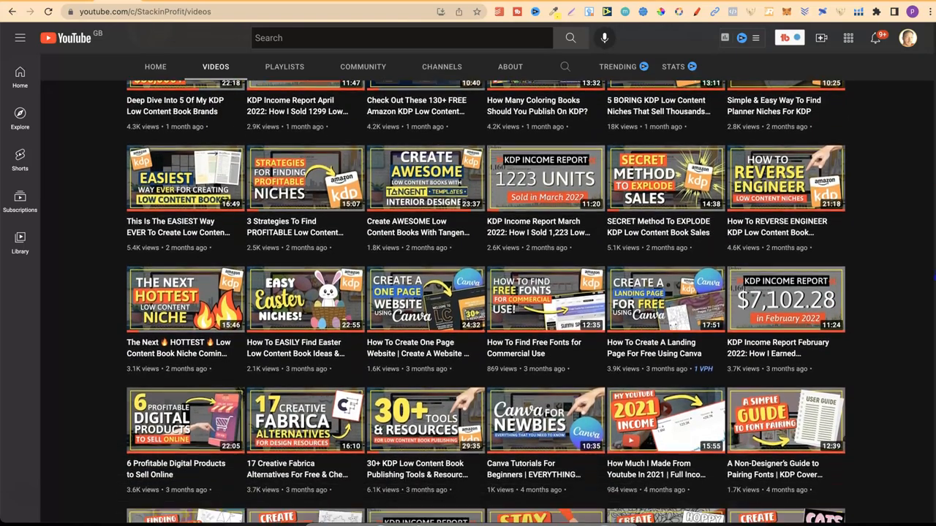
{"action": "scroll", "scroll_direction": "up", "scroll_amount": 3}
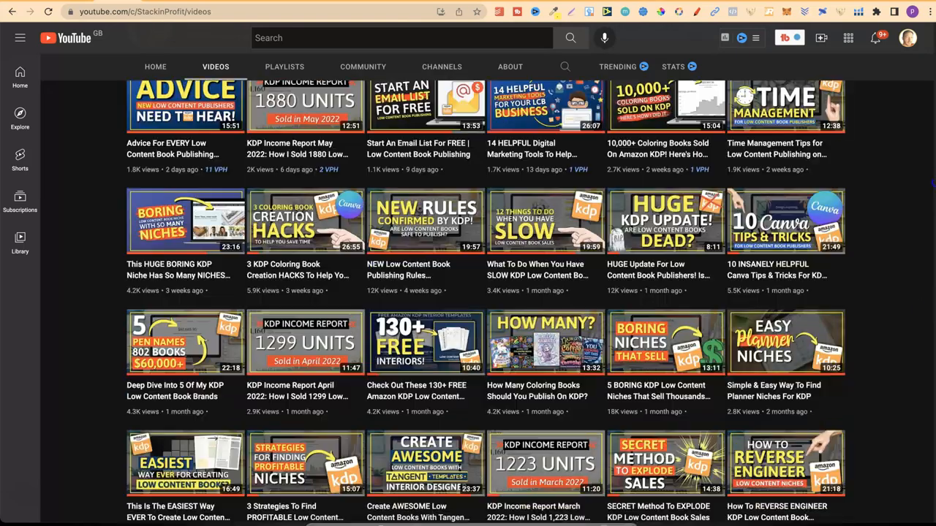
{"action": "scroll", "scroll_direction": "up", "scroll_amount": 3}
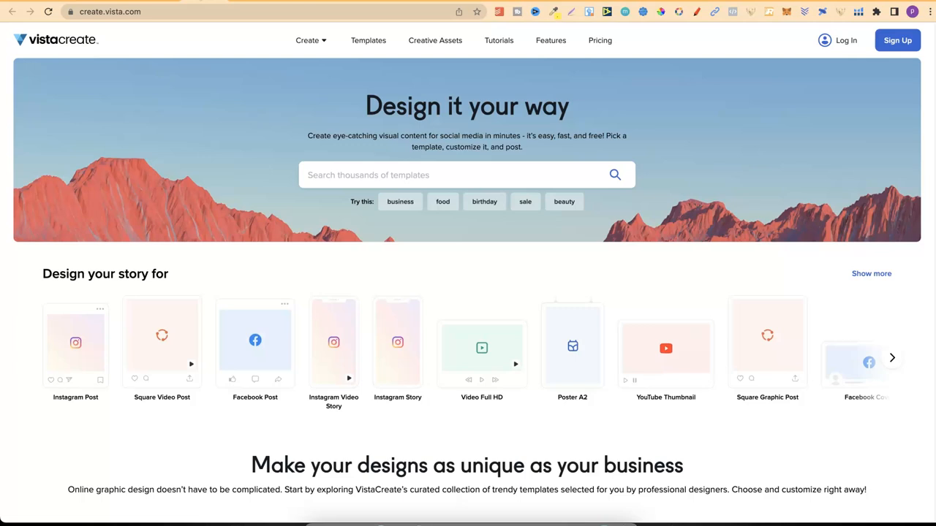
{"action": "mouse_move", "coordinate": [926, 71]}
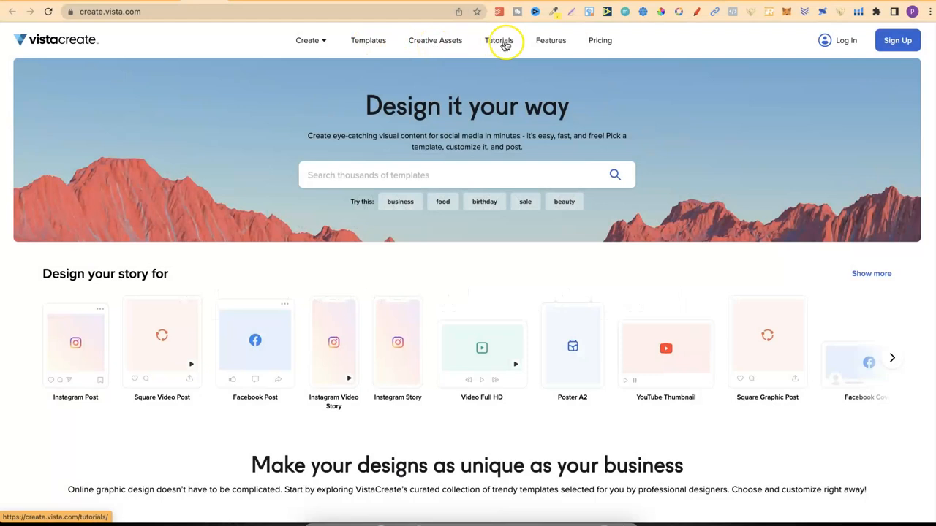
{"action": "mouse_move", "coordinate": [600, 41]}
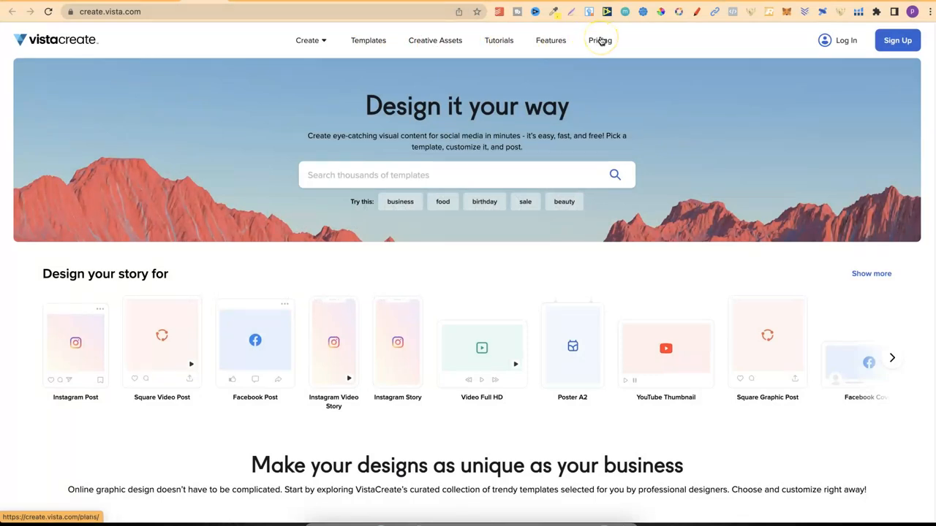
{"action": "mouse_move", "coordinate": [599, 41]}
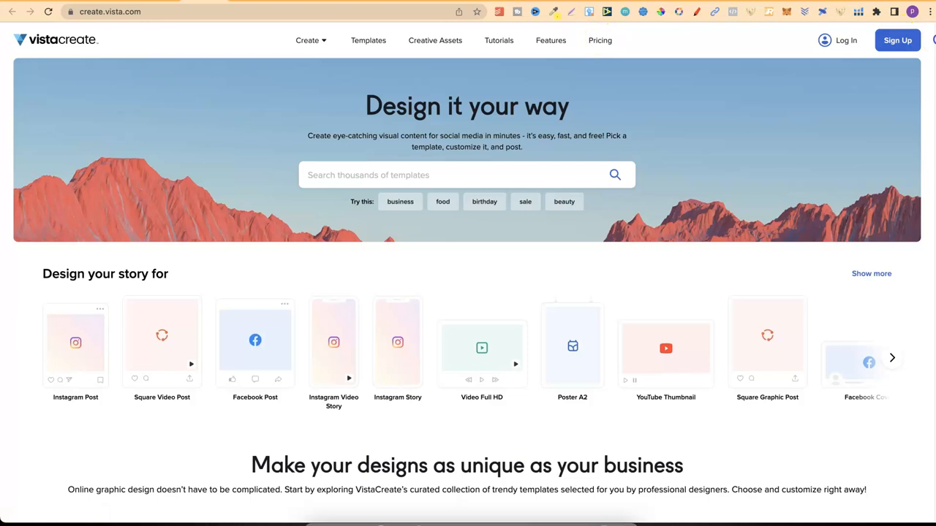
{"action": "scroll", "scroll_direction": "down", "scroll_amount": 3}
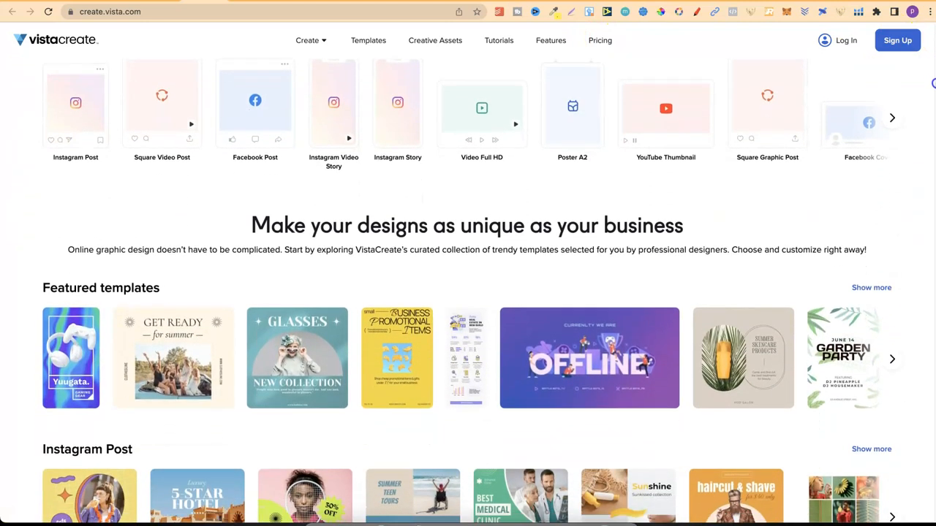
{"action": "scroll", "scroll_direction": "down", "scroll_amount": 3}
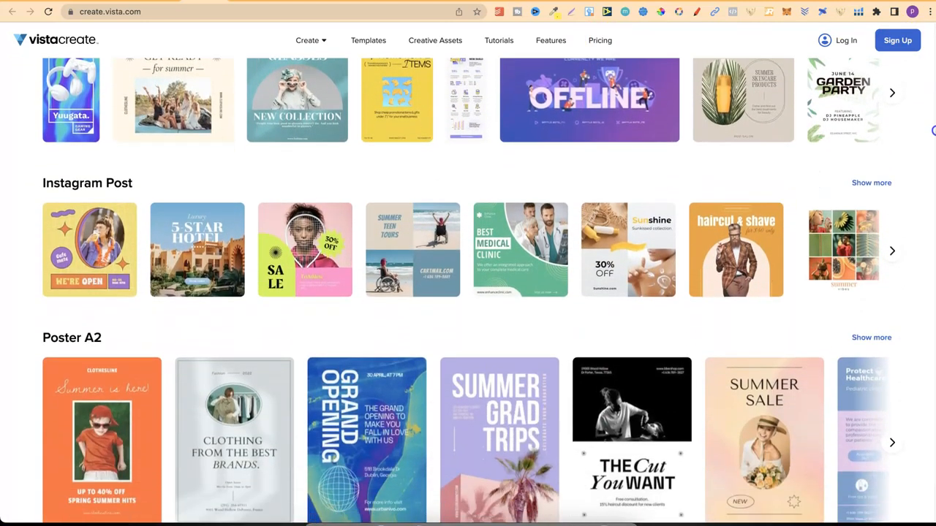
{"action": "scroll", "scroll_direction": "down", "scroll_amount": 3}
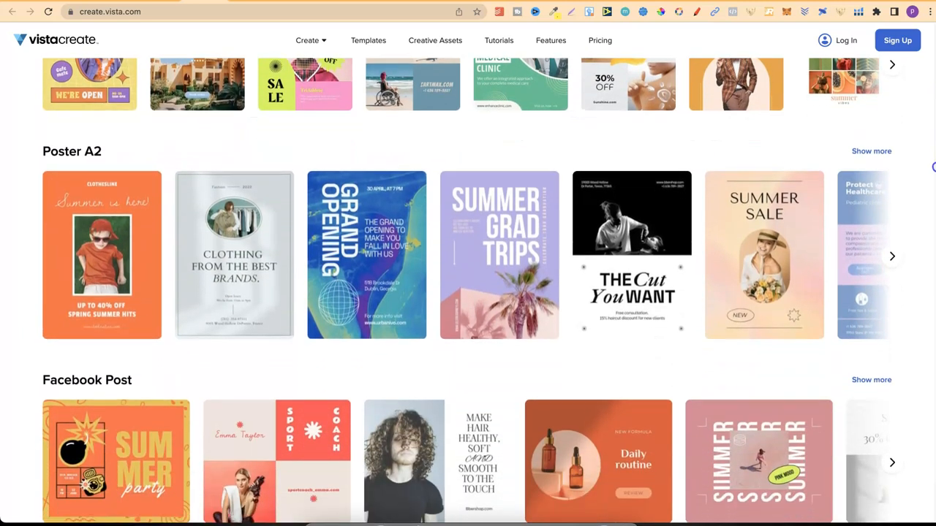
{"action": "scroll", "scroll_direction": "down", "scroll_amount": 3}
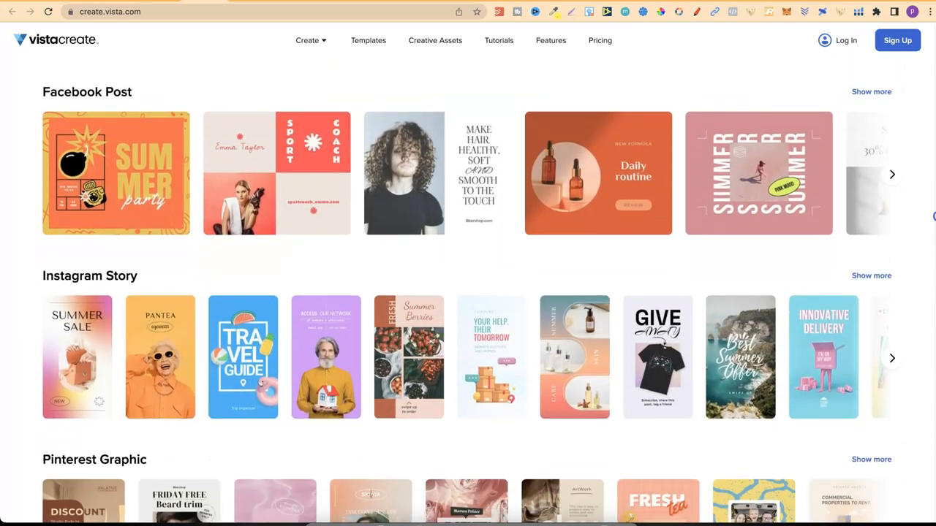
{"action": "scroll", "scroll_direction": "down", "scroll_amount": 3}
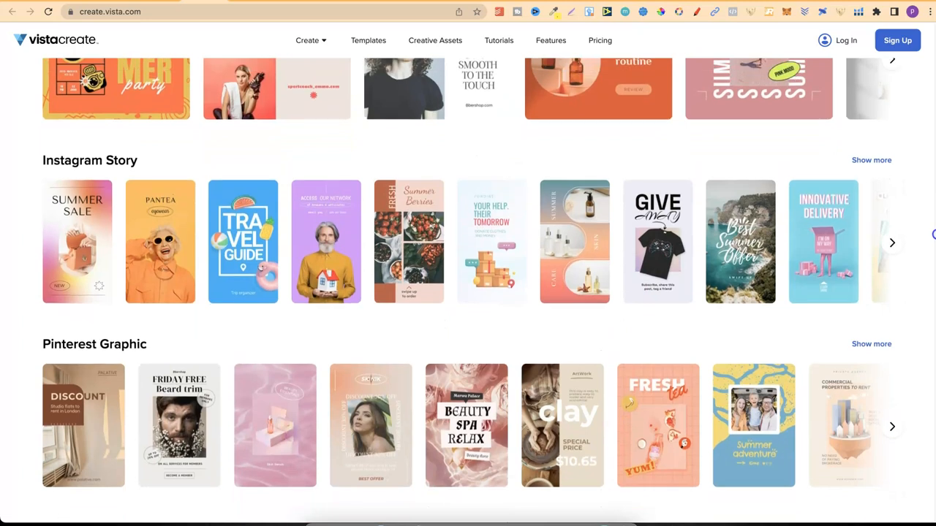
{"action": "scroll", "scroll_direction": "down", "scroll_amount": 3}
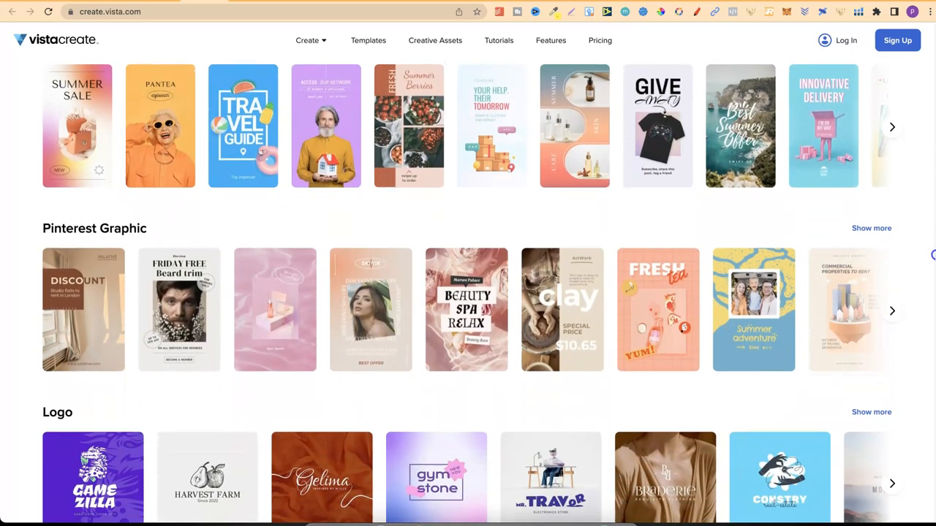
{"action": "scroll", "scroll_direction": "down", "scroll_amount": 3}
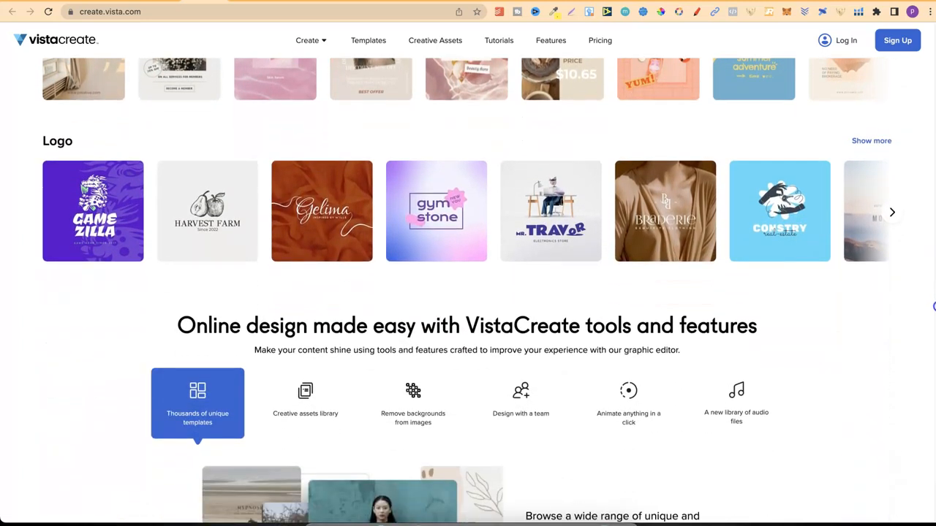
{"action": "scroll", "scroll_direction": "down", "scroll_amount": 3}
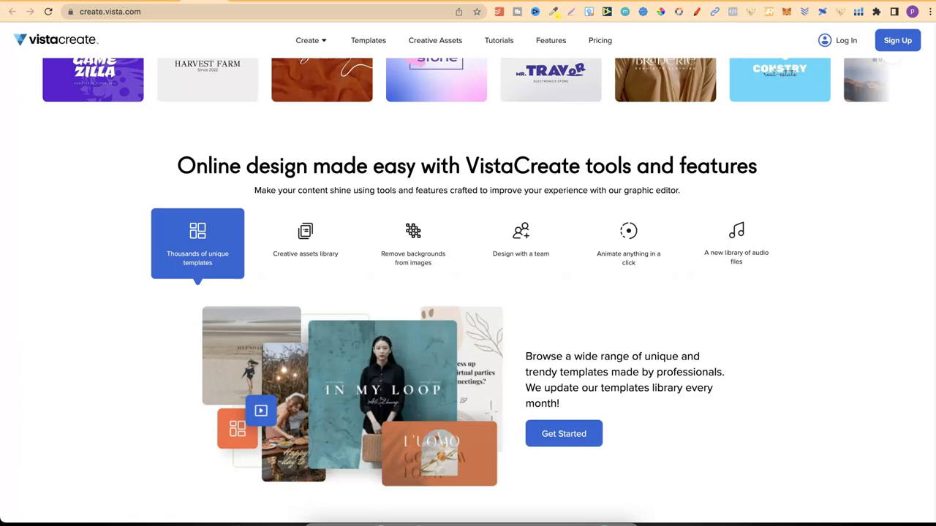
{"action": "mouse_move", "coordinate": [688, 207]}
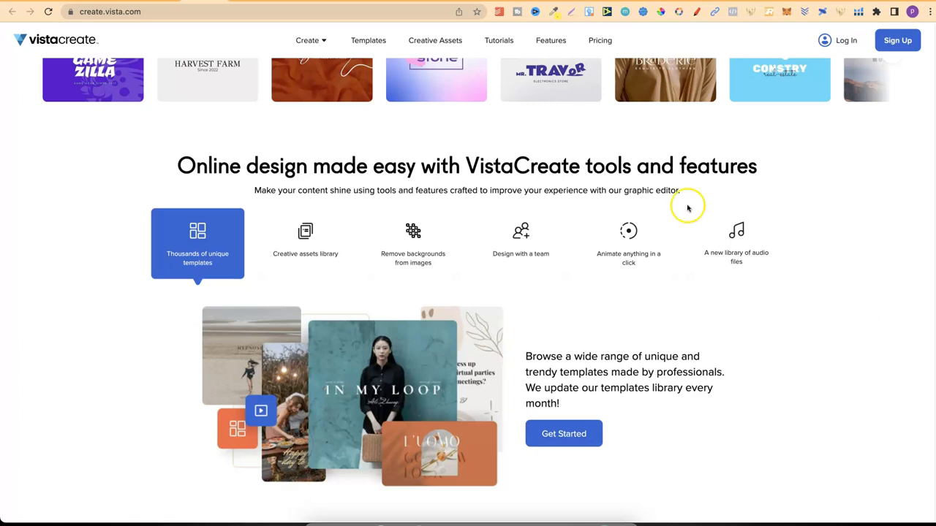
Review the Features page listing rotate, filters, resize, transparency, blur and crop, then return to top.
{"action": "left_click", "coordinate": [550, 41]}
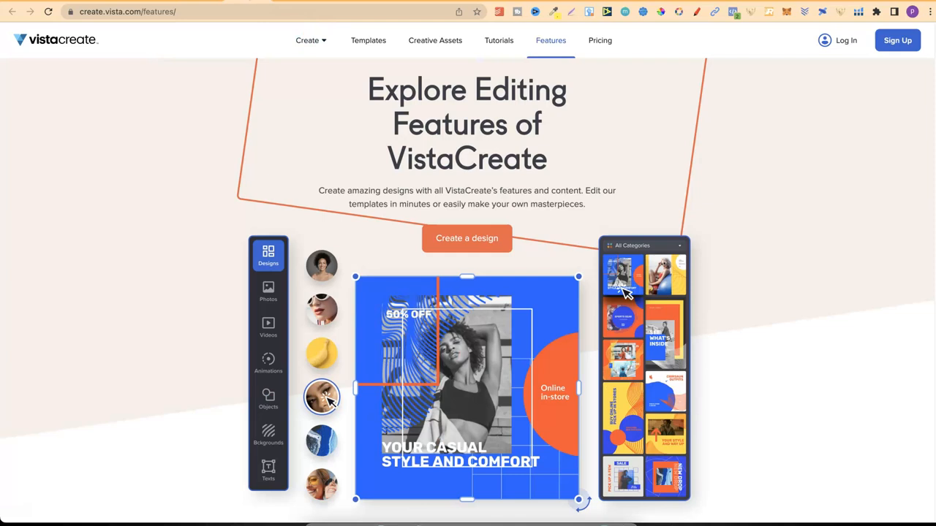
{"action": "scroll", "scroll_direction": "down", "scroll_amount": 3}
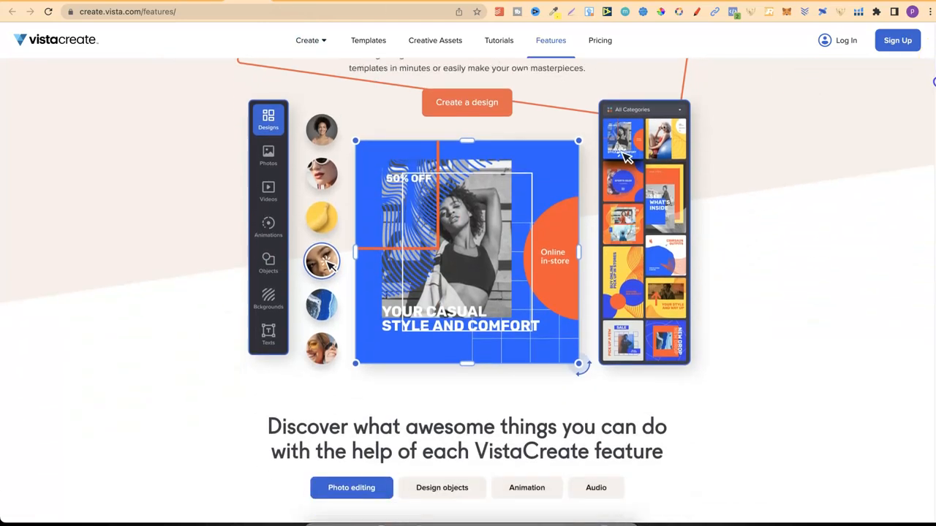
{"action": "scroll", "scroll_direction": "down", "scroll_amount": 3}
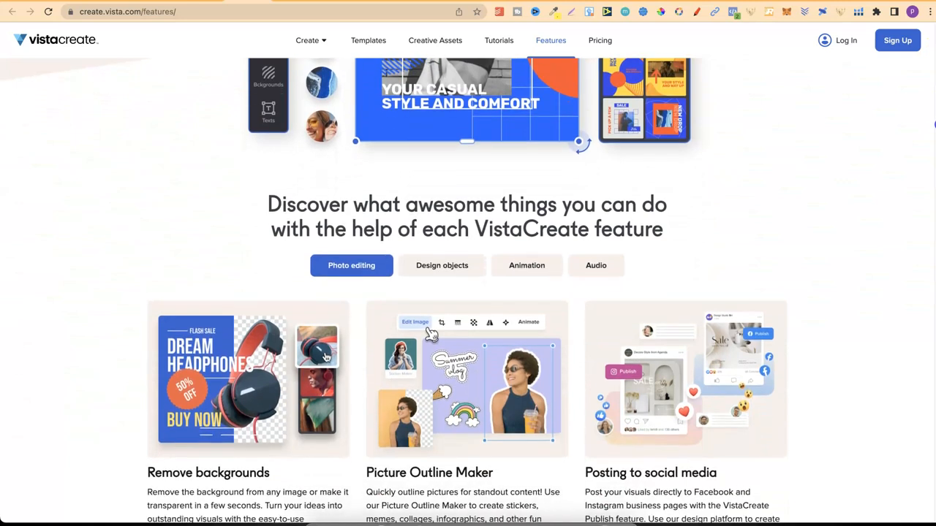
{"action": "scroll", "scroll_direction": "down", "scroll_amount": 3}
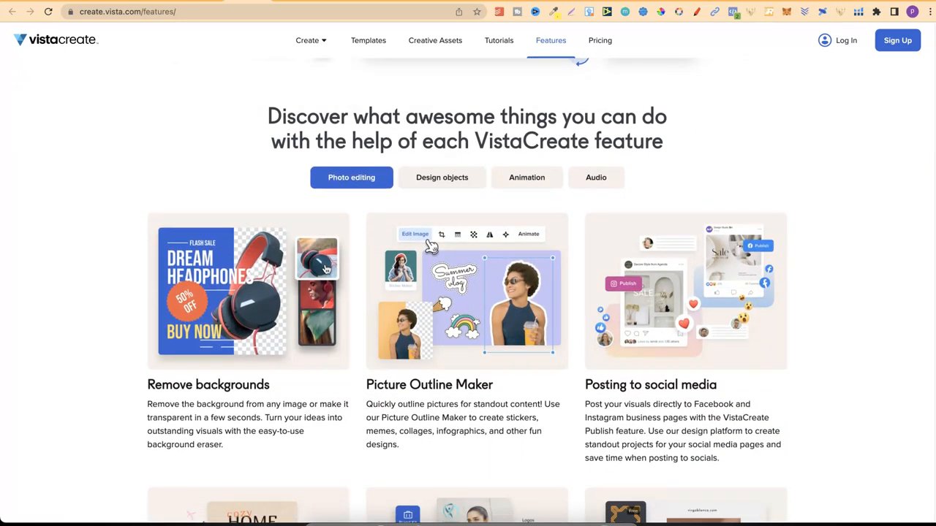
{"action": "scroll", "scroll_direction": "down", "scroll_amount": 3}
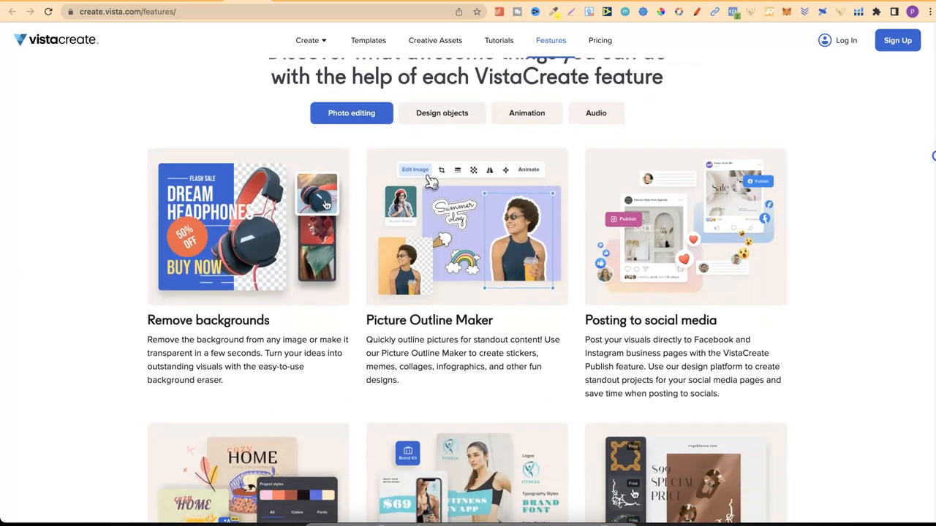
{"action": "scroll", "scroll_direction": "down", "scroll_amount": 3}
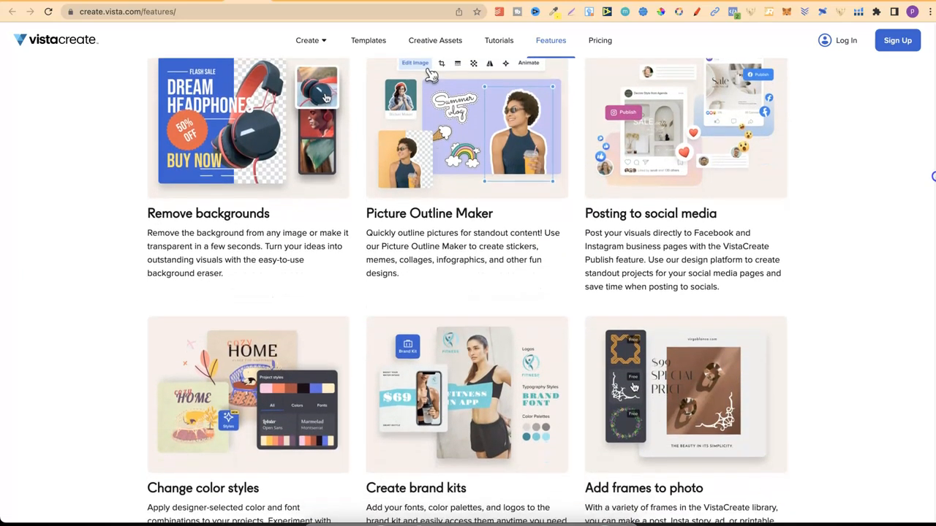
{"action": "scroll", "scroll_direction": "down", "scroll_amount": 3}
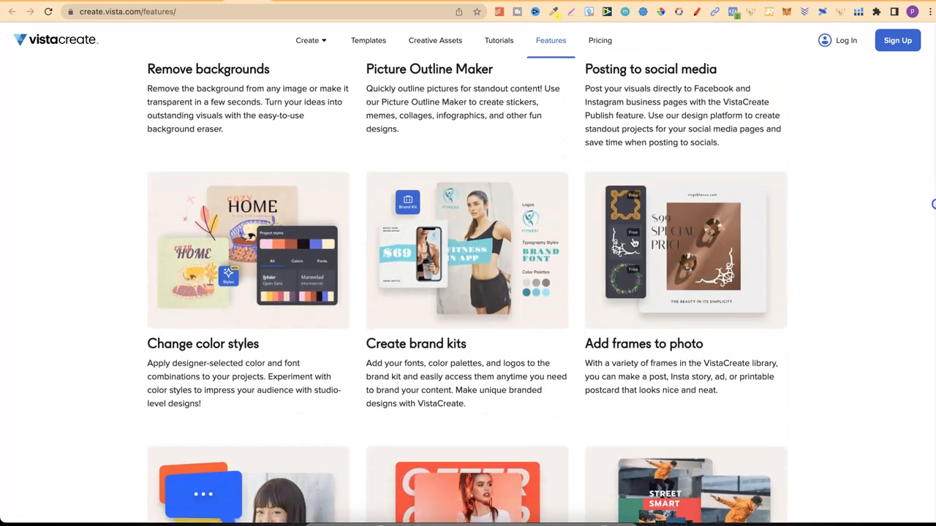
{"action": "scroll", "scroll_direction": "down", "scroll_amount": 3}
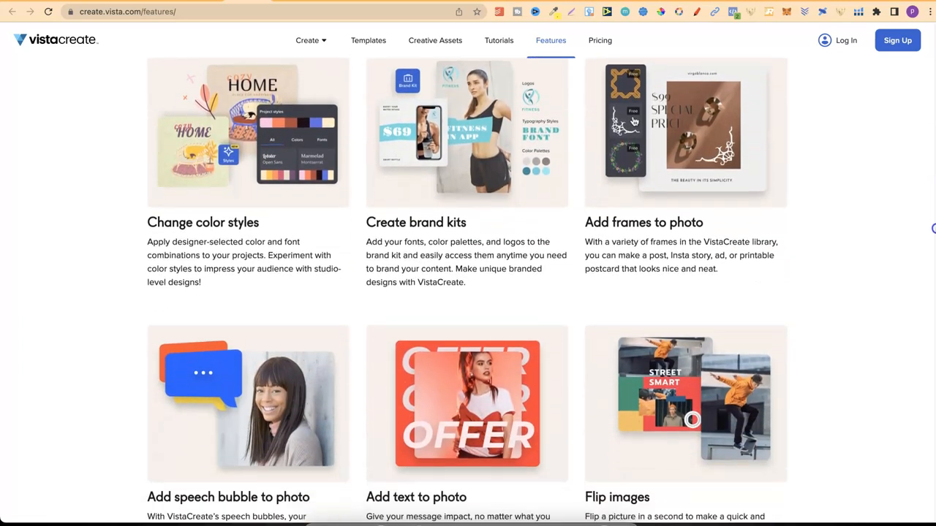
{"action": "scroll", "scroll_direction": "down", "scroll_amount": 3}
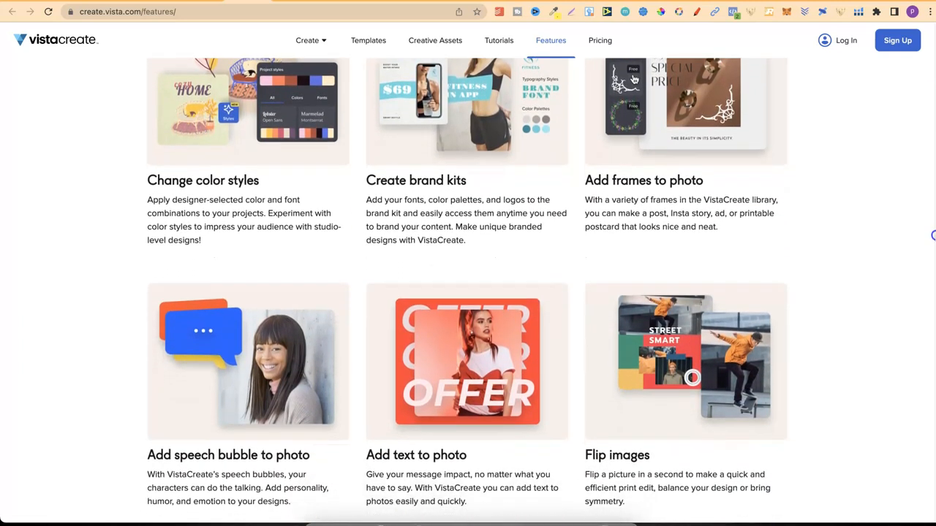
{"action": "scroll", "scroll_direction": "down", "scroll_amount": 3}
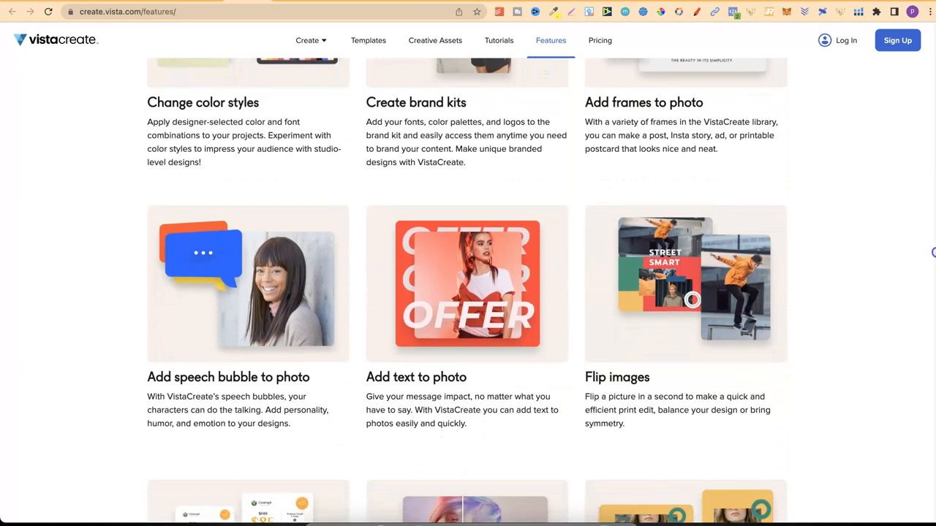
{"action": "scroll", "scroll_direction": "down", "scroll_amount": 3}
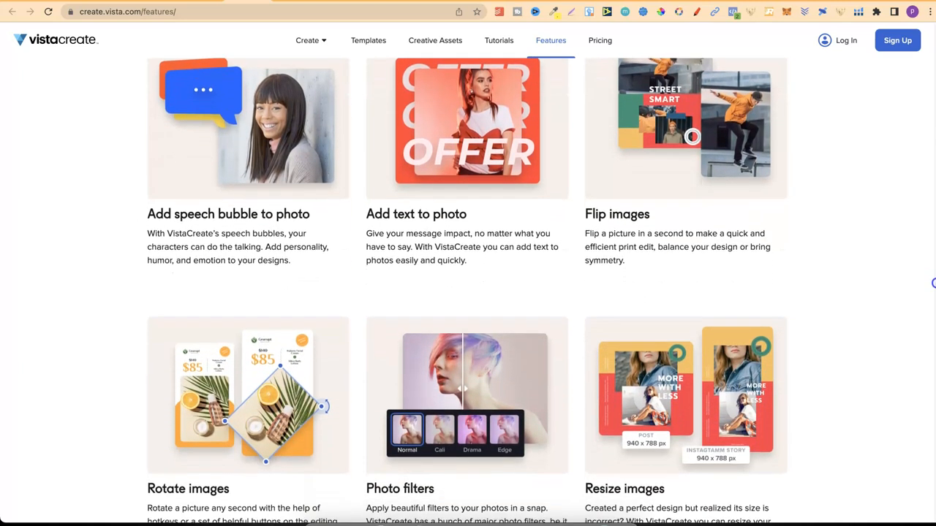
{"action": "scroll", "scroll_direction": "down", "scroll_amount": 3}
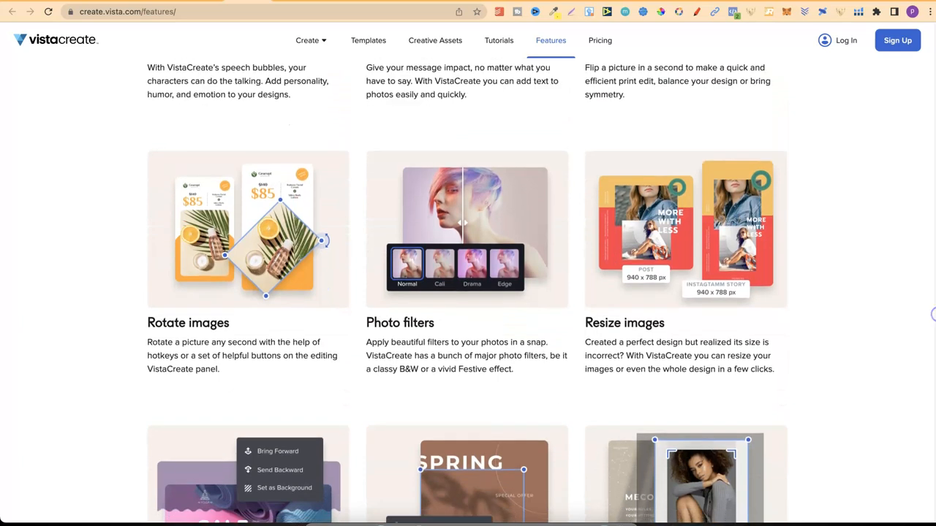
{"action": "scroll", "scroll_direction": "down", "scroll_amount": 3}
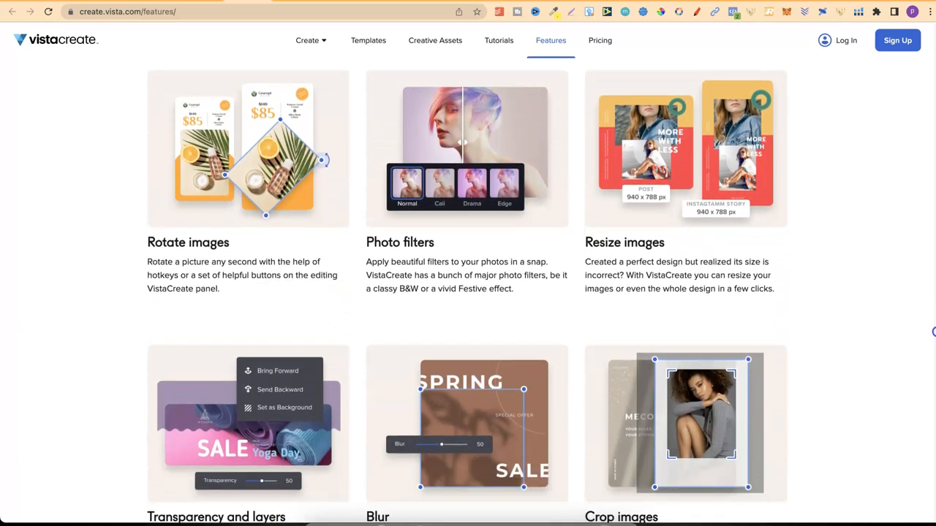
{"action": "scroll", "scroll_direction": "down", "scroll_amount": 3}
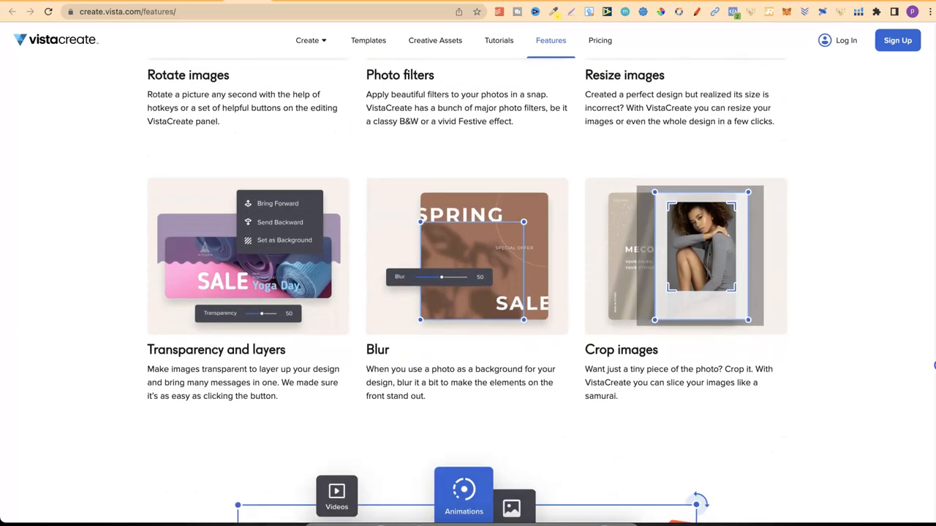
{"action": "scroll", "scroll_direction": "down", "scroll_amount": 3}
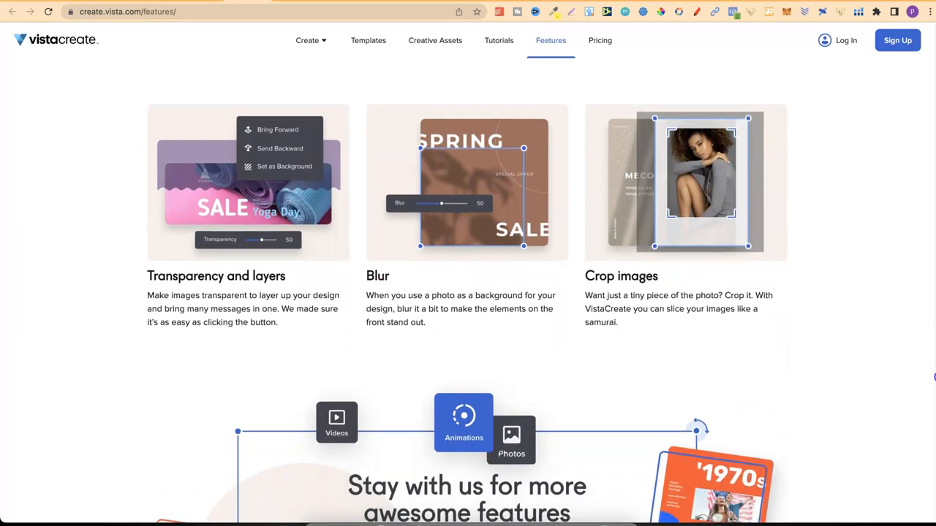
{"action": "scroll", "scroll_direction": "down", "scroll_amount": 3}
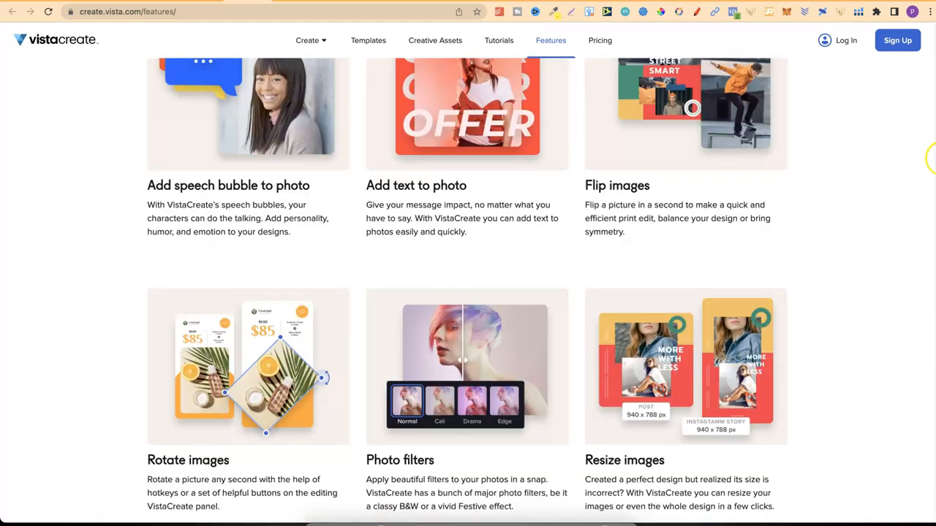
{"action": "scroll", "scroll_direction": "up", "scroll_amount": 3}
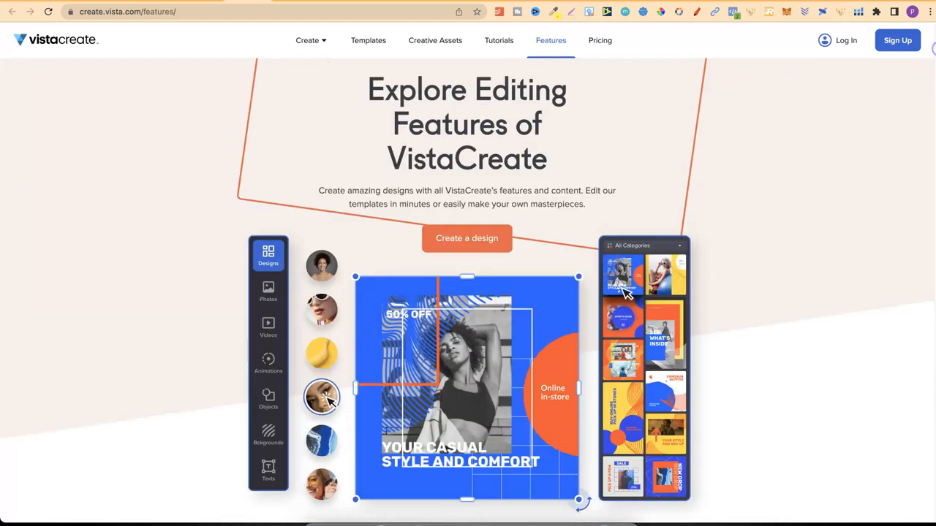
Glance over the Tutorials page, then go to Pricing comparing free Starter with the £10 Pro plan.
{"action": "left_click", "coordinate": [498, 41]}
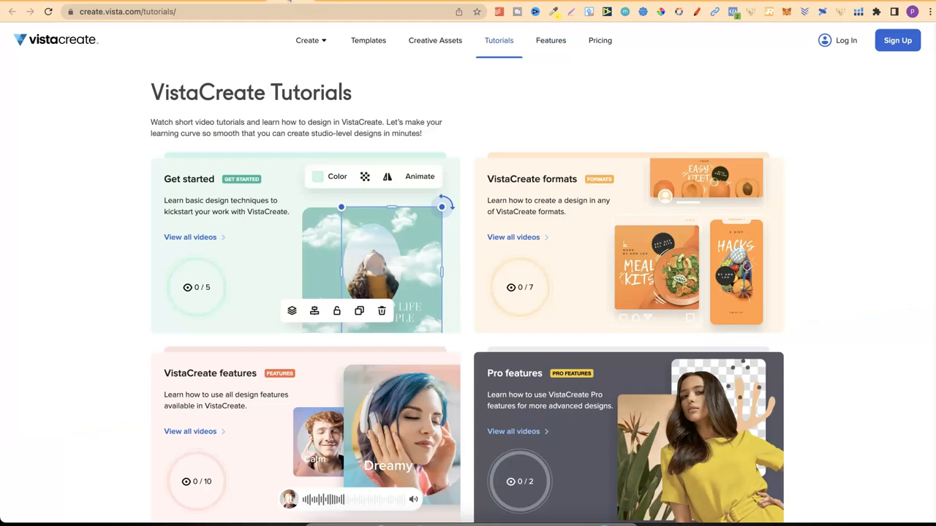
{"action": "mouse_move", "coordinate": [824, 135]}
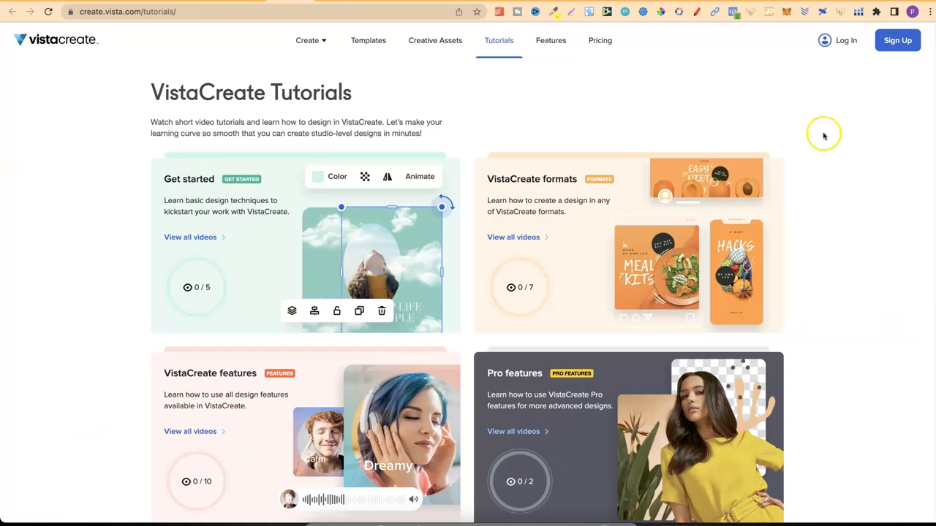
{"action": "scroll", "scroll_direction": "down", "scroll_amount": 3}
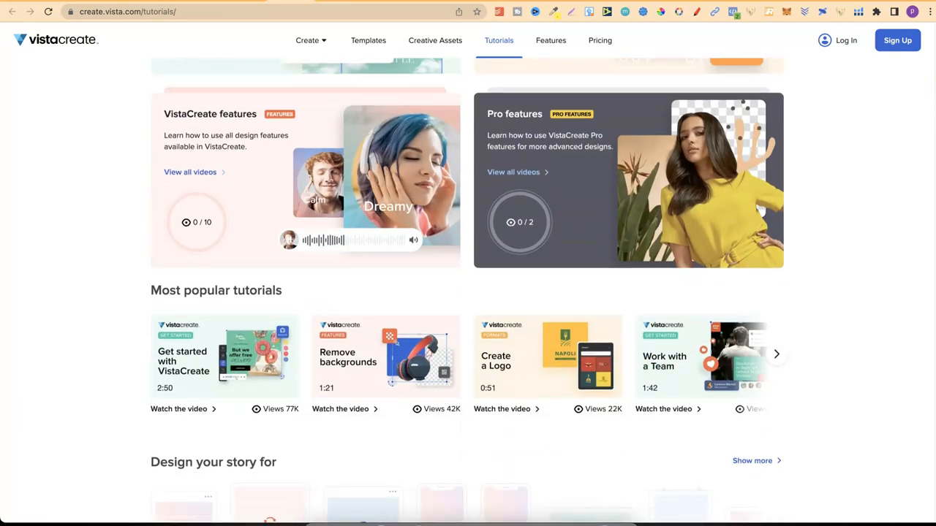
{"action": "scroll", "scroll_direction": "up", "scroll_amount": 3}
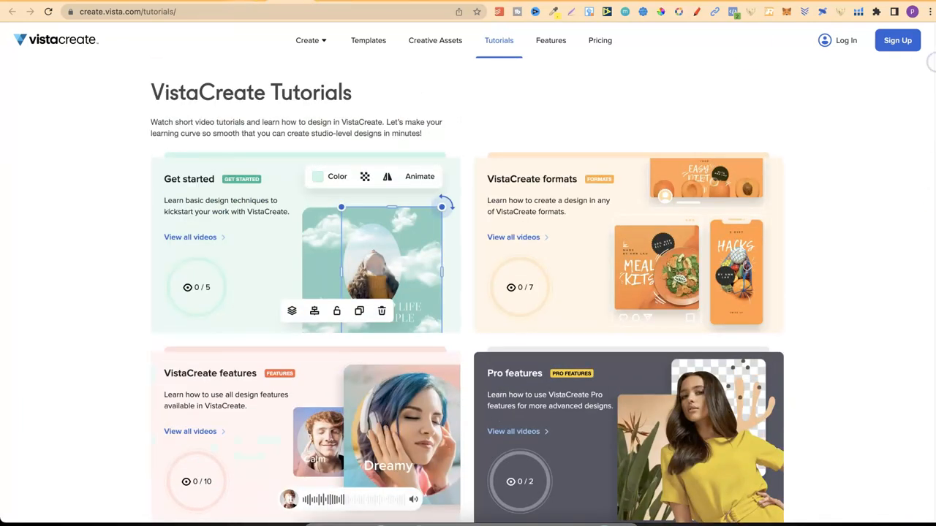
{"action": "left_click", "coordinate": [599, 41]}
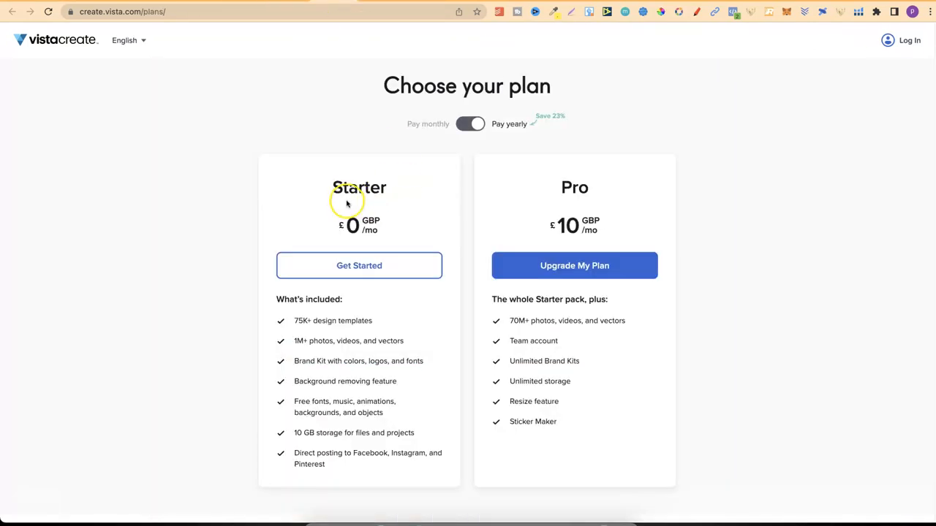
{"action": "mouse_move", "coordinate": [559, 158]}
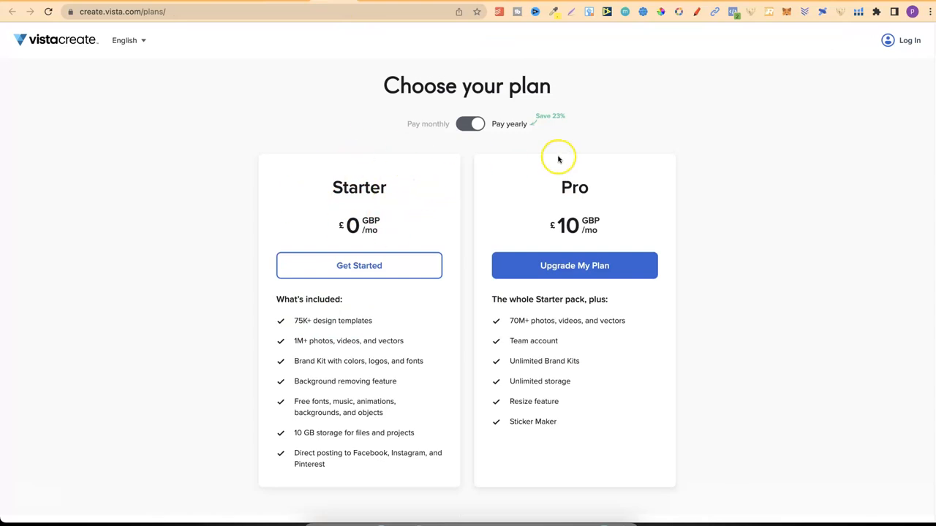
{"action": "mouse_move", "coordinate": [569, 190]}
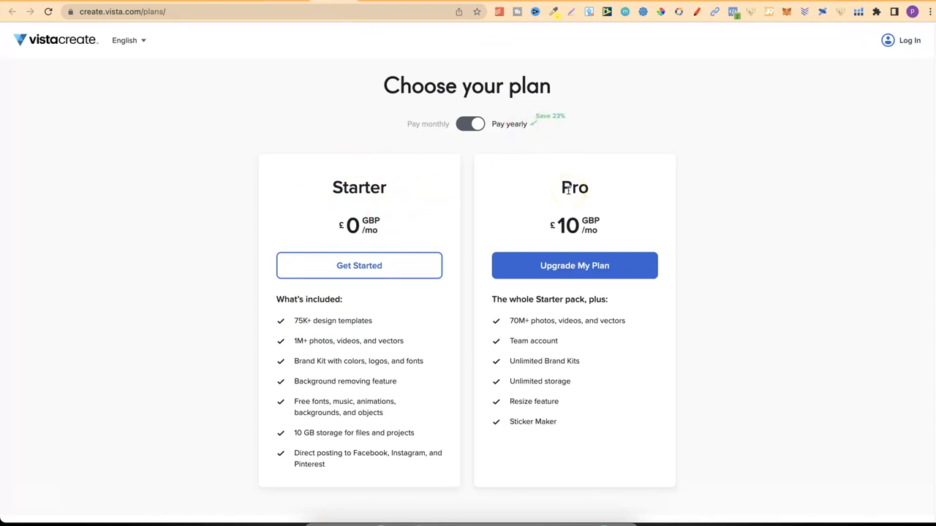
{"action": "mouse_move", "coordinate": [568, 176]}
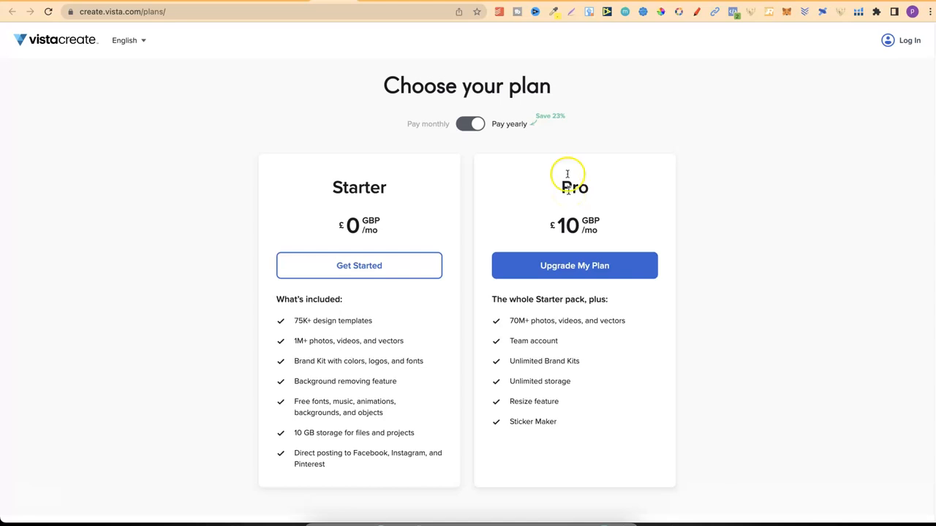
{"action": "mouse_move", "coordinate": [578, 231]}
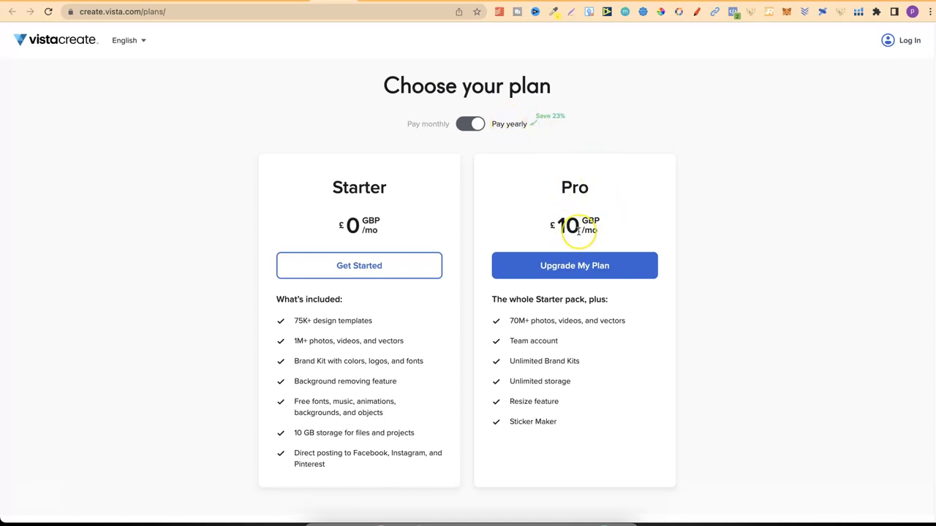
{"action": "mouse_move", "coordinate": [577, 231]}
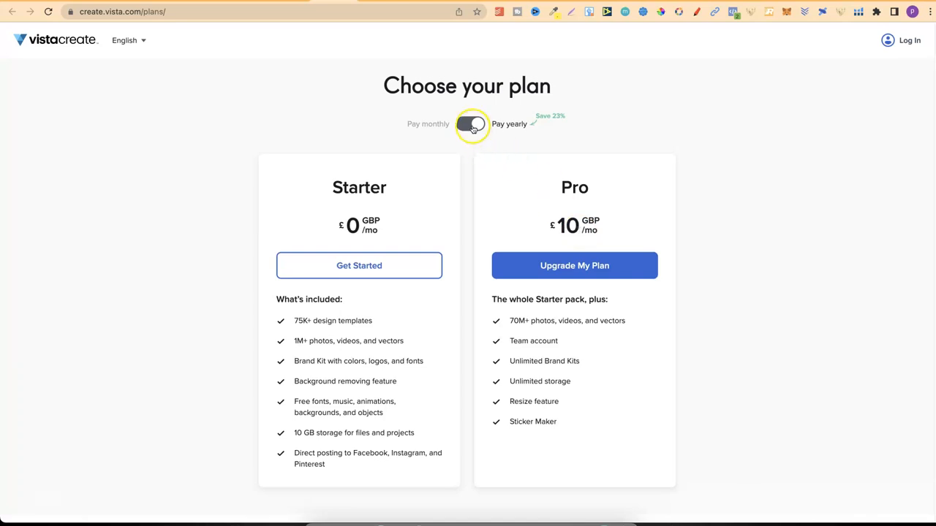
Switch the plans to Pay monthly so Pro shows £13 a month instead of £10 yearly.
{"action": "left_click", "coordinate": [471, 123]}
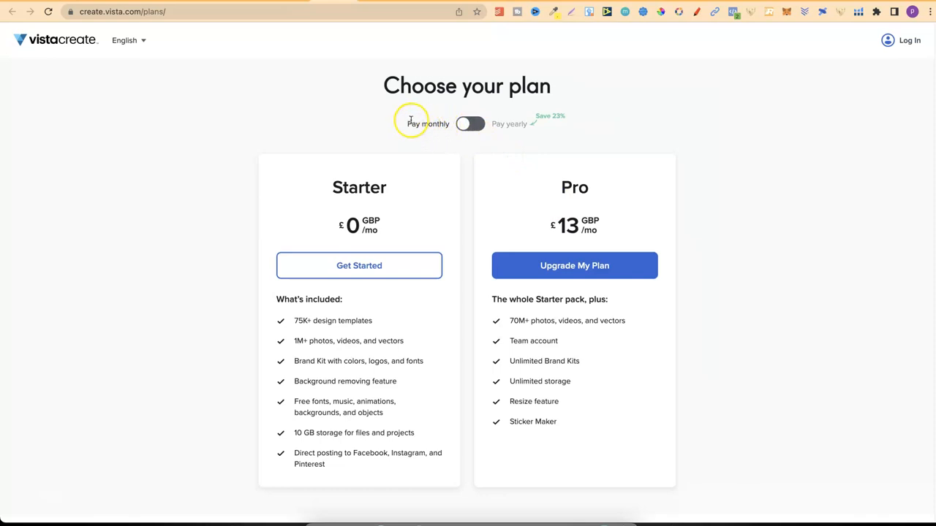
{"action": "mouse_move", "coordinate": [567, 234]}
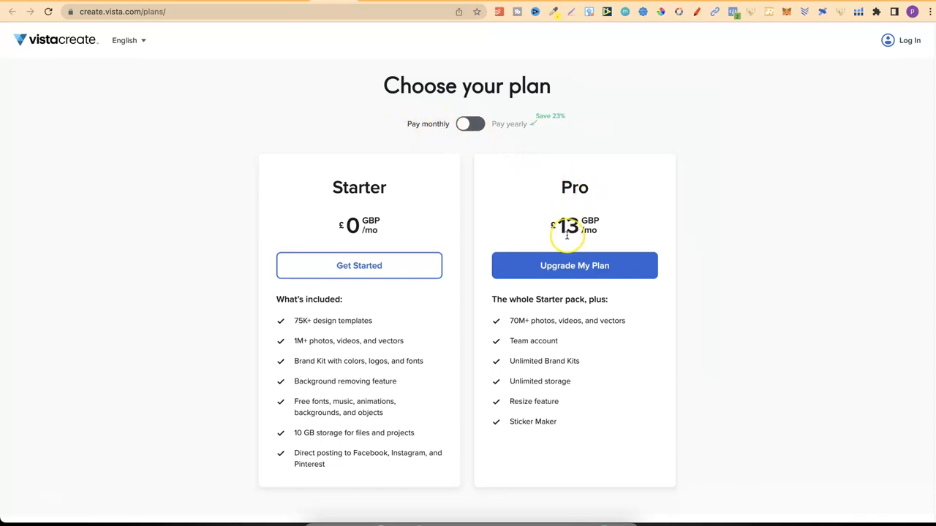
{"action": "mouse_move", "coordinate": [363, 174]}
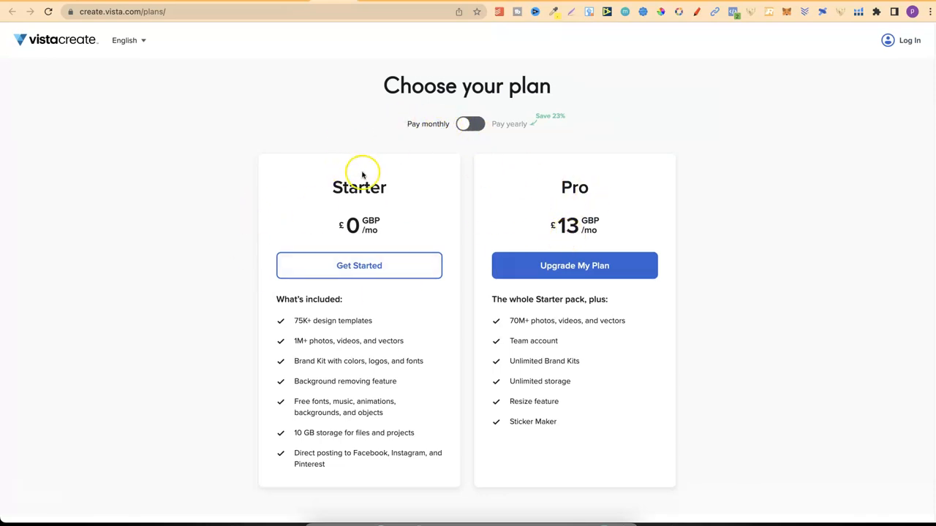
{"action": "mouse_move", "coordinate": [339, 322]}
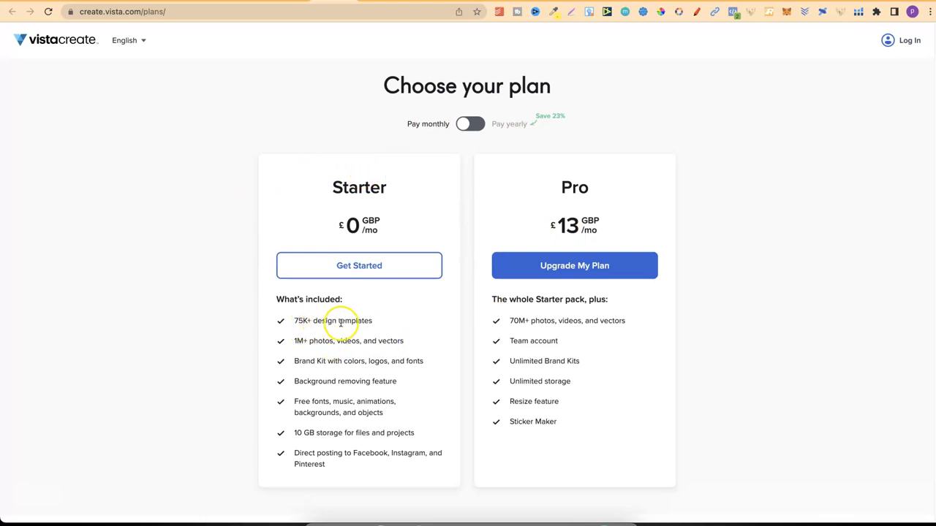
{"action": "mouse_move", "coordinate": [304, 349]}
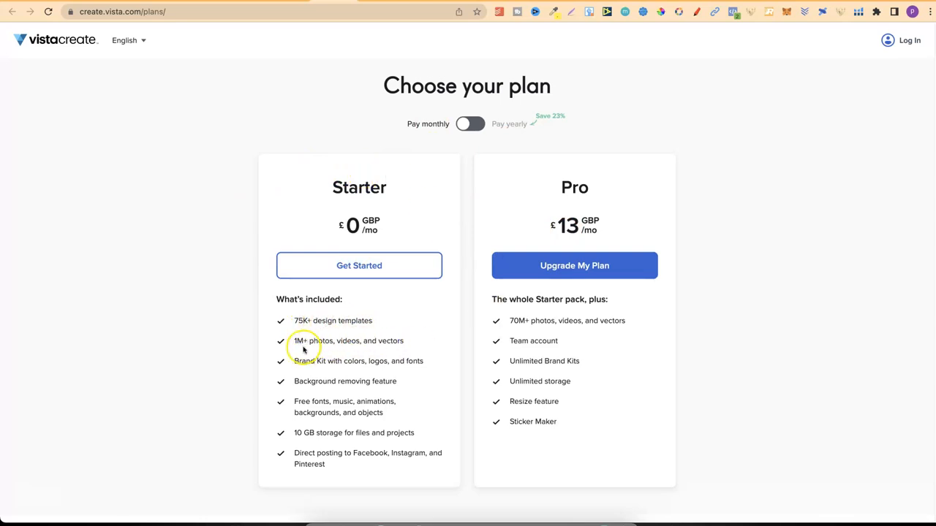
{"action": "mouse_move", "coordinate": [345, 346]}
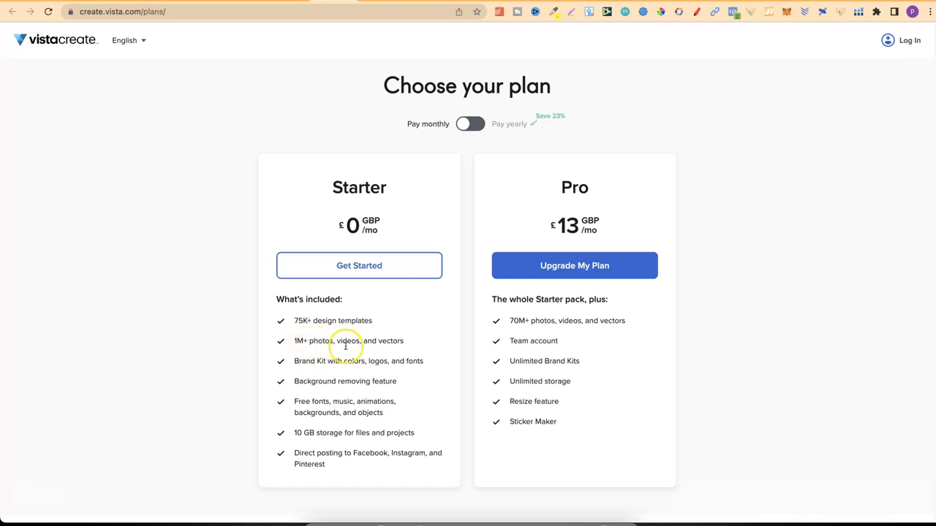
{"action": "mouse_move", "coordinate": [356, 362]}
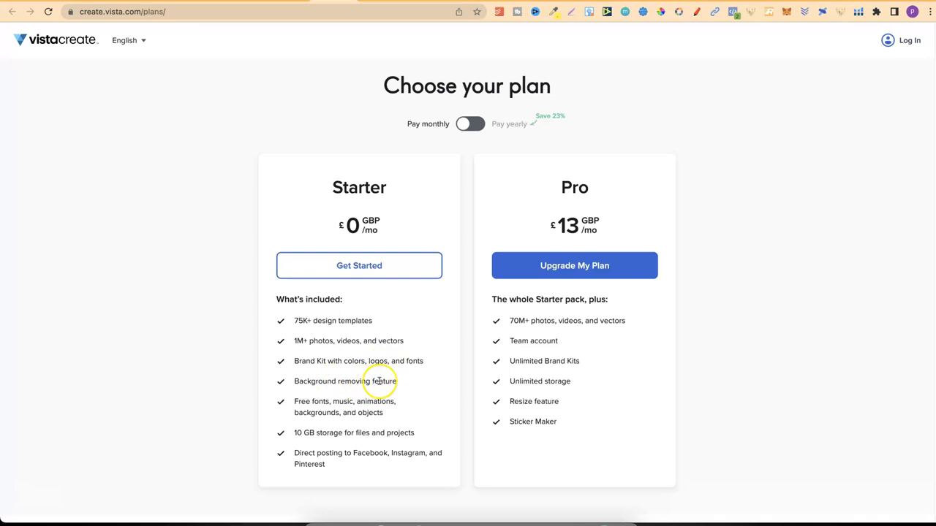
{"action": "mouse_move", "coordinate": [350, 380]}
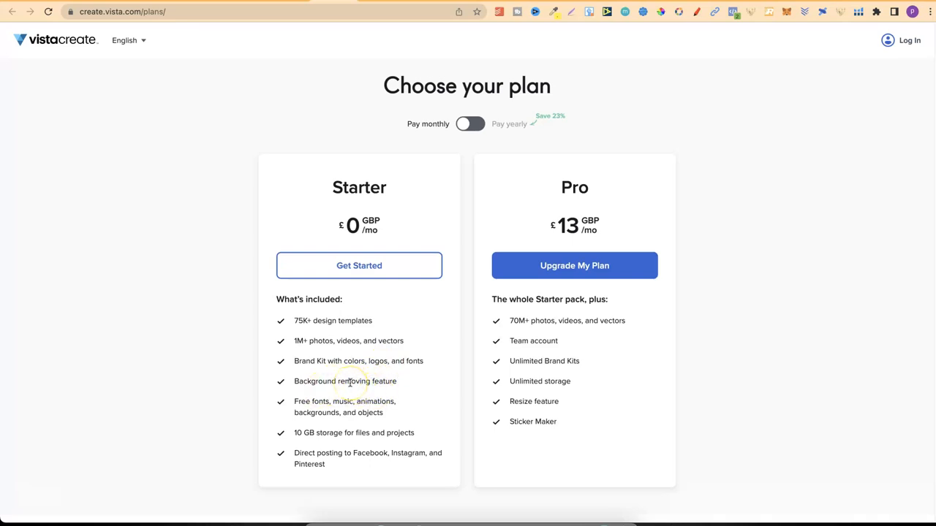
{"action": "mouse_move", "coordinate": [351, 380]}
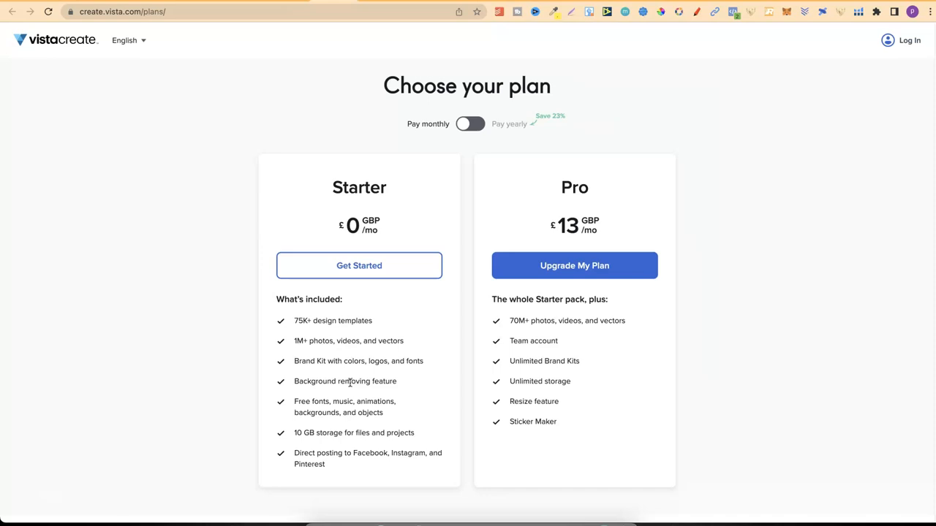
{"action": "mouse_move", "coordinate": [391, 405]}
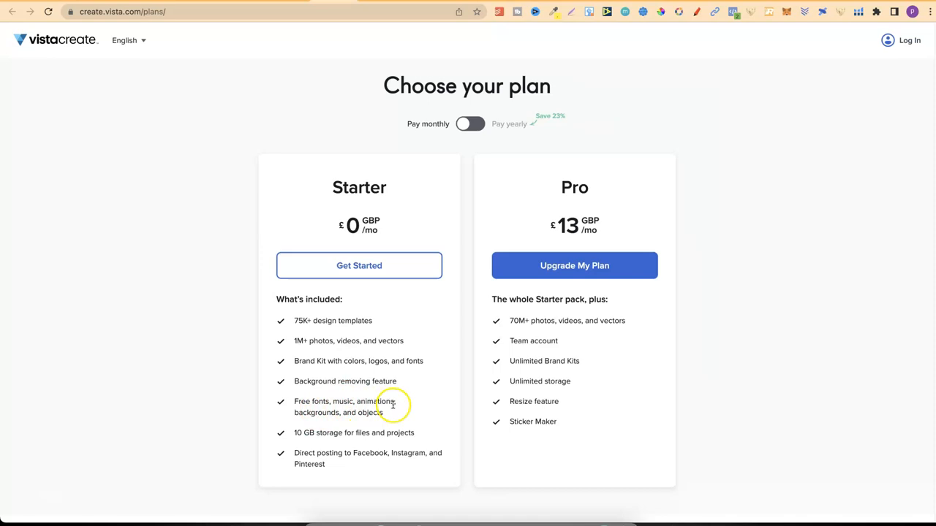
{"action": "mouse_move", "coordinate": [313, 441]}
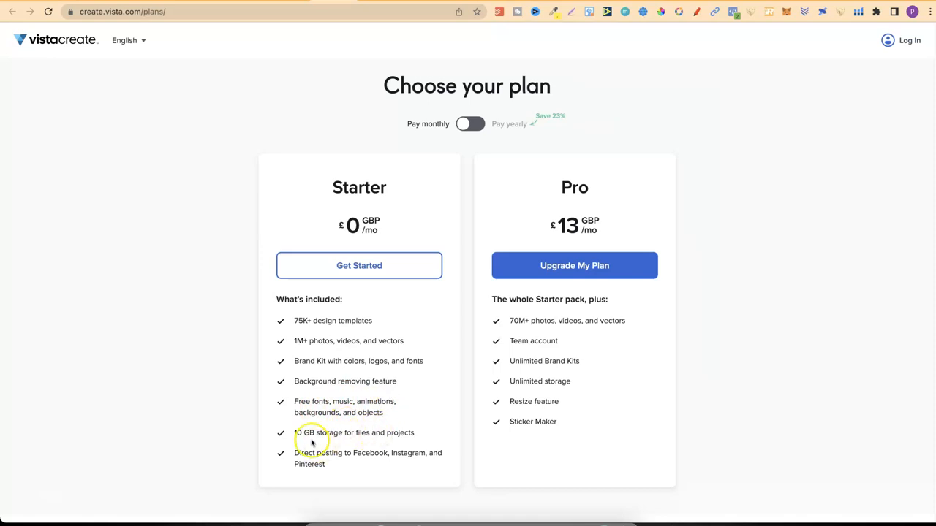
{"action": "mouse_move", "coordinate": [363, 435]}
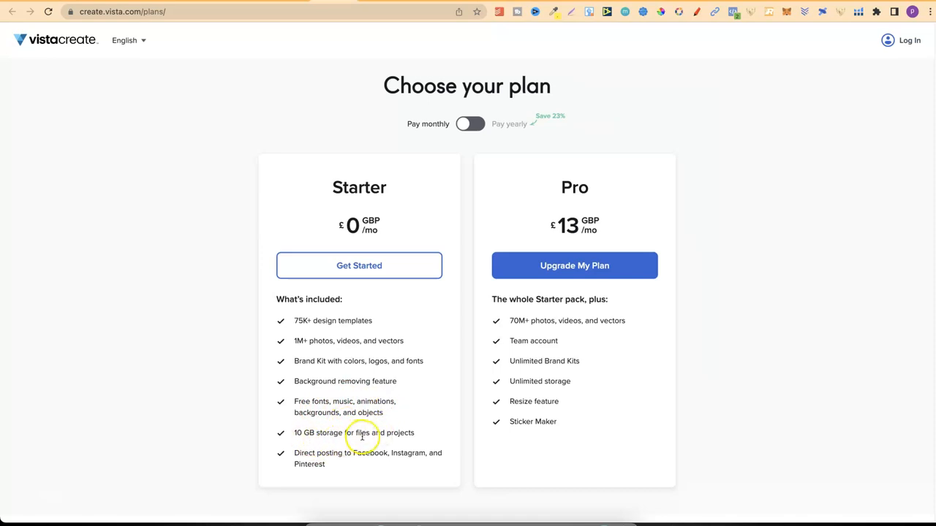
{"action": "mouse_move", "coordinate": [338, 457]}
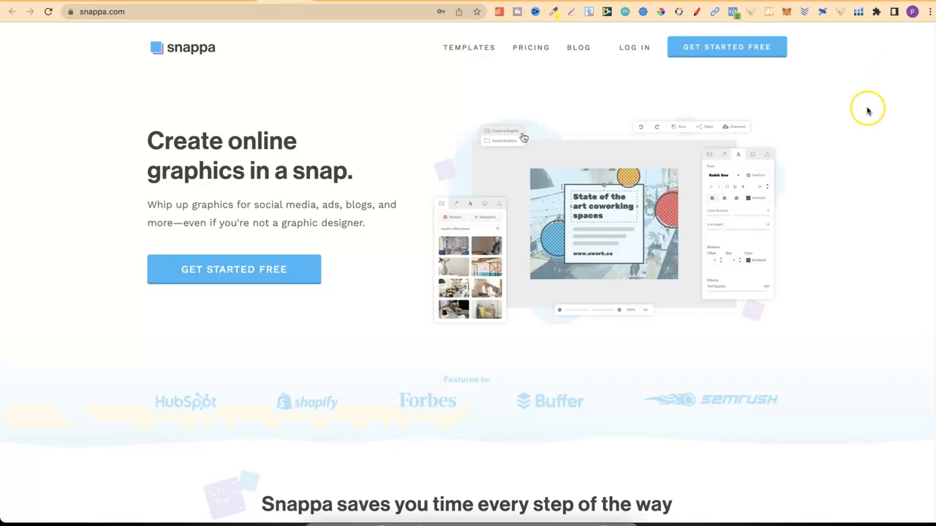
{"action": "mouse_move", "coordinate": [868, 110]}
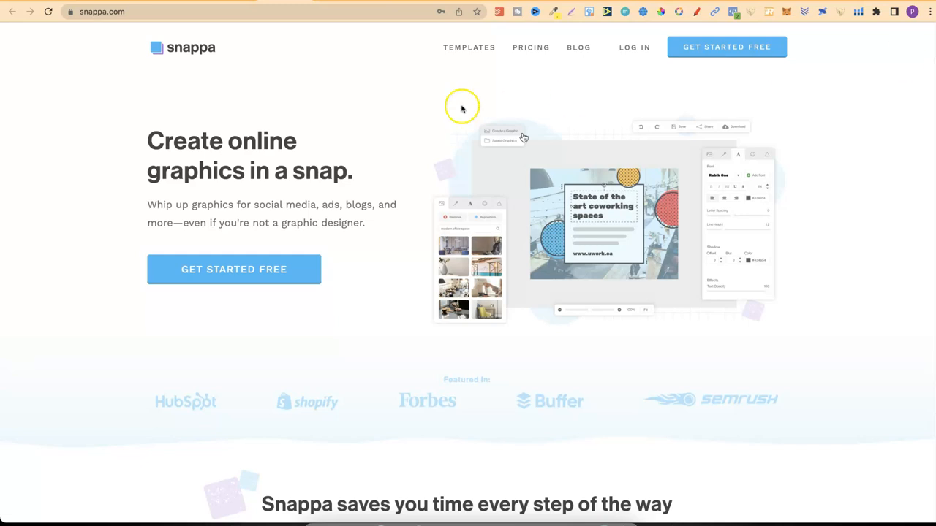
{"action": "mouse_move", "coordinate": [272, 168]}
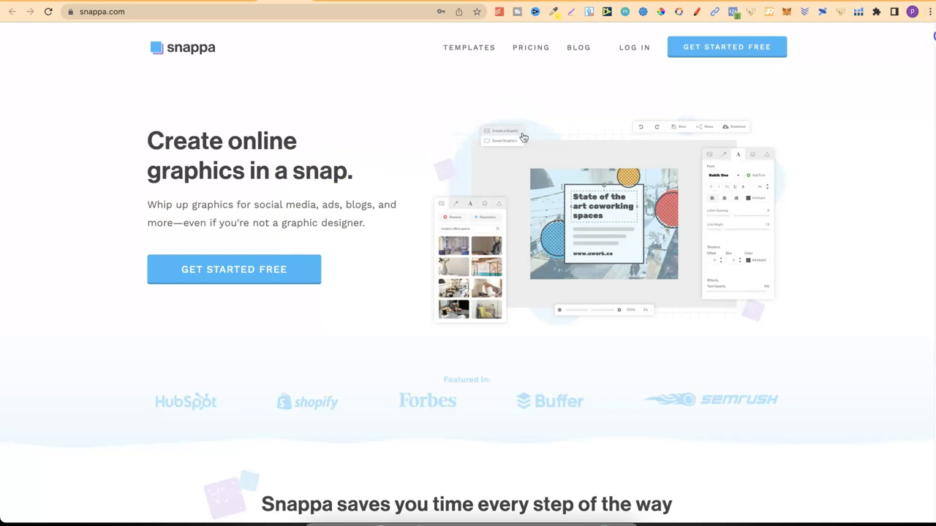
Scroll Snappa's home page through stock photos, graphics, background removal, resizing and scheduling to the testimonial.
{"action": "scroll", "scroll_direction": "down", "scroll_amount": 3}
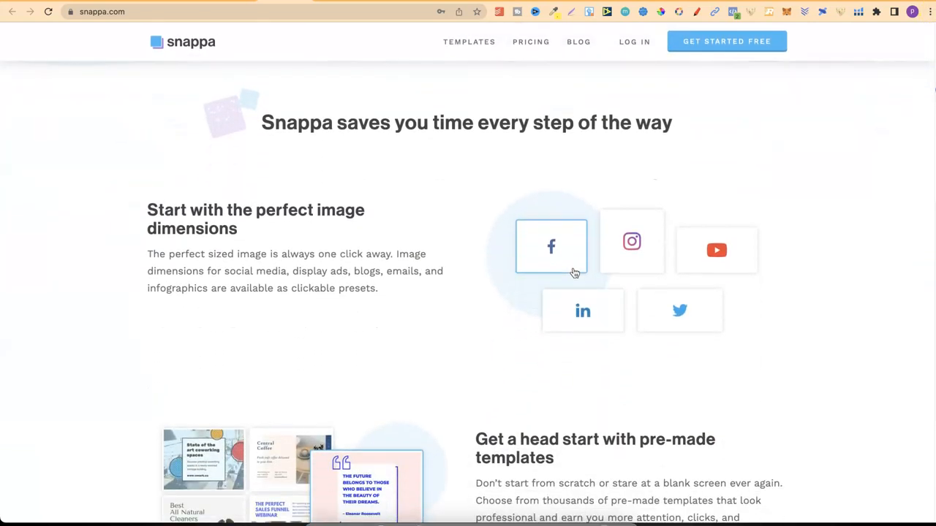
{"action": "scroll", "scroll_direction": "down", "scroll_amount": 3}
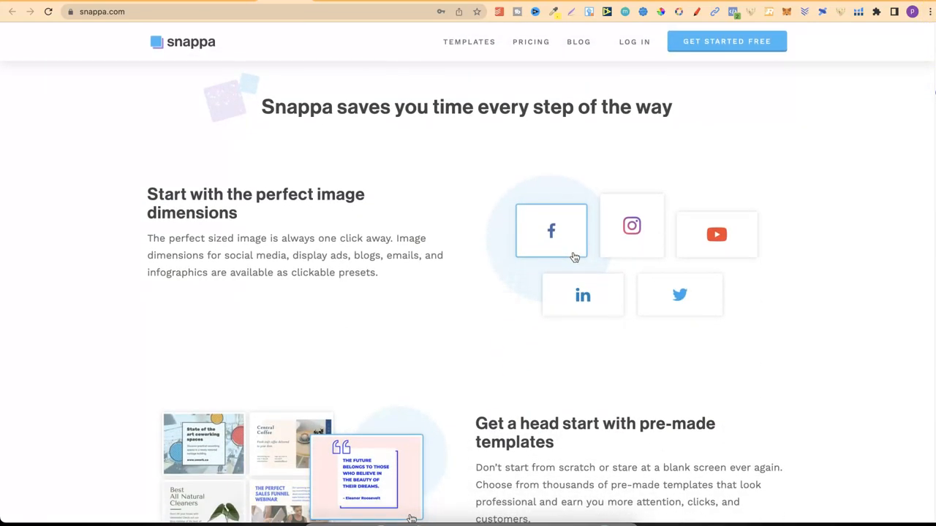
{"action": "scroll", "scroll_direction": "down", "scroll_amount": 3}
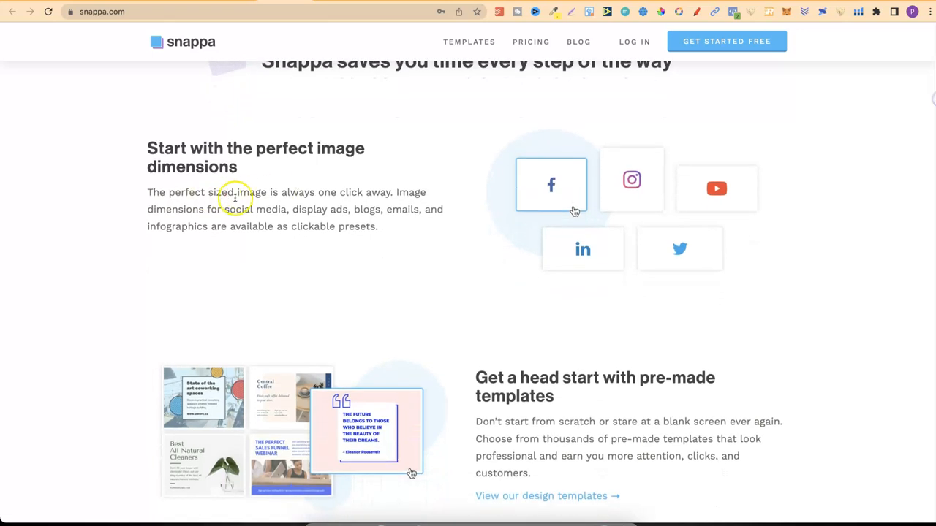
{"action": "mouse_move", "coordinate": [403, 190]}
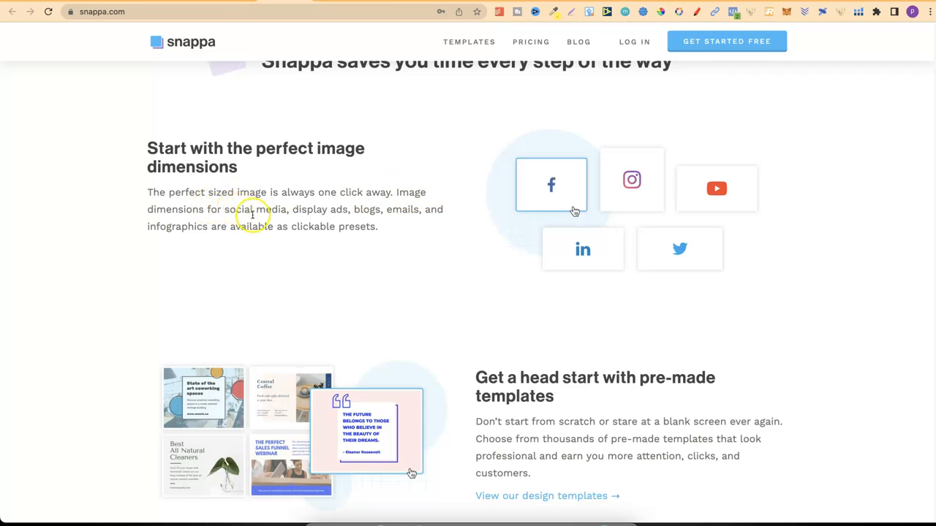
{"action": "mouse_move", "coordinate": [448, 212]}
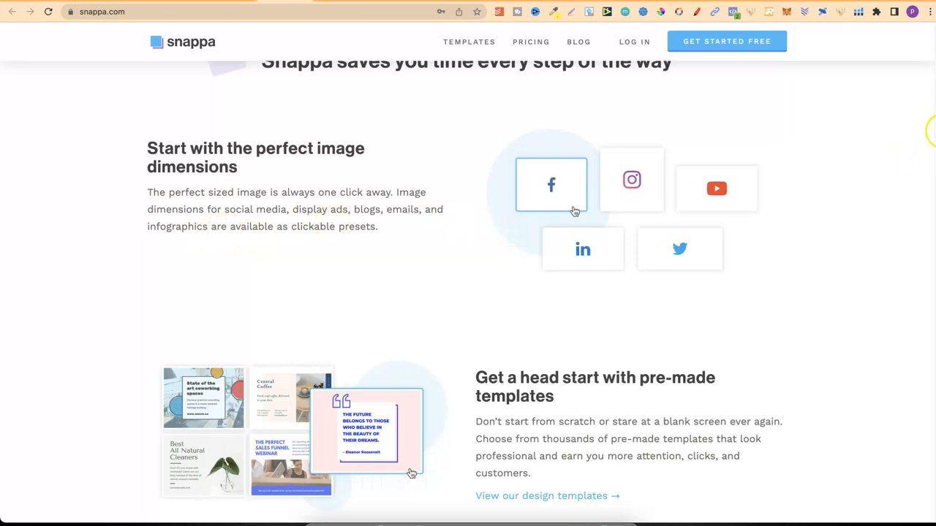
{"action": "scroll", "scroll_direction": "down", "scroll_amount": 3}
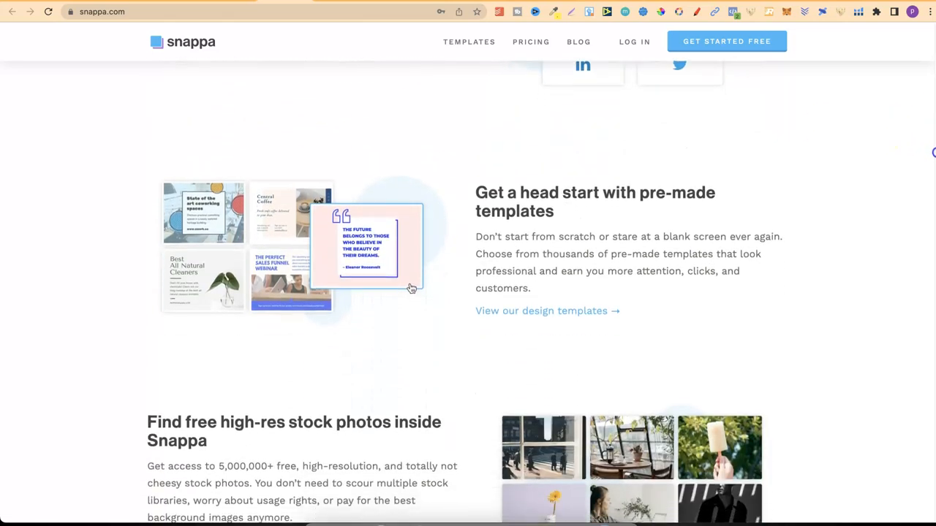
{"action": "scroll", "scroll_direction": "down", "scroll_amount": 3}
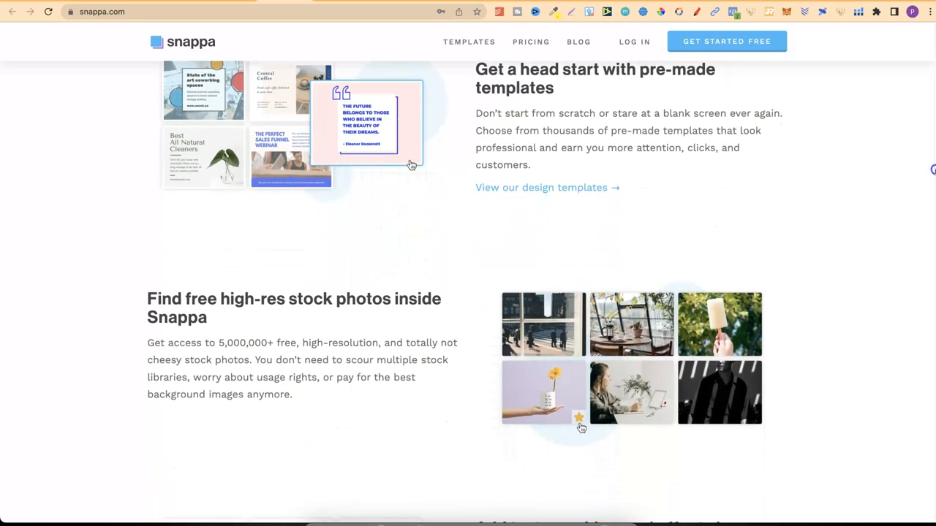
{"action": "scroll", "scroll_direction": "down", "scroll_amount": 3}
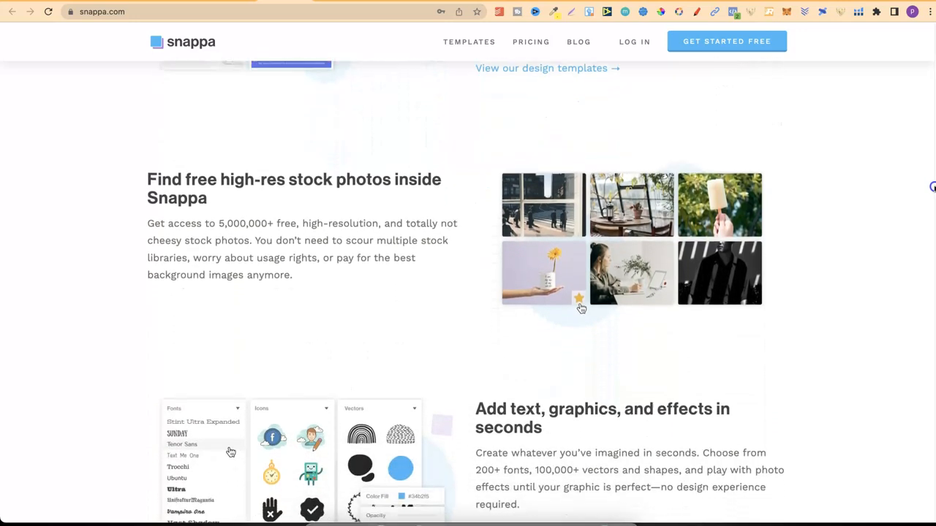
{"action": "scroll", "scroll_direction": "down", "scroll_amount": 3}
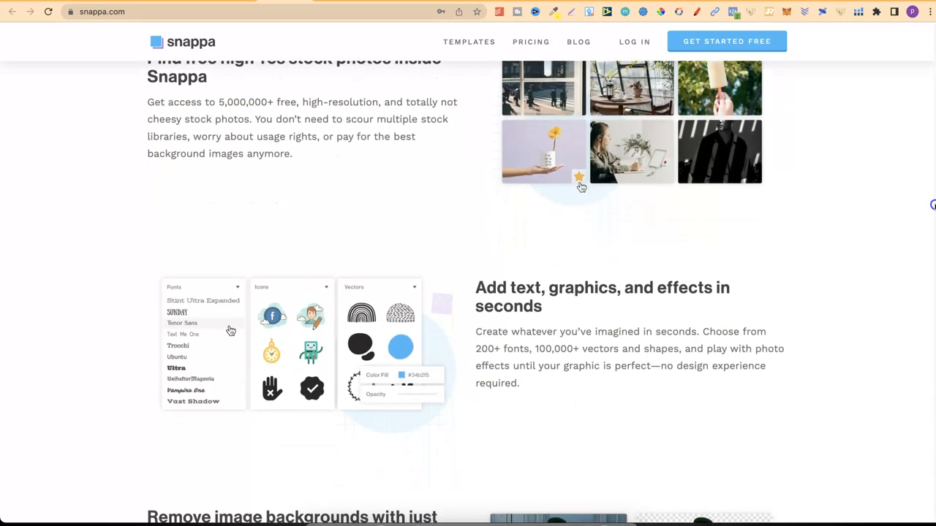
{"action": "scroll", "scroll_direction": "down", "scroll_amount": 3}
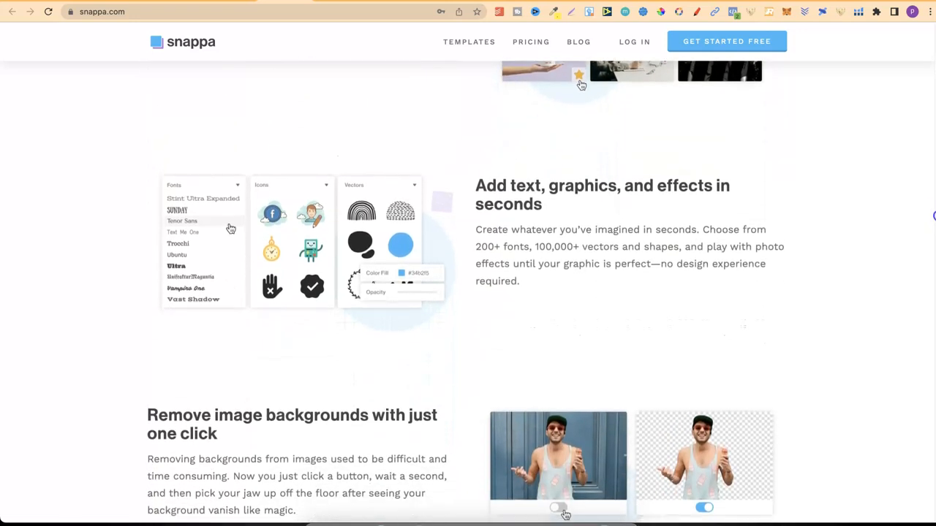
{"action": "scroll", "scroll_direction": "down", "scroll_amount": 3}
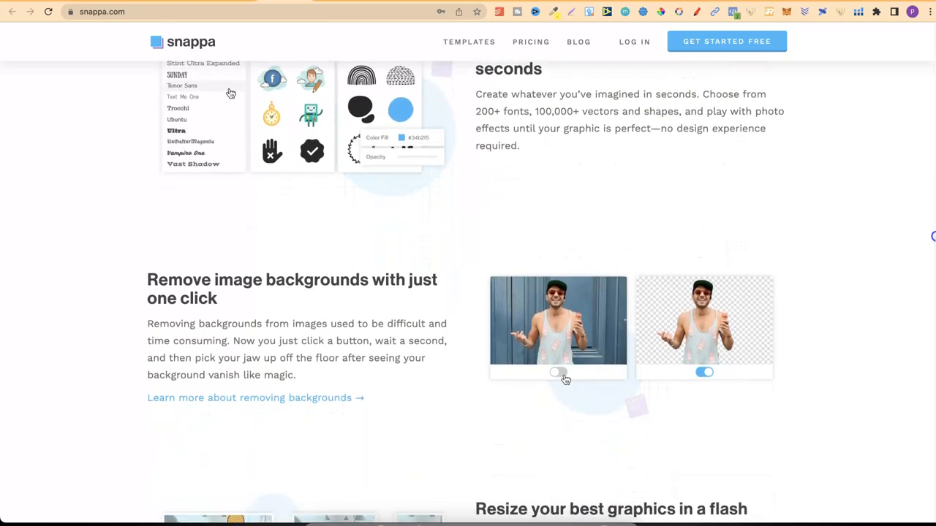
{"action": "scroll", "scroll_direction": "down", "scroll_amount": 3}
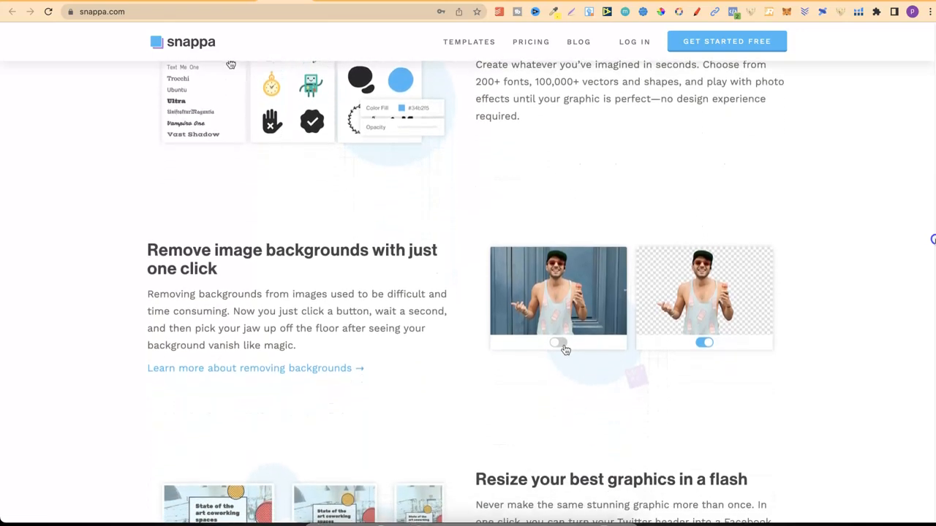
{"action": "scroll", "scroll_direction": "down", "scroll_amount": 3}
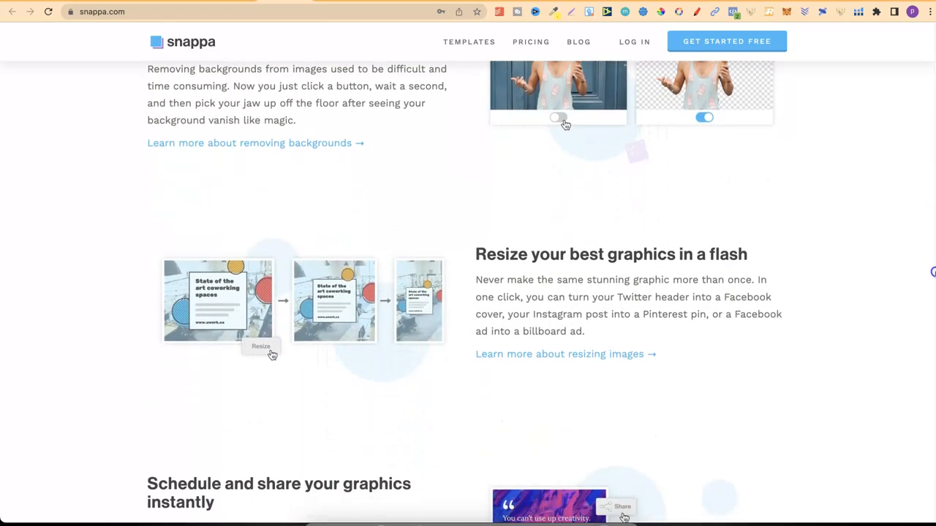
{"action": "scroll", "scroll_direction": "down", "scroll_amount": 3}
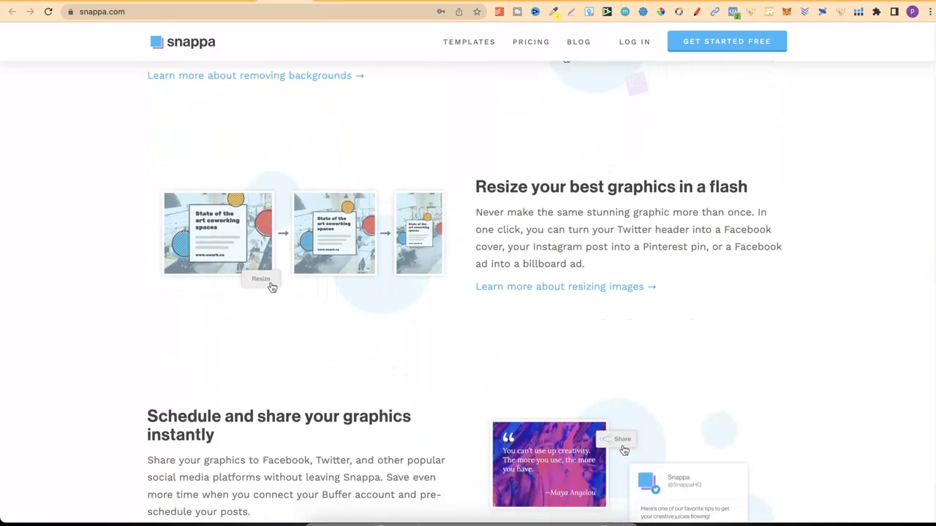
{"action": "scroll", "scroll_direction": "down", "scroll_amount": 3}
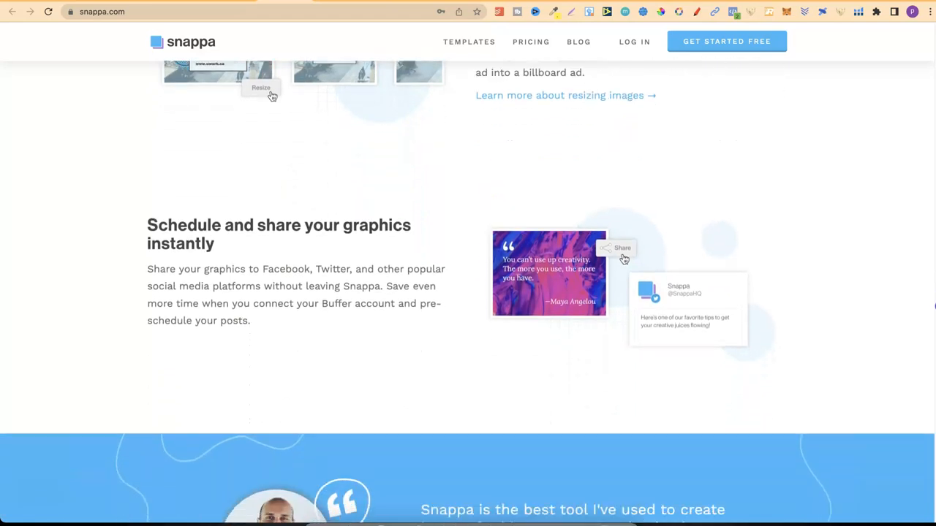
{"action": "scroll", "scroll_direction": "down", "scroll_amount": 3}
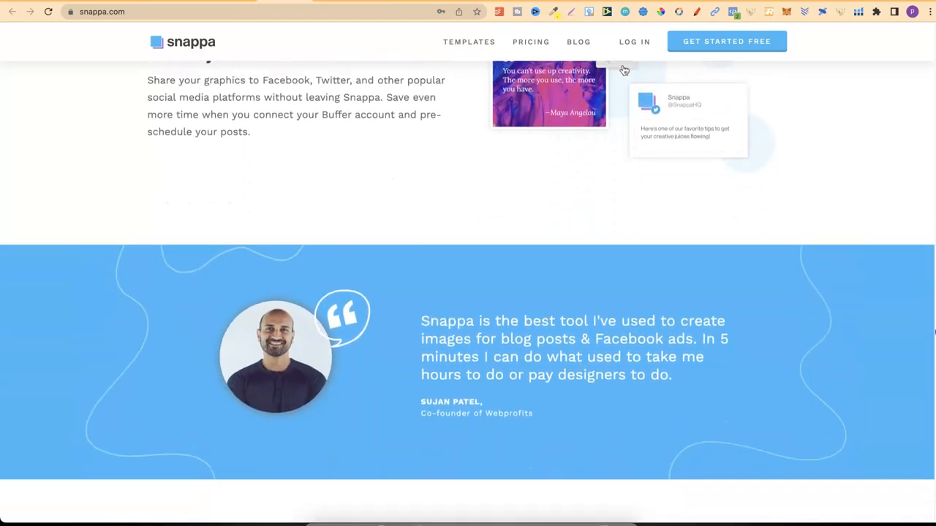
Read the fast, easy, everything-included highlights, then go to Snappa's Design Templates page.
{"action": "scroll", "scroll_direction": "down", "scroll_amount": 3}
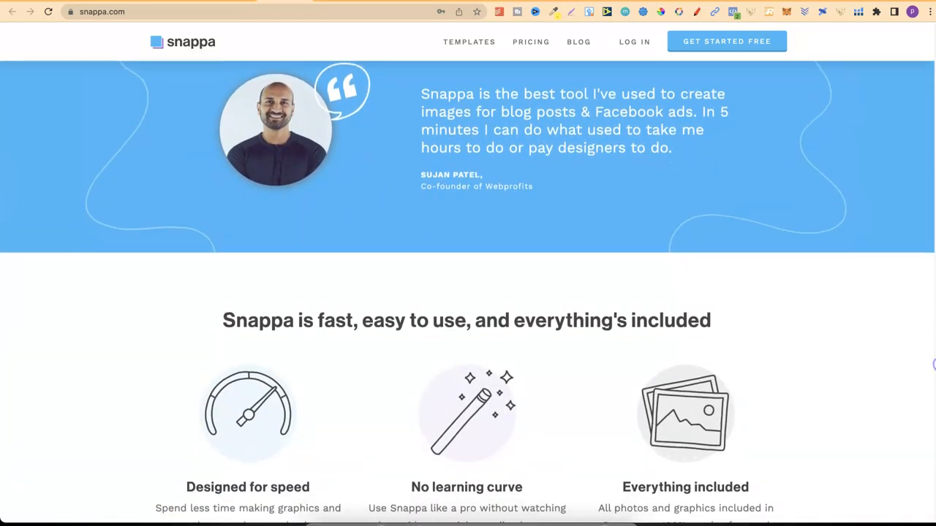
{"action": "scroll", "scroll_direction": "down", "scroll_amount": 3}
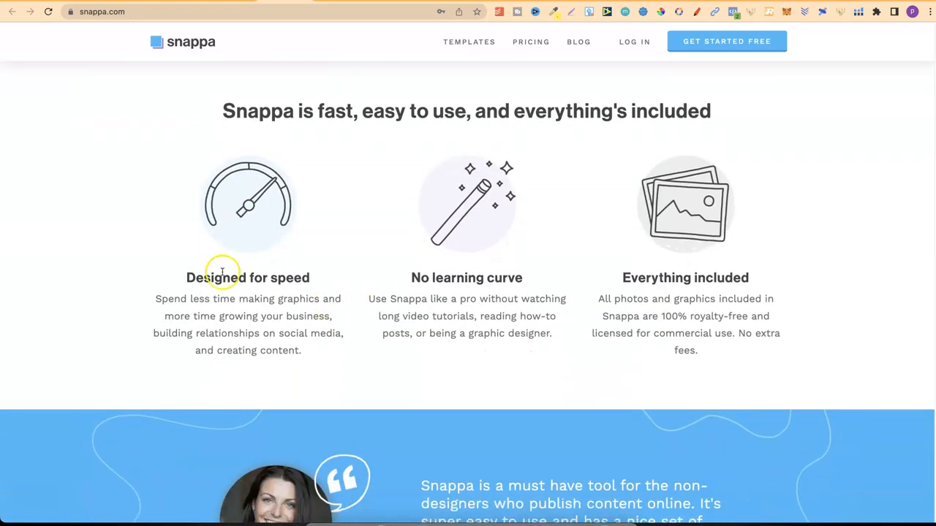
{"action": "mouse_move", "coordinate": [473, 275]}
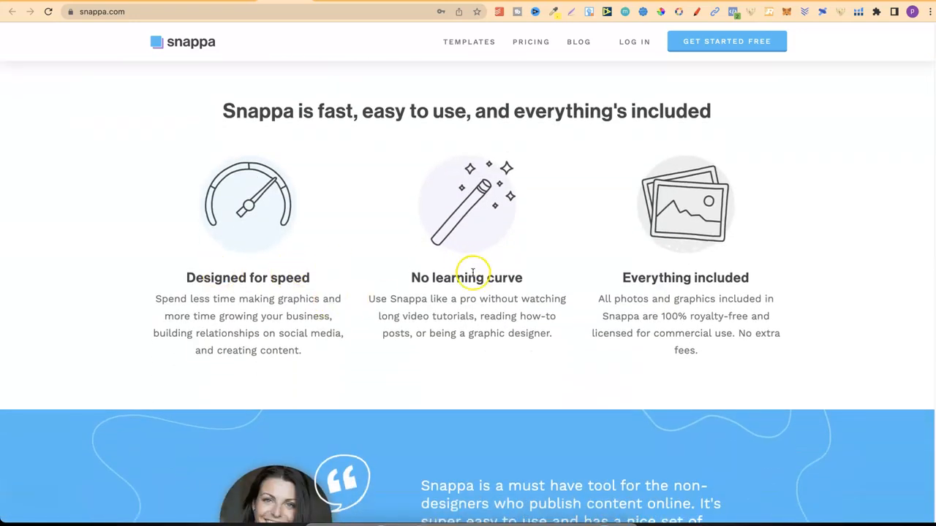
{"action": "mouse_move", "coordinate": [672, 277]}
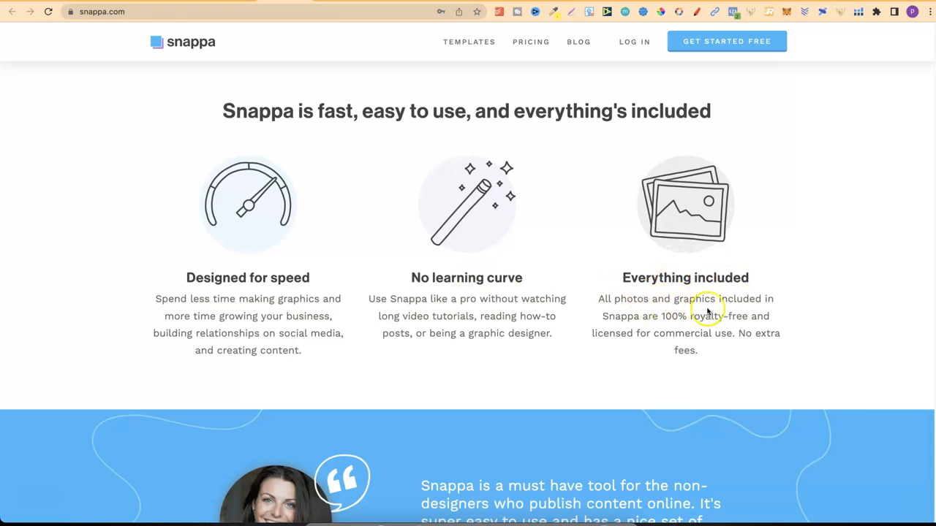
{"action": "mouse_move", "coordinate": [658, 326]}
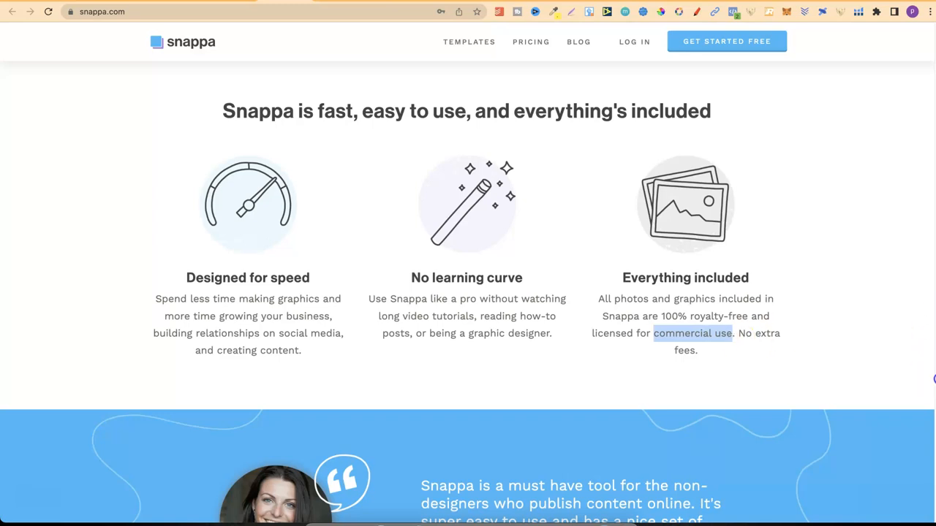
{"action": "left_click", "coordinate": [468, 41]}
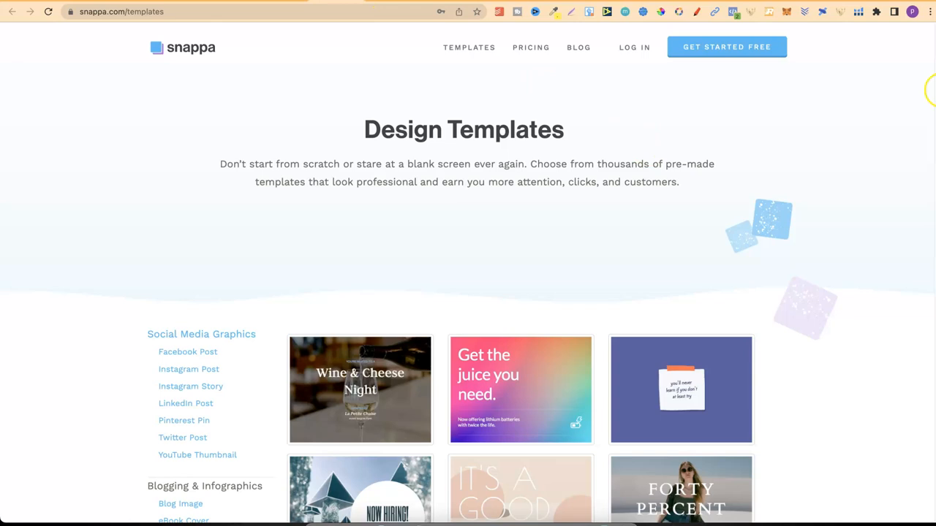
Browse down the Design Templates gallery through social media, header and advertising templates.
{"action": "scroll", "scroll_direction": "down", "scroll_amount": 3}
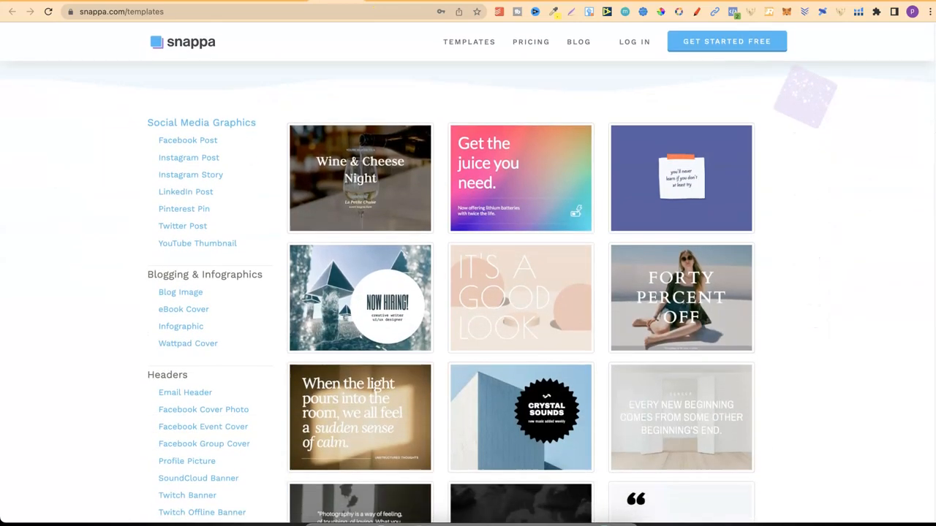
{"action": "mouse_move", "coordinate": [286, 266]}
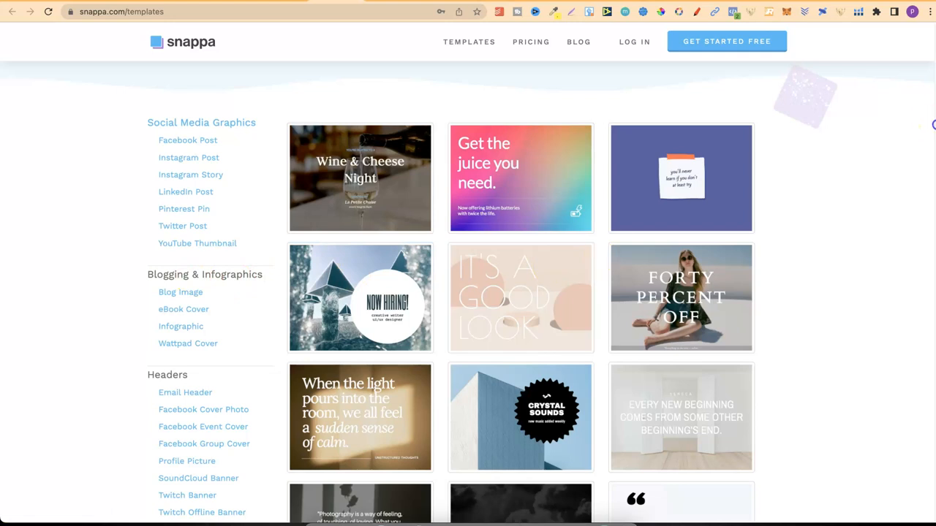
{"action": "scroll", "scroll_direction": "down", "scroll_amount": 3}
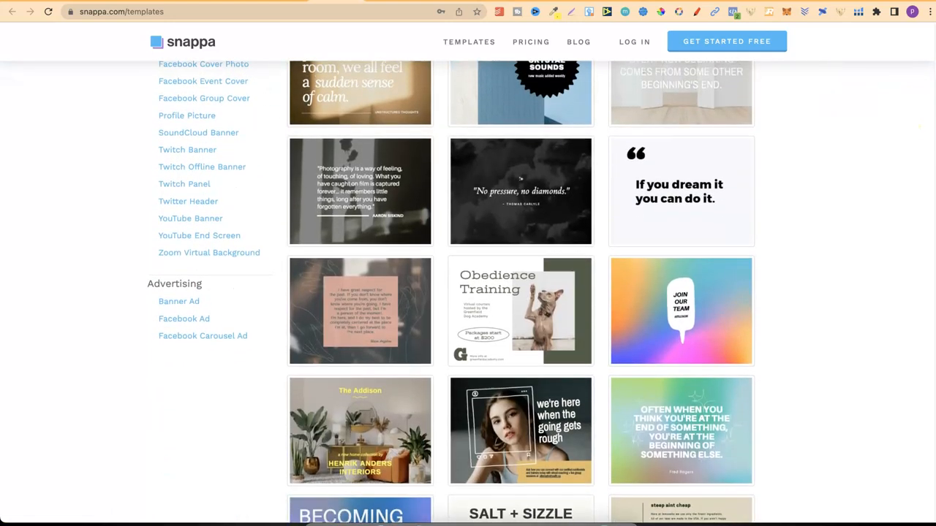
{"action": "scroll", "scroll_direction": "down", "scroll_amount": 3}
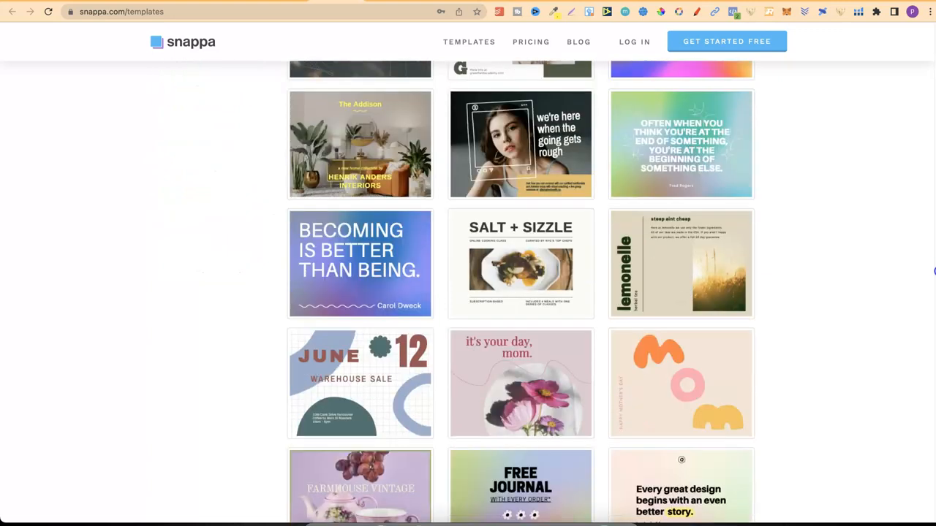
{"action": "scroll", "scroll_direction": "down", "scroll_amount": 3}
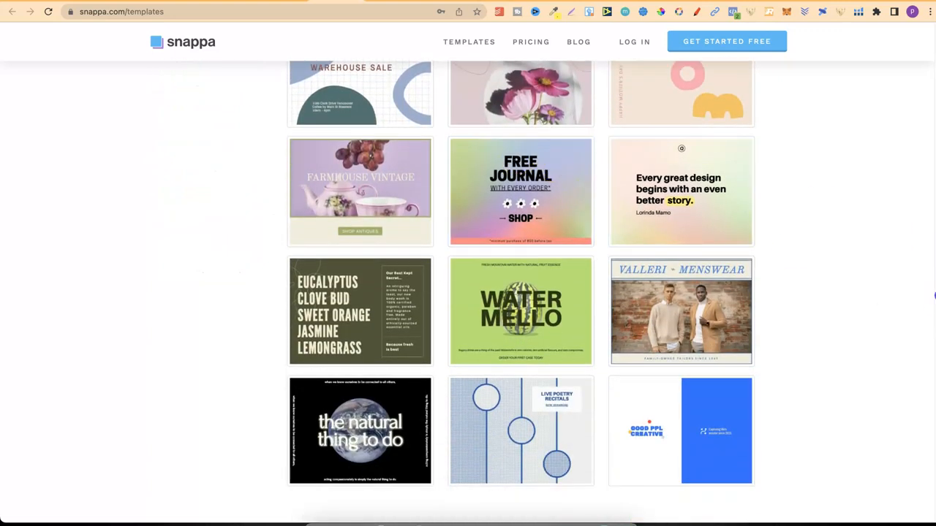
View Snappa's pricing with monthly billing, Pro at $15/mo and Team at $30/mo, highlighting the $15 price.
{"action": "left_click", "coordinate": [530, 46]}
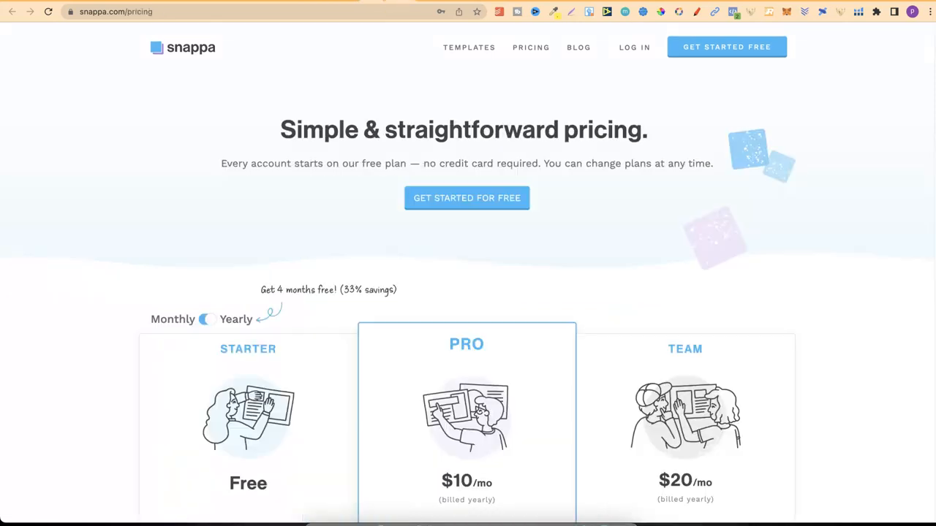
{"action": "scroll", "scroll_direction": "down", "scroll_amount": 3}
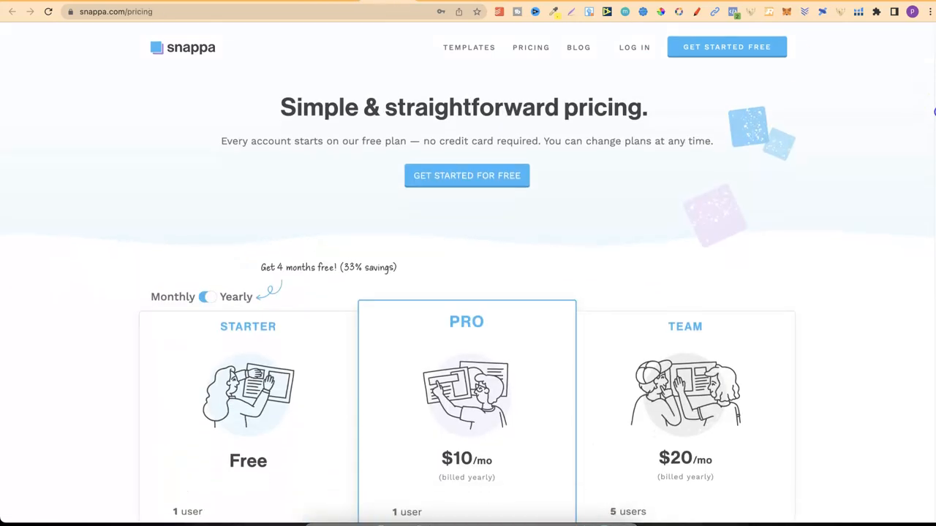
{"action": "scroll", "scroll_direction": "up", "scroll_amount": 3}
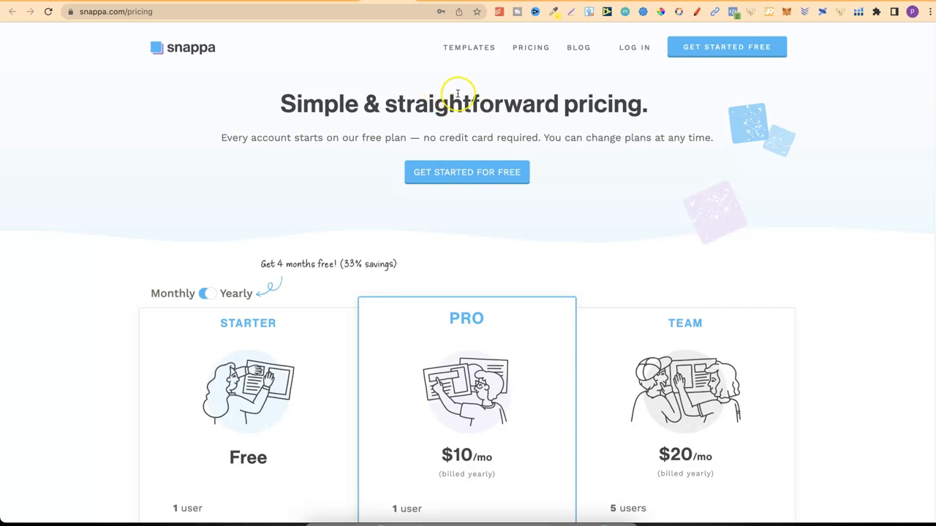
{"action": "mouse_move", "coordinate": [928, 125]}
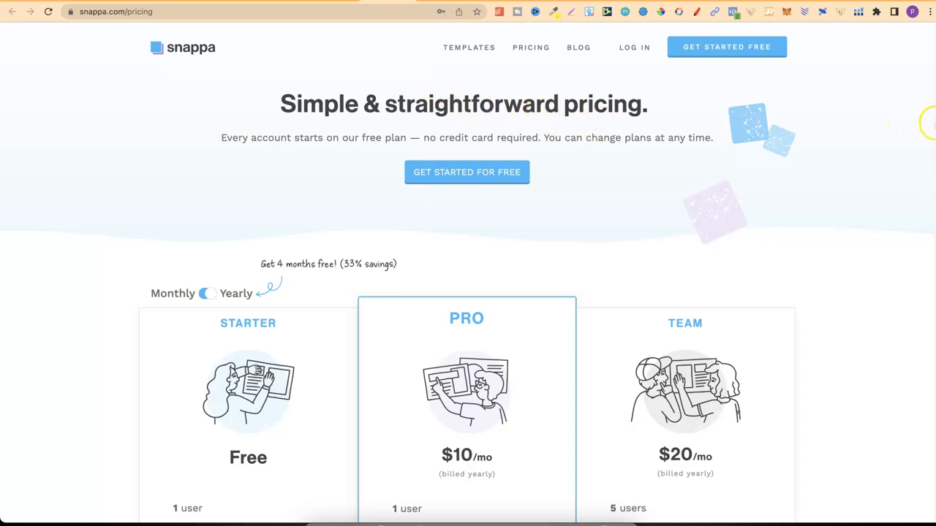
{"action": "scroll", "scroll_direction": "down", "scroll_amount": 3}
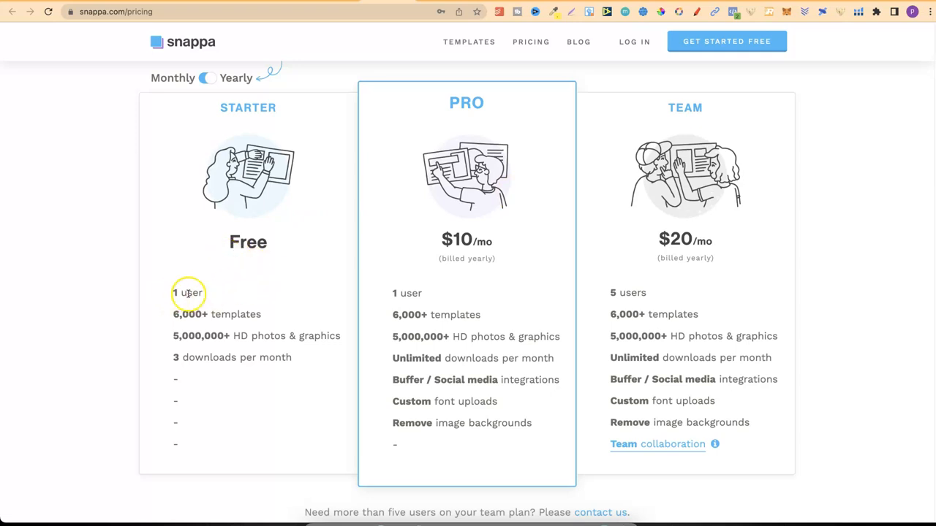
{"action": "mouse_move", "coordinate": [219, 313]}
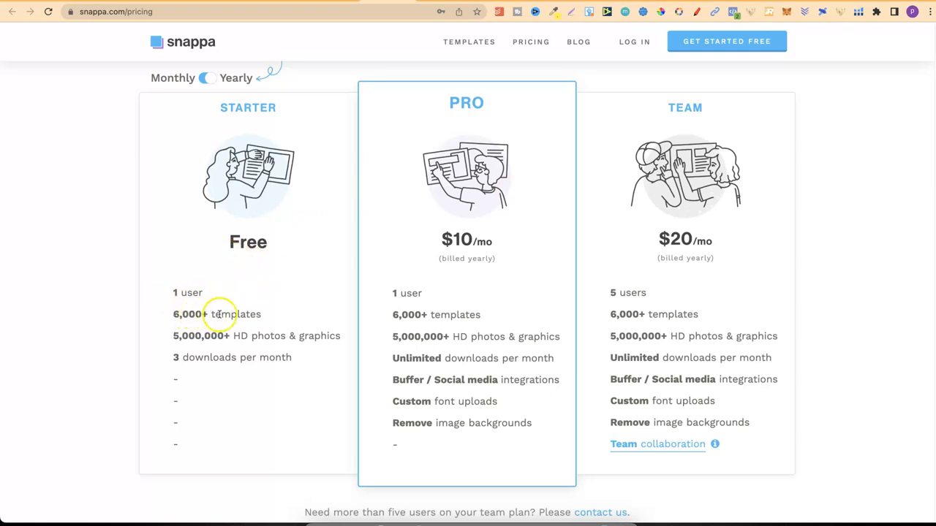
{"action": "mouse_move", "coordinate": [216, 342]}
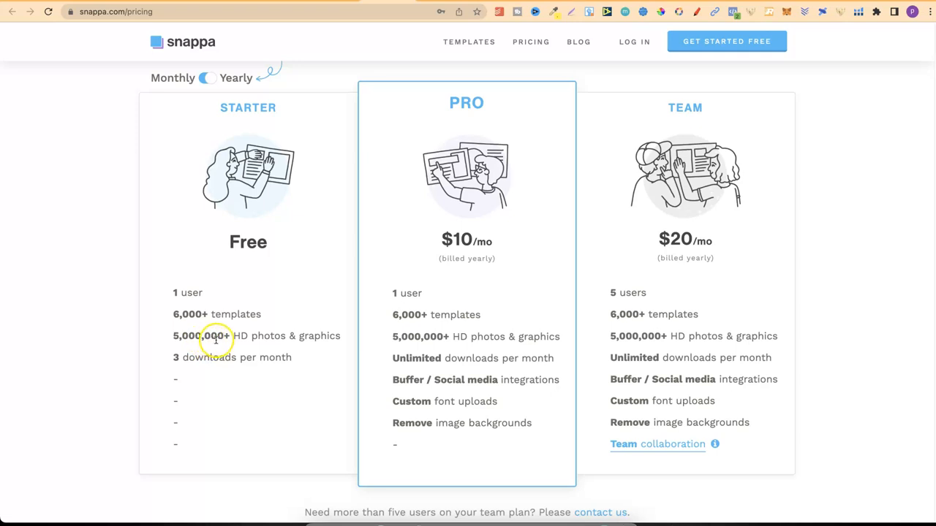
{"action": "mouse_move", "coordinate": [266, 345]}
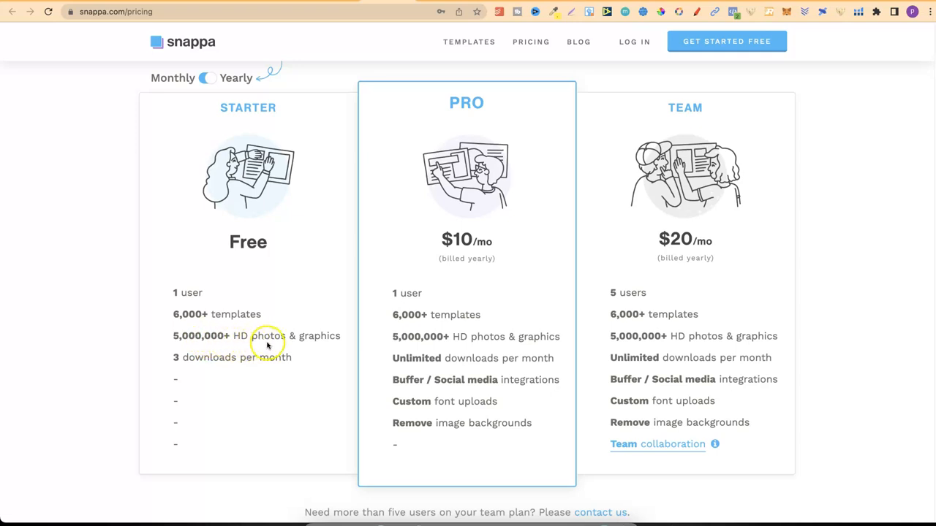
{"action": "mouse_move", "coordinate": [249, 362]}
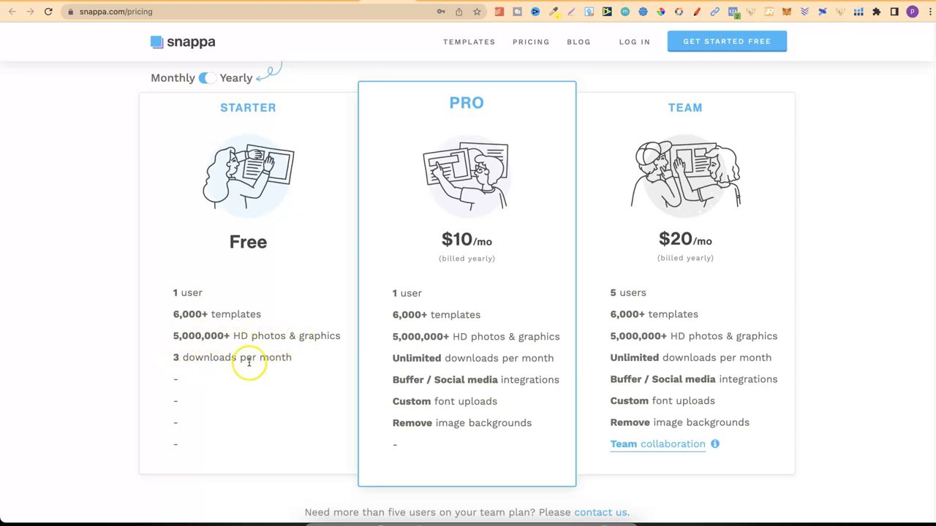
{"action": "mouse_move", "coordinate": [495, 123]}
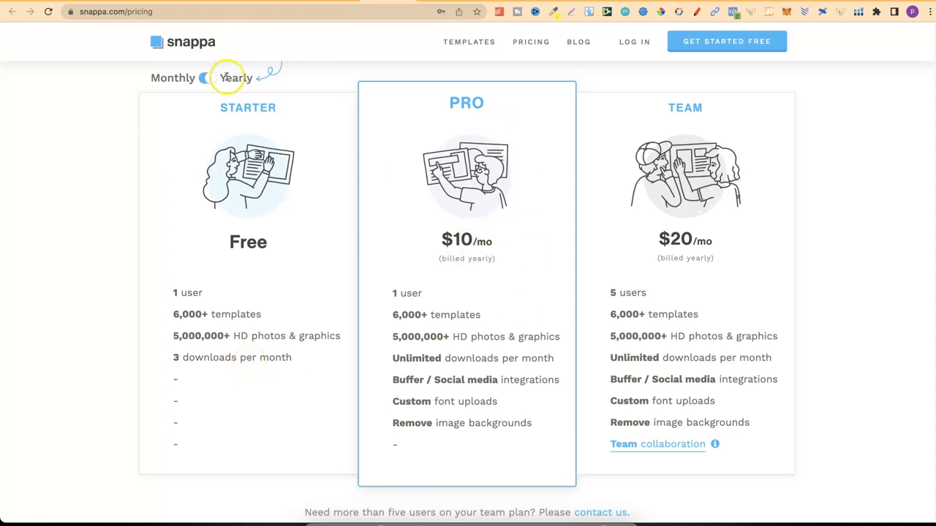
{"action": "mouse_move", "coordinate": [675, 240]}
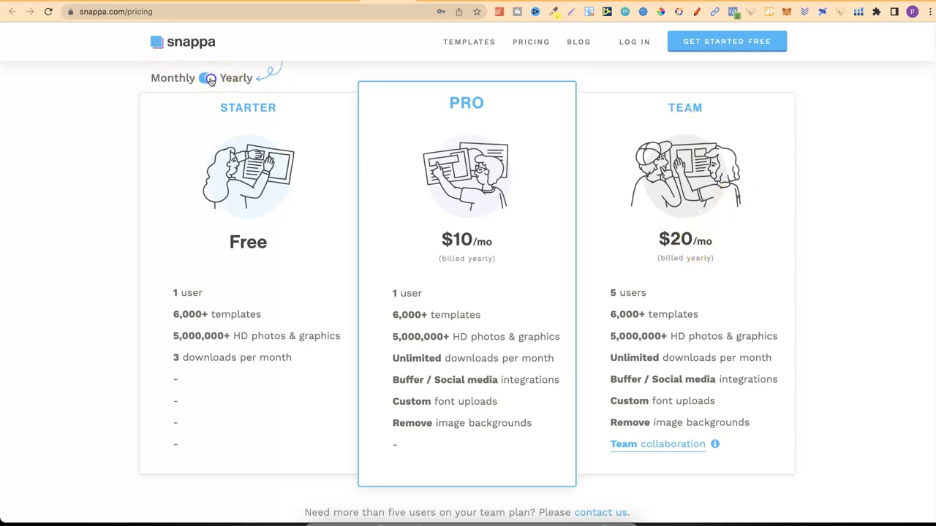
{"action": "left_click", "coordinate": [210, 79]}
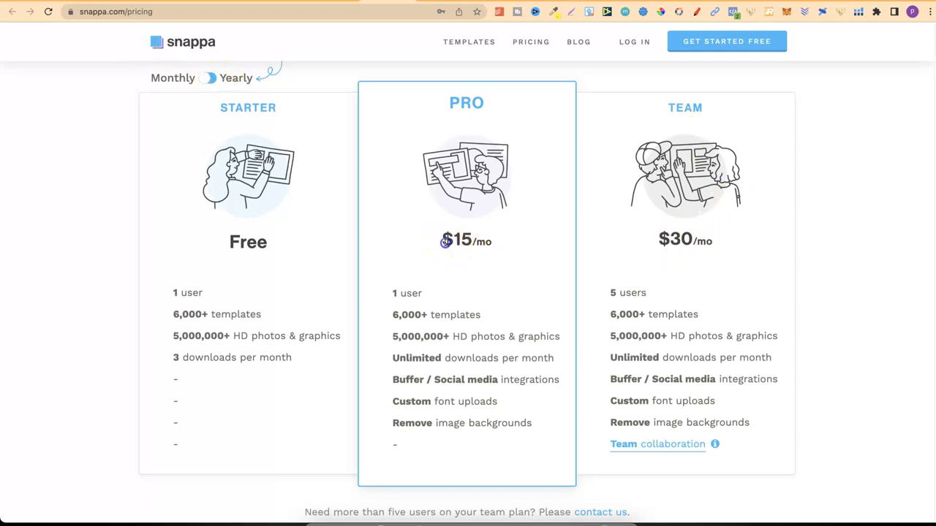
{"action": "double_click", "coordinate": [456, 239]}
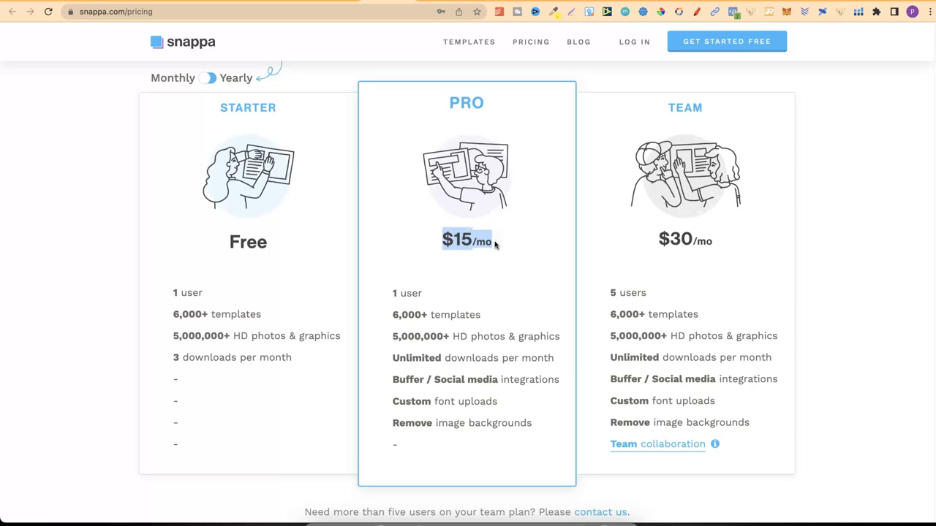
{"action": "scroll", "scroll_direction": "up", "scroll_amount": 3}
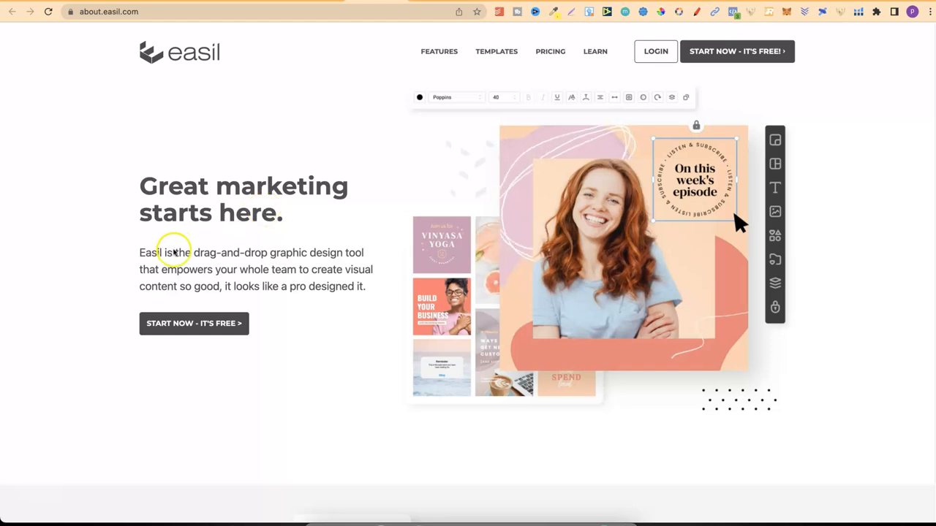
{"action": "mouse_move", "coordinate": [357, 251]}
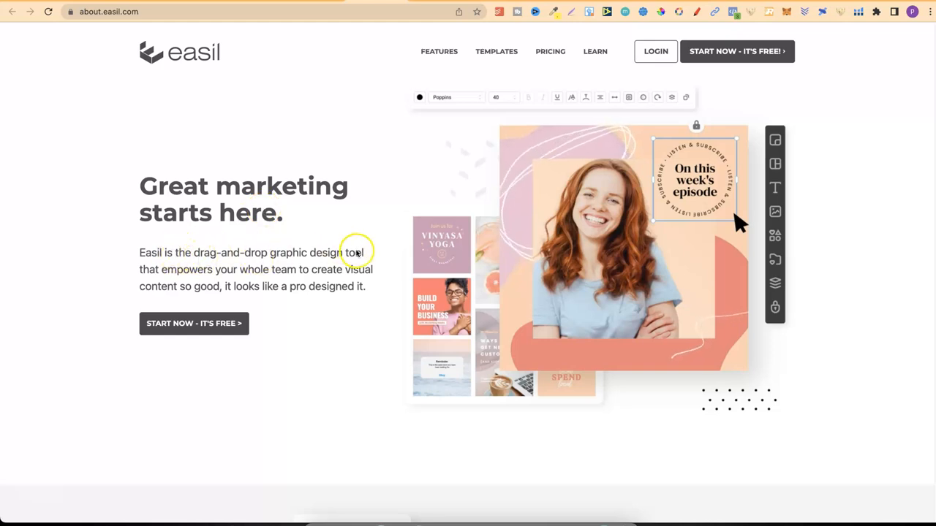
{"action": "mouse_move", "coordinate": [296, 274]}
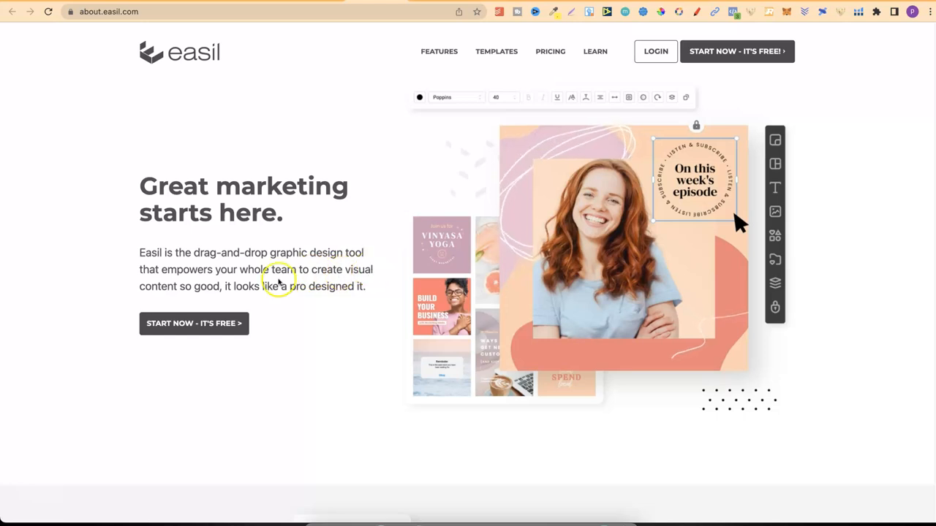
{"action": "mouse_move", "coordinate": [307, 295]}
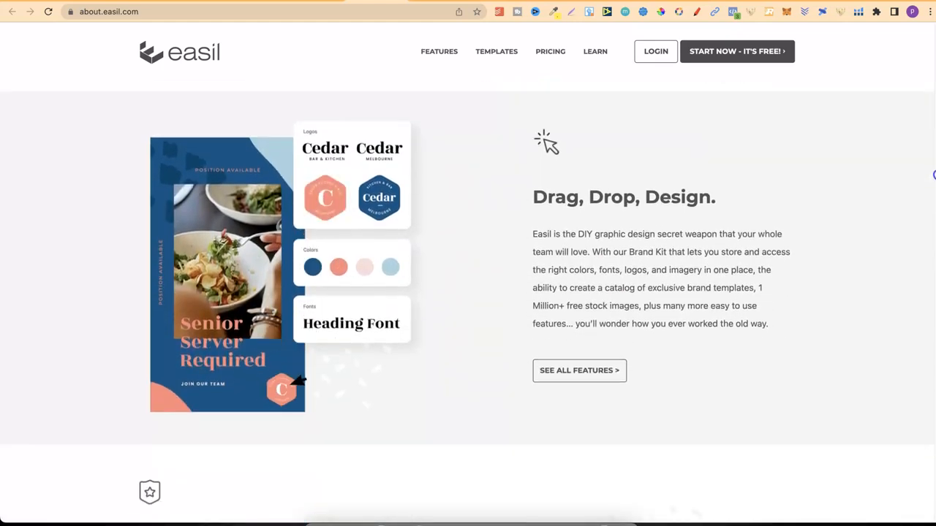
Scroll Easil's home page past the hero, brand kit and client logos to the 'Easil features' overview.
{"action": "scroll", "scroll_direction": "down", "scroll_amount": 3}
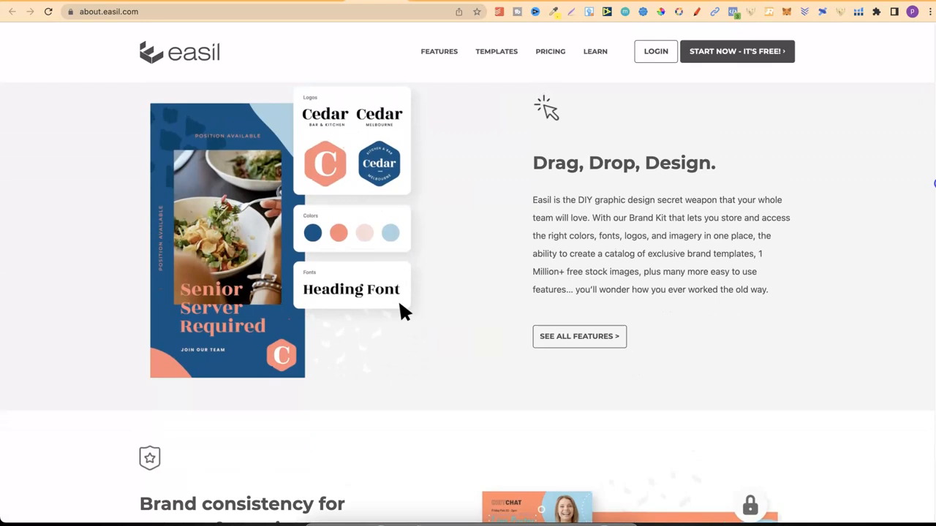
{"action": "scroll", "scroll_direction": "down", "scroll_amount": 3}
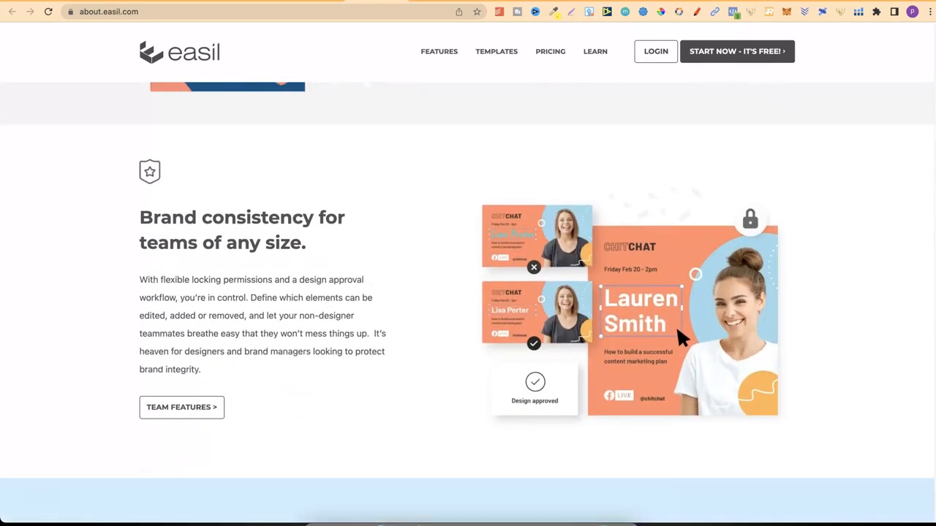
{"action": "scroll", "scroll_direction": "down", "scroll_amount": 3}
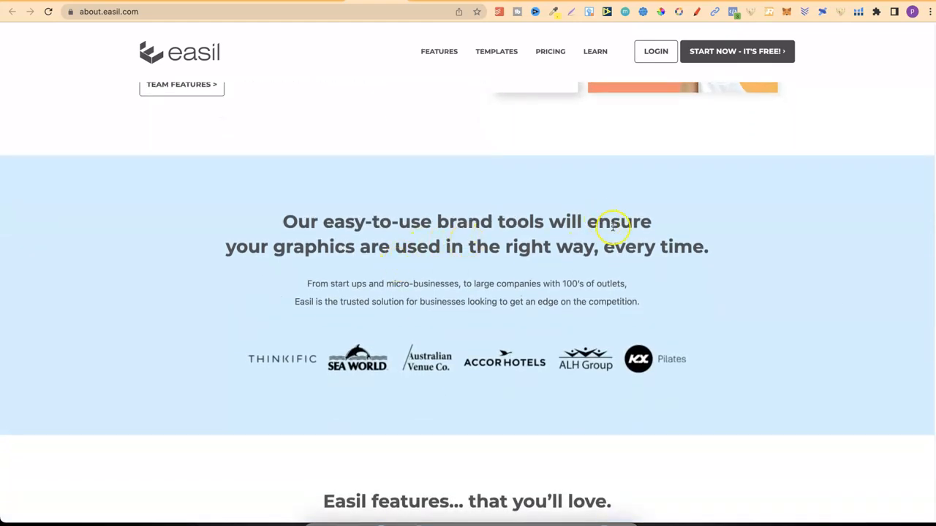
{"action": "mouse_move", "coordinate": [446, 262]}
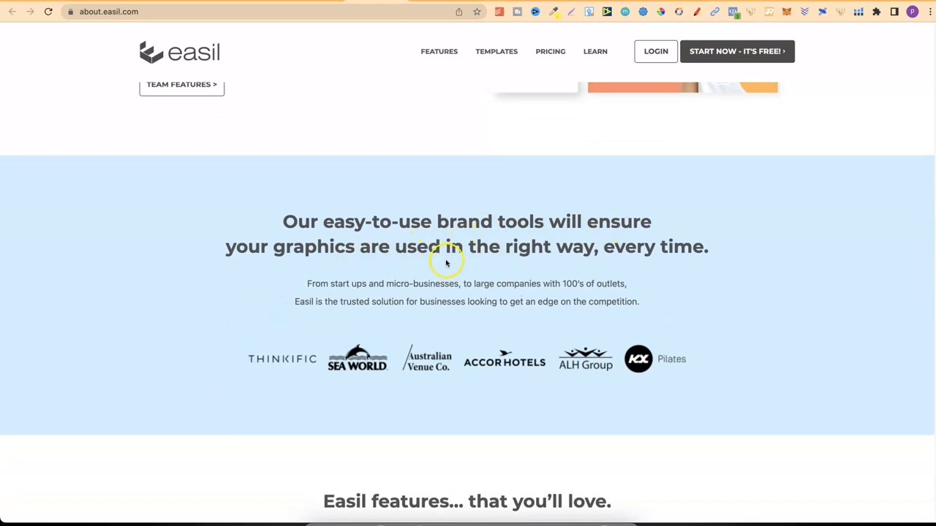
{"action": "scroll", "scroll_direction": "down", "scroll_amount": 3}
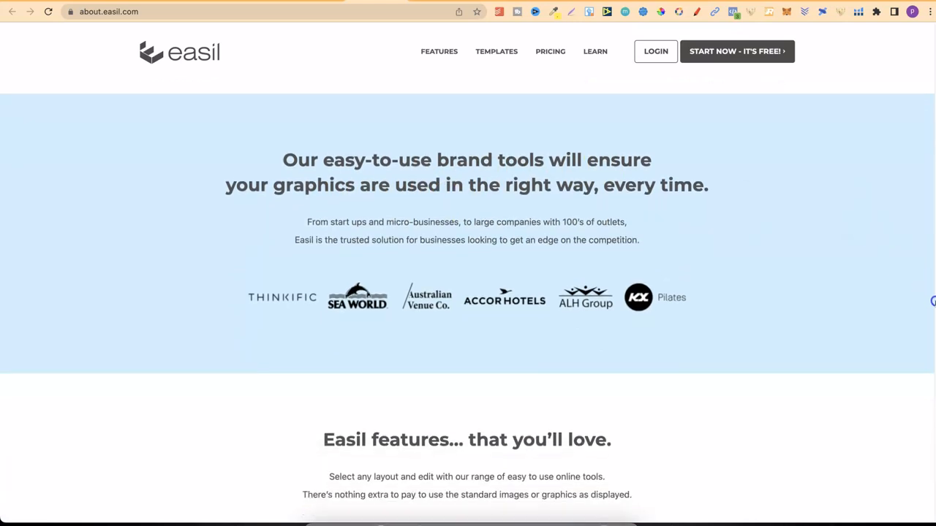
{"action": "scroll", "scroll_direction": "down", "scroll_amount": 3}
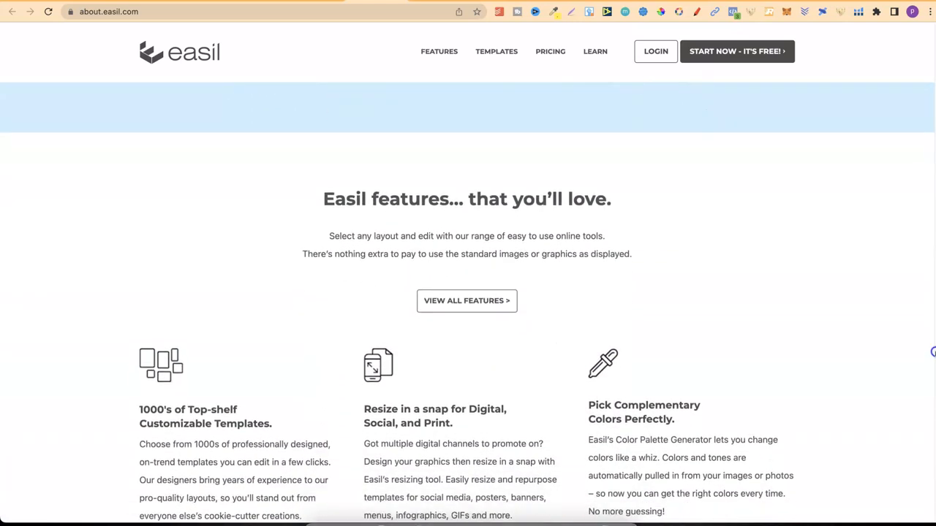
{"action": "scroll", "scroll_direction": "down", "scroll_amount": 3}
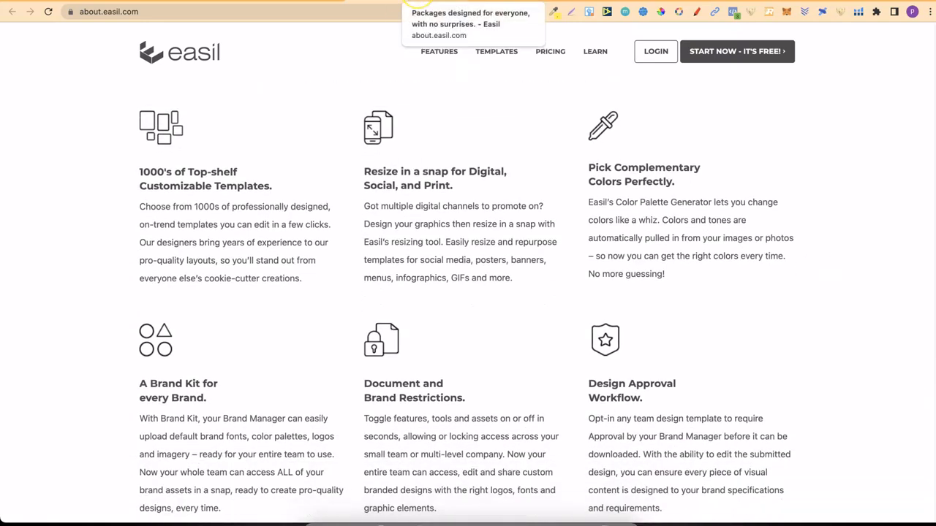
{"action": "mouse_move", "coordinate": [270, 182]}
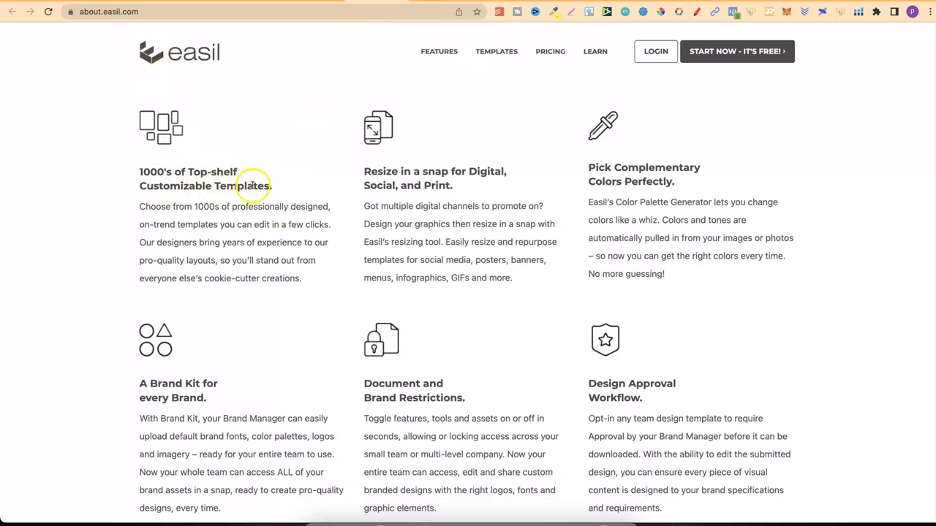
{"action": "mouse_move", "coordinate": [471, 172]}
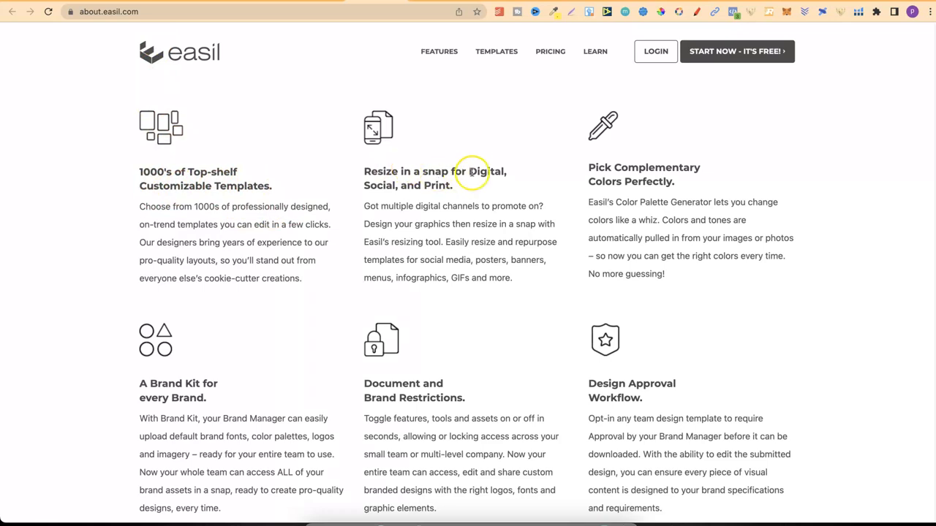
{"action": "mouse_move", "coordinate": [442, 185]}
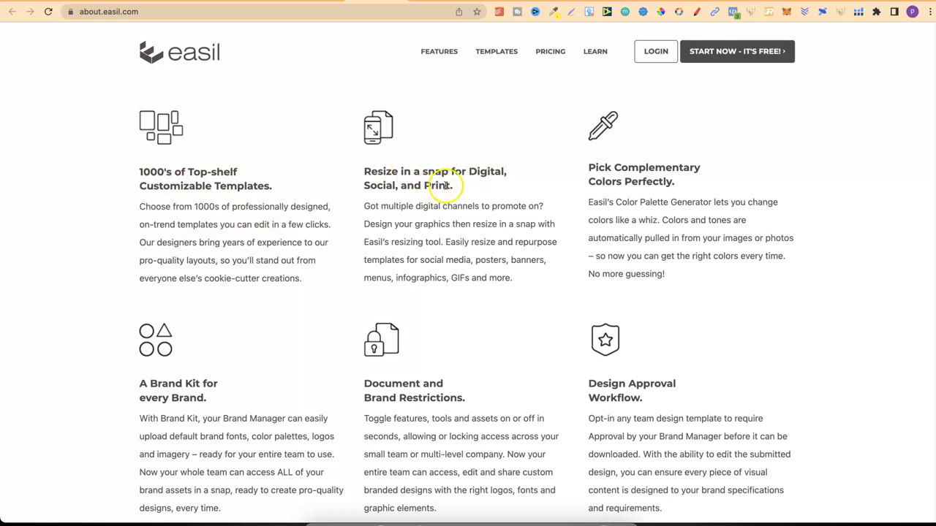
{"action": "mouse_move", "coordinate": [651, 170]}
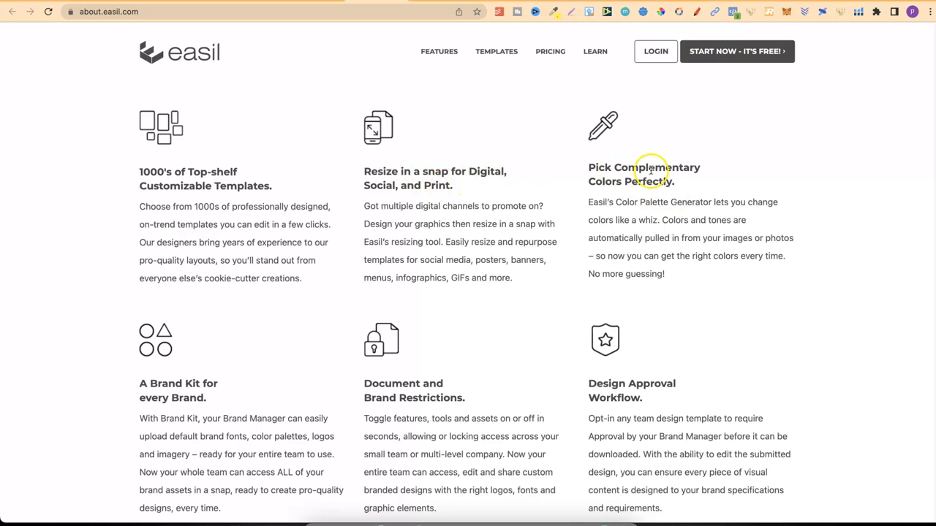
{"action": "mouse_move", "coordinate": [929, 348]}
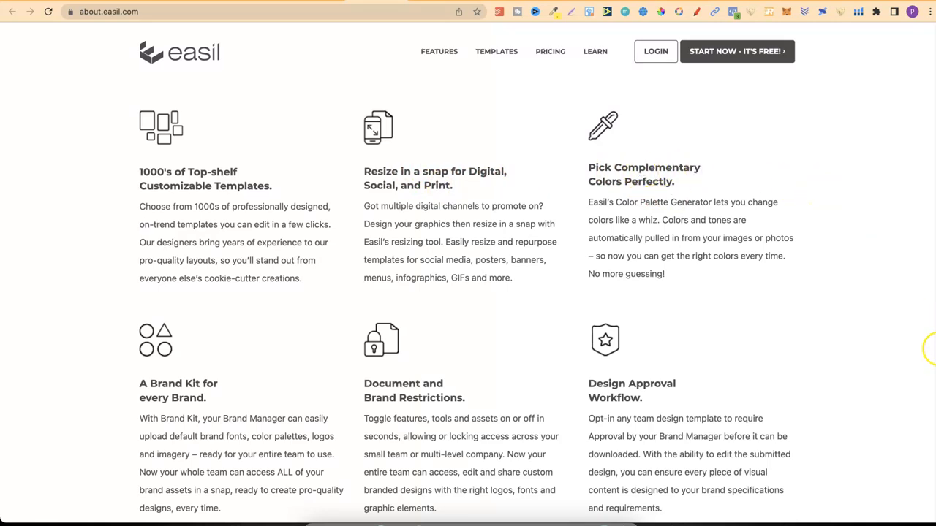
Scroll on through the feature grid toward Brand Kit, restrictions and approval workflow.
{"action": "scroll", "scroll_direction": "down", "scroll_amount": 3}
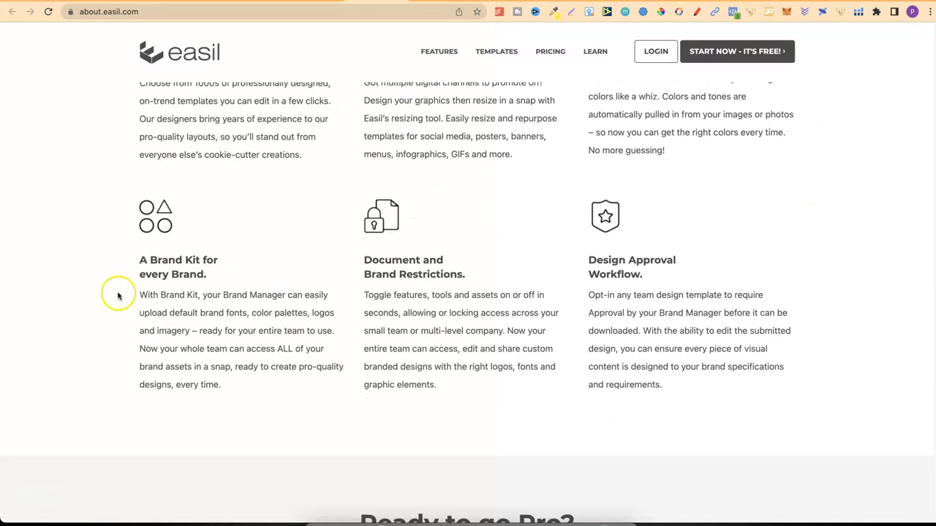
{"action": "mouse_move", "coordinate": [450, 270]}
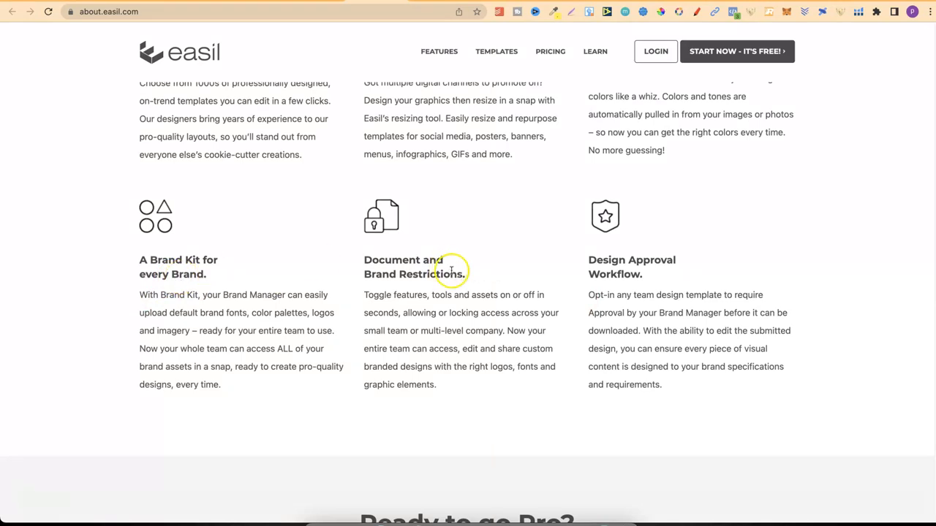
{"action": "mouse_move", "coordinate": [442, 286]}
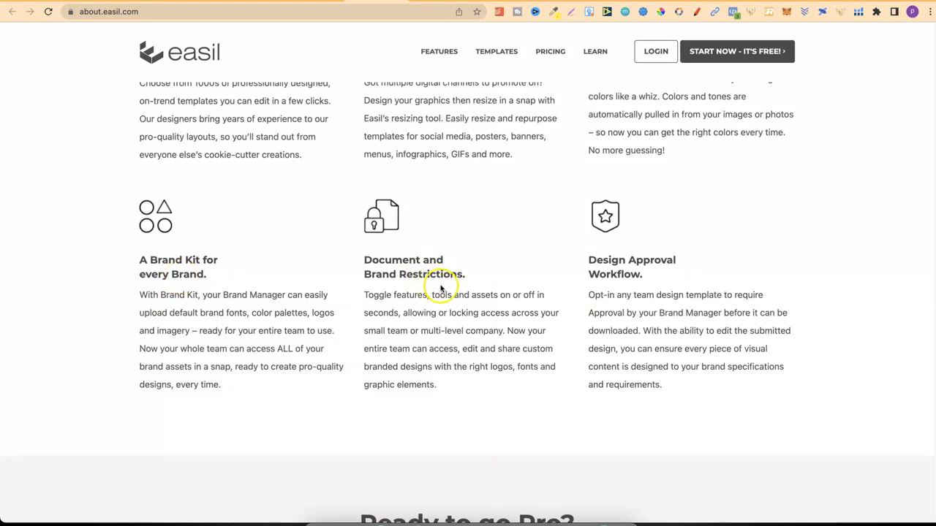
{"action": "mouse_move", "coordinate": [903, 351]}
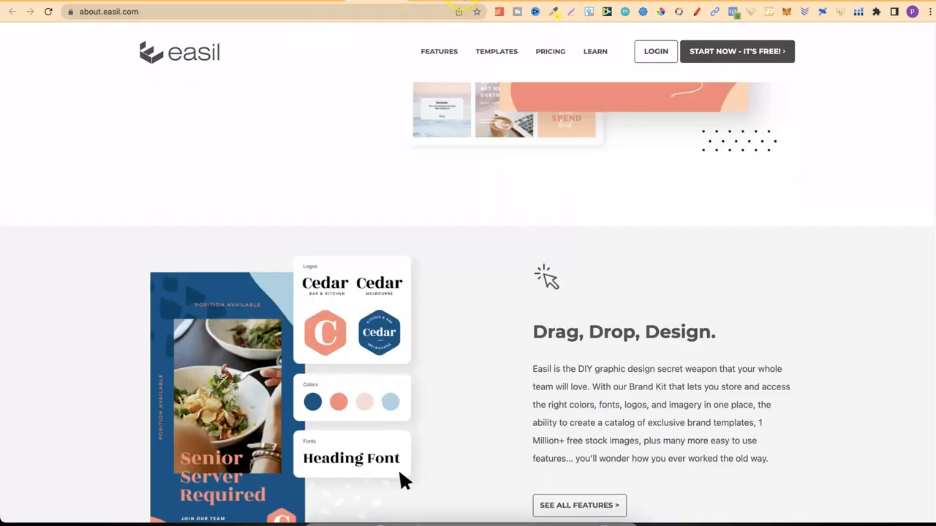
{"action": "left_click", "coordinate": [550, 52]}
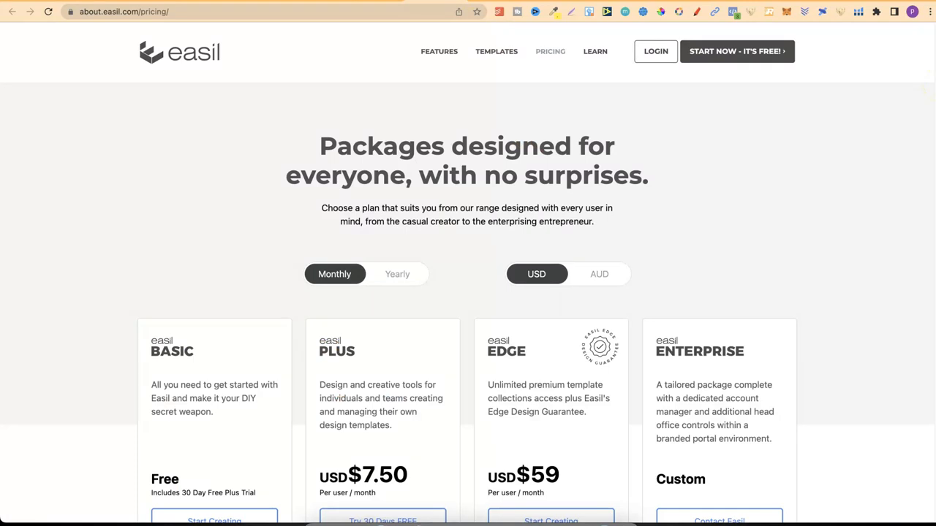
{"action": "mouse_move", "coordinate": [600, 51]}
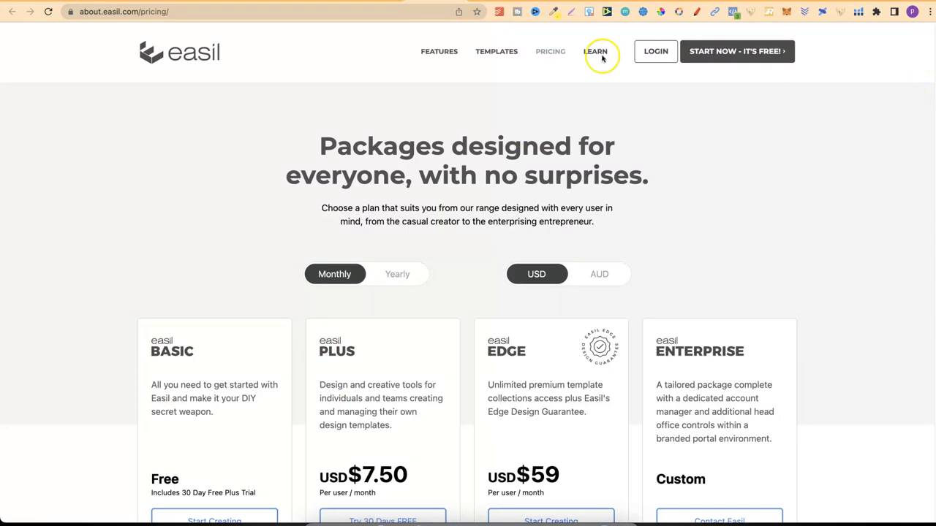
{"action": "mouse_move", "coordinate": [417, 52]}
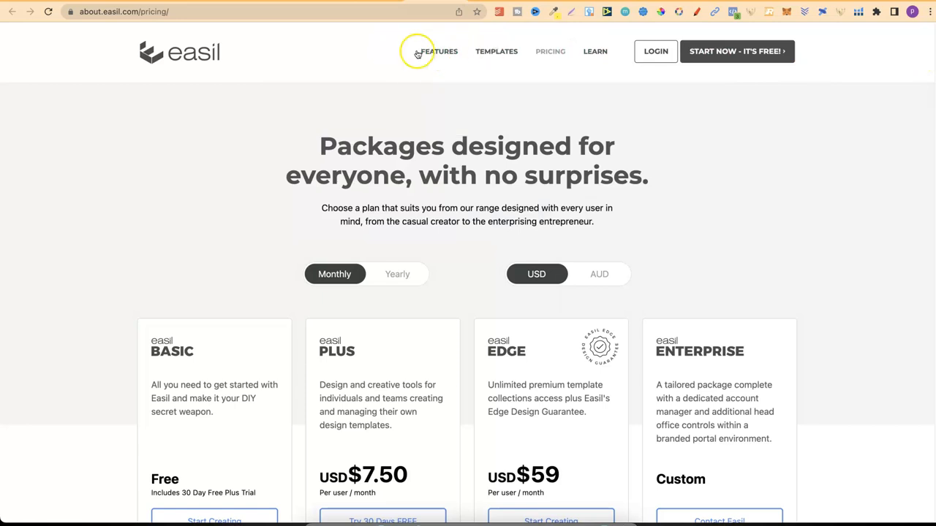
{"action": "left_click", "coordinate": [439, 51]}
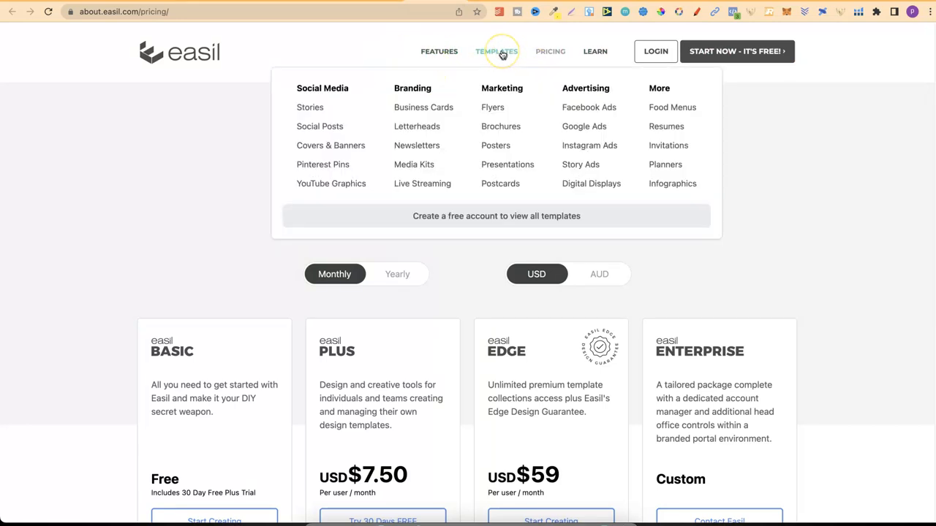
{"action": "mouse_move", "coordinate": [339, 89]}
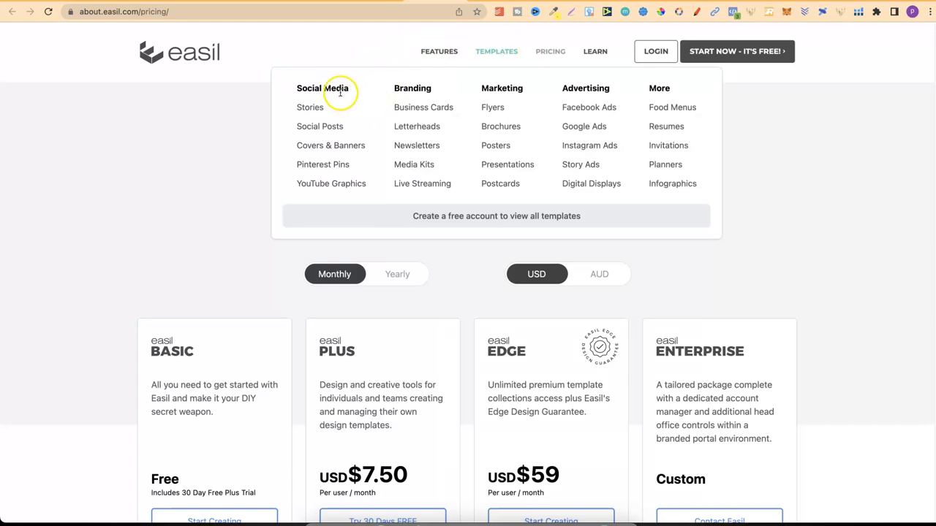
{"action": "mouse_move", "coordinate": [585, 93]}
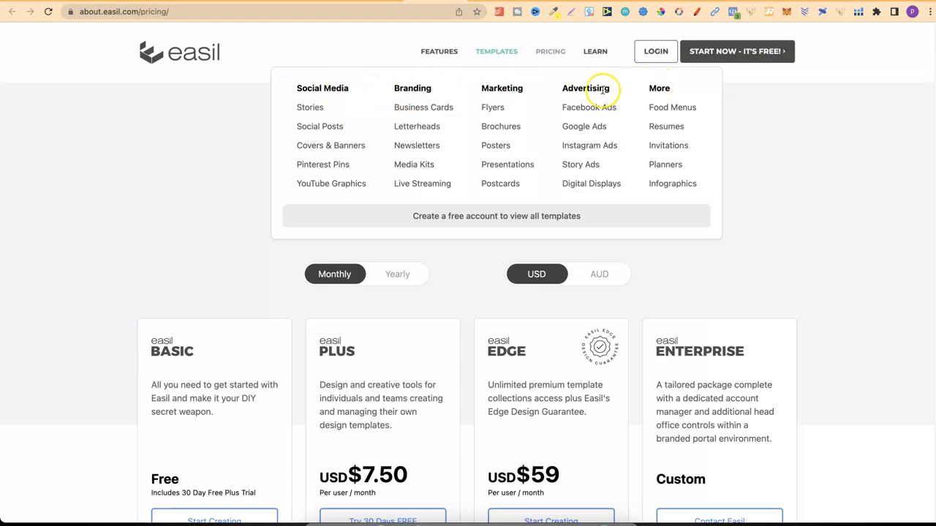
{"action": "mouse_move", "coordinate": [500, 126]}
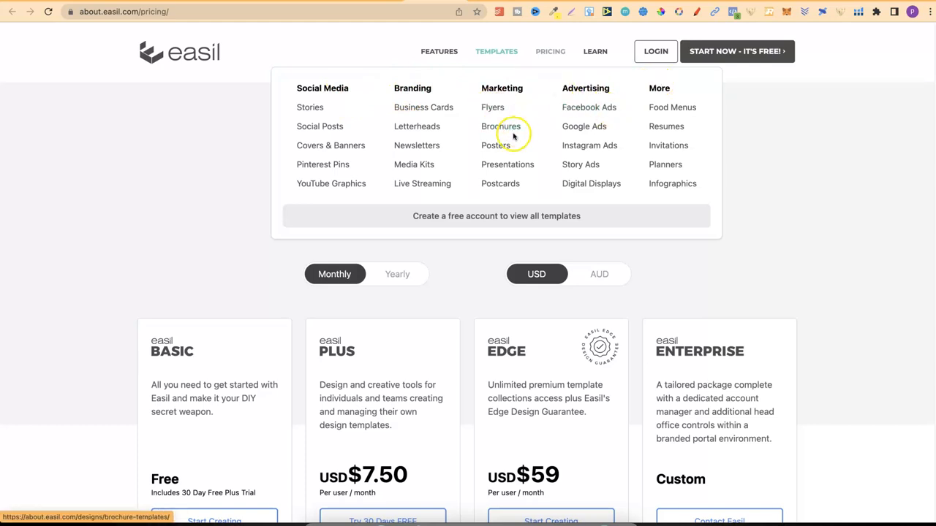
{"action": "mouse_move", "coordinate": [601, 184]}
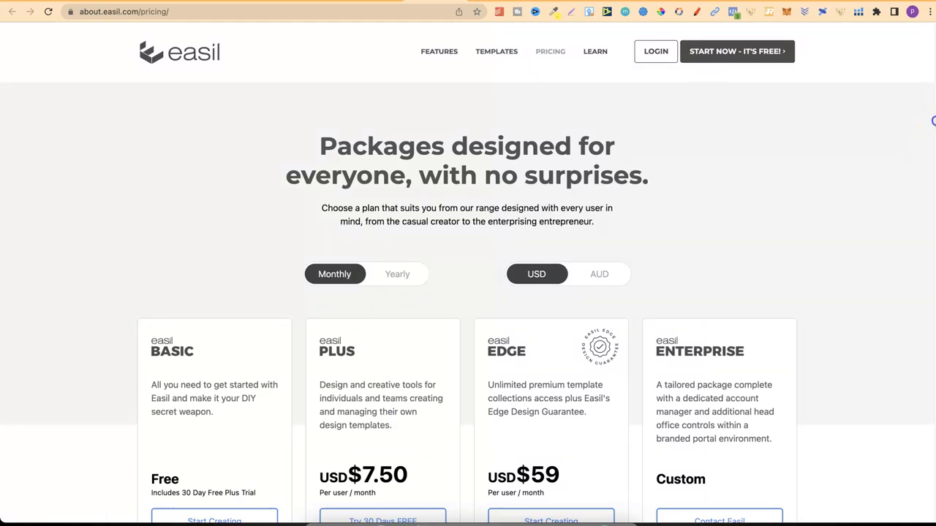
{"action": "scroll", "scroll_direction": "down", "scroll_amount": 3}
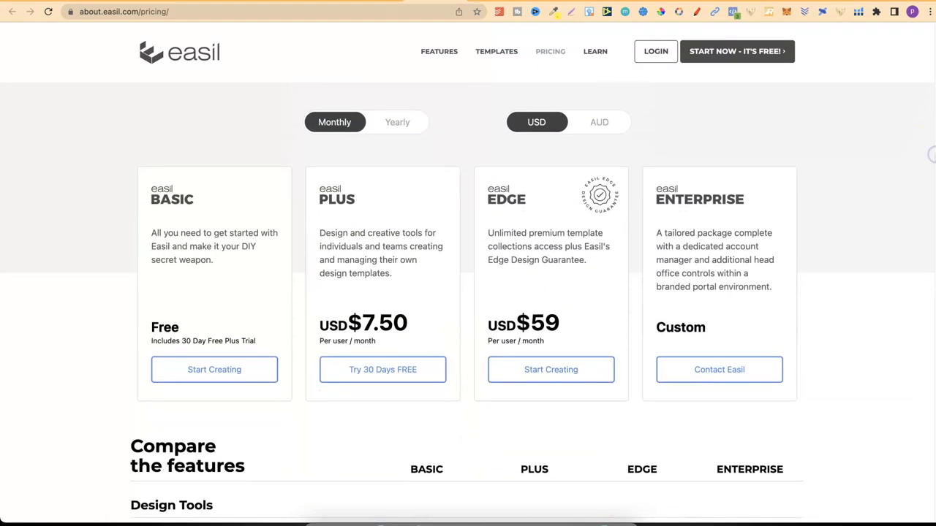
{"action": "mouse_move", "coordinate": [933, 155]}
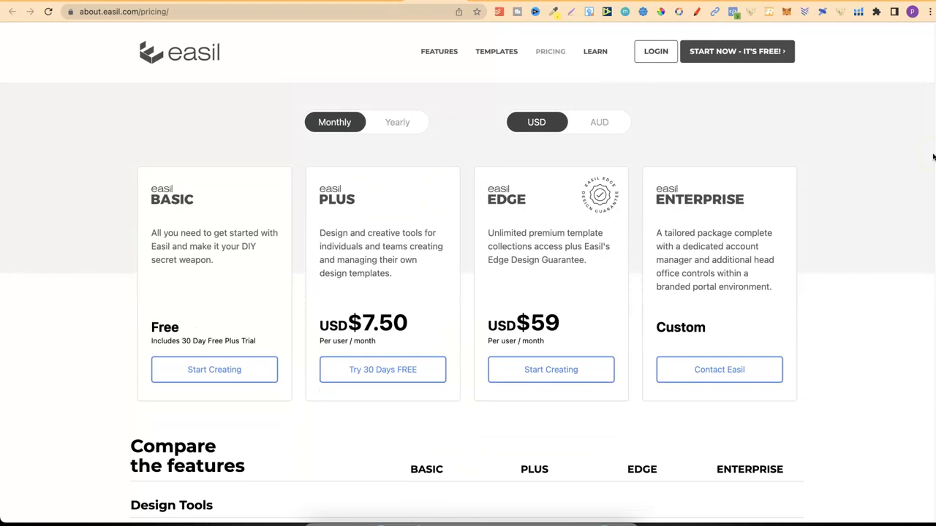
{"action": "mouse_move", "coordinate": [198, 226]}
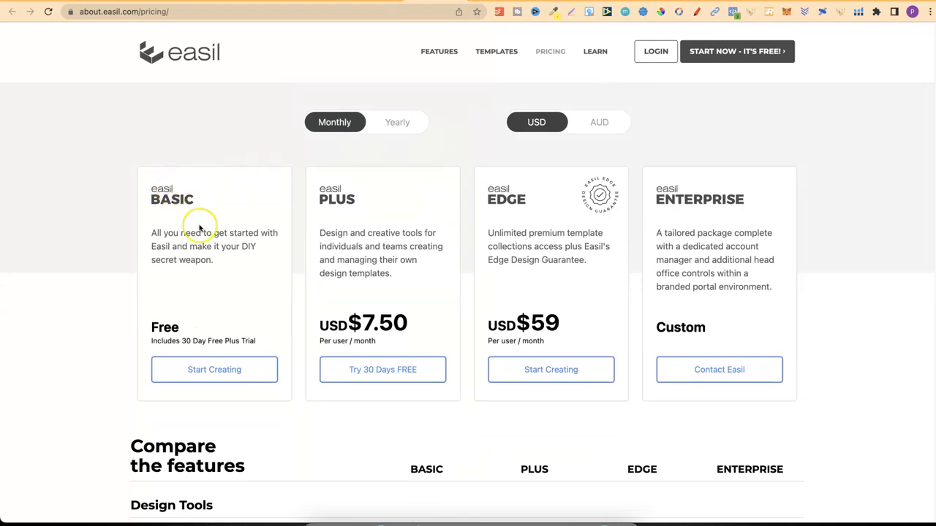
{"action": "mouse_move", "coordinate": [199, 254]}
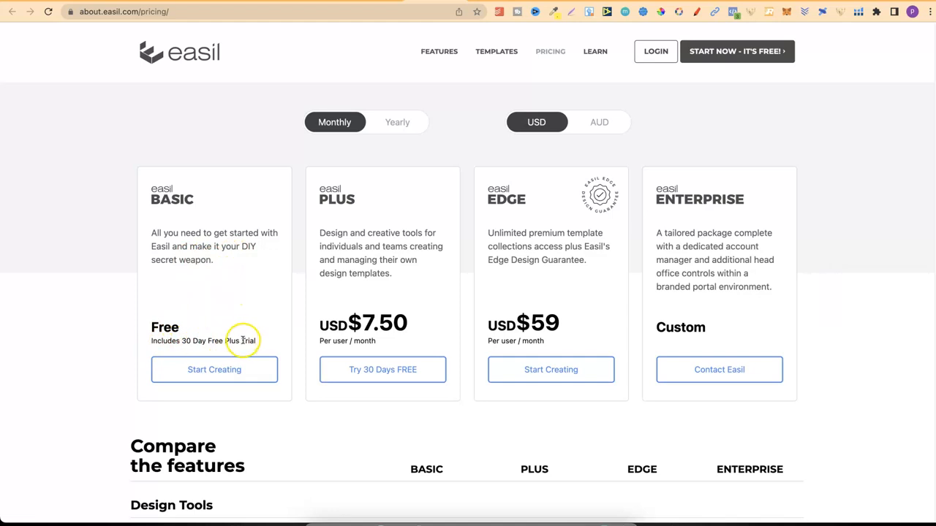
{"action": "mouse_move", "coordinate": [356, 324]}
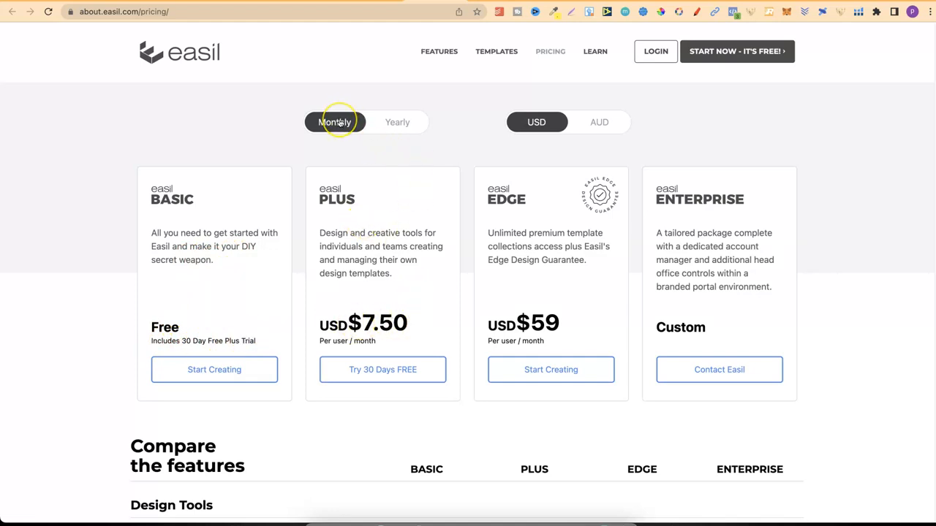
{"action": "mouse_move", "coordinate": [495, 199]}
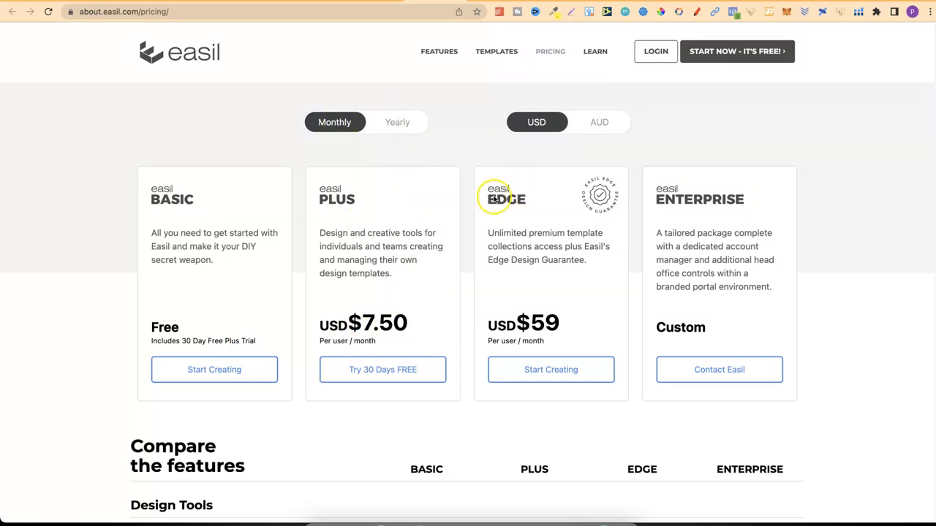
{"action": "mouse_move", "coordinate": [687, 204]}
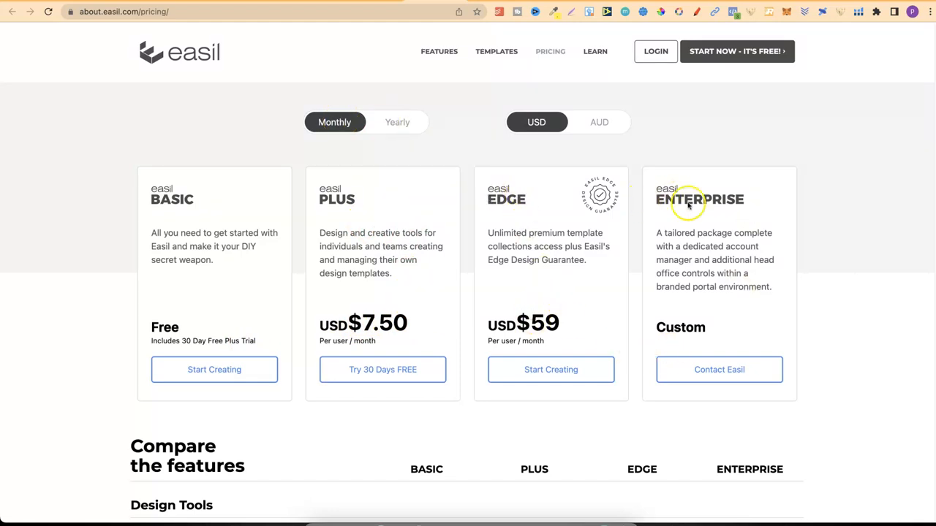
Scroll to the 'Compare the features' table showing Design Tools rows for Basic, Plus, Edge and Enterprise.
{"action": "scroll", "scroll_direction": "down", "scroll_amount": 3}
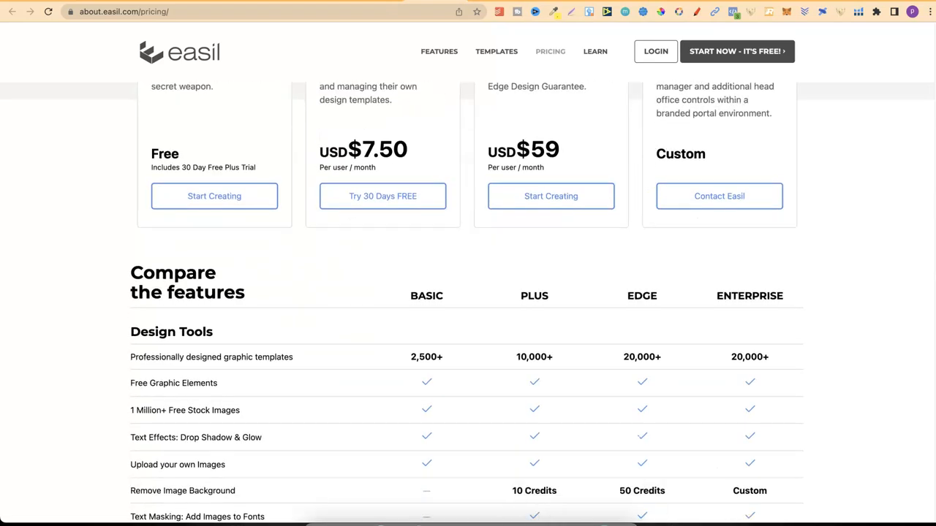
{"action": "scroll", "scroll_direction": "down", "scroll_amount": 3}
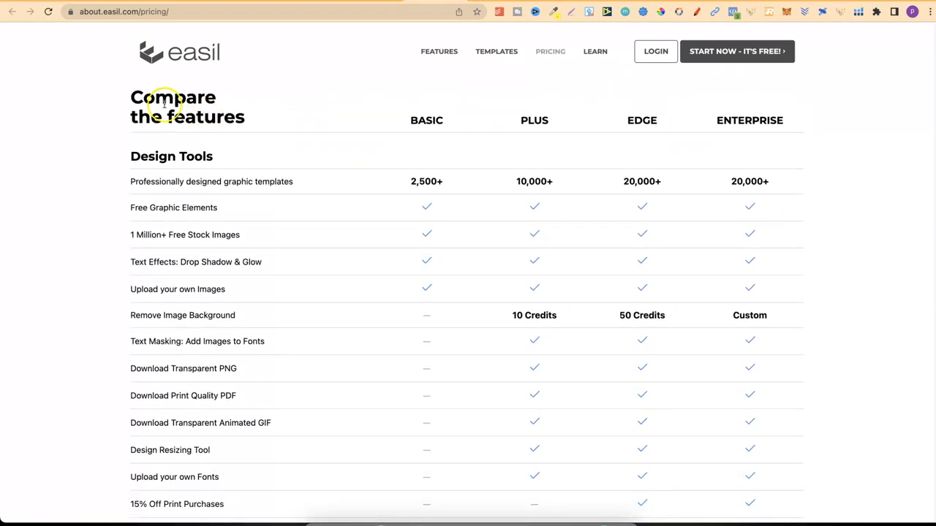
{"action": "mouse_move", "coordinate": [427, 115]}
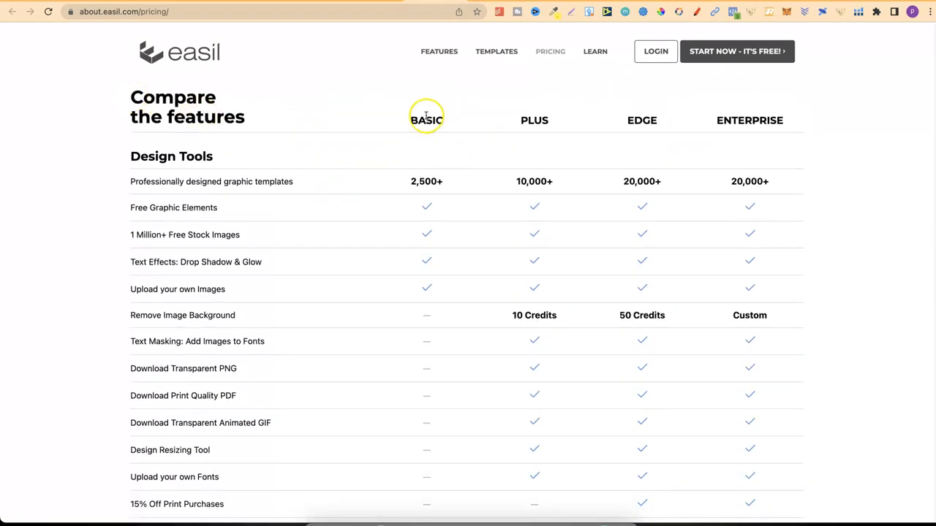
{"action": "mouse_move", "coordinate": [202, 182]}
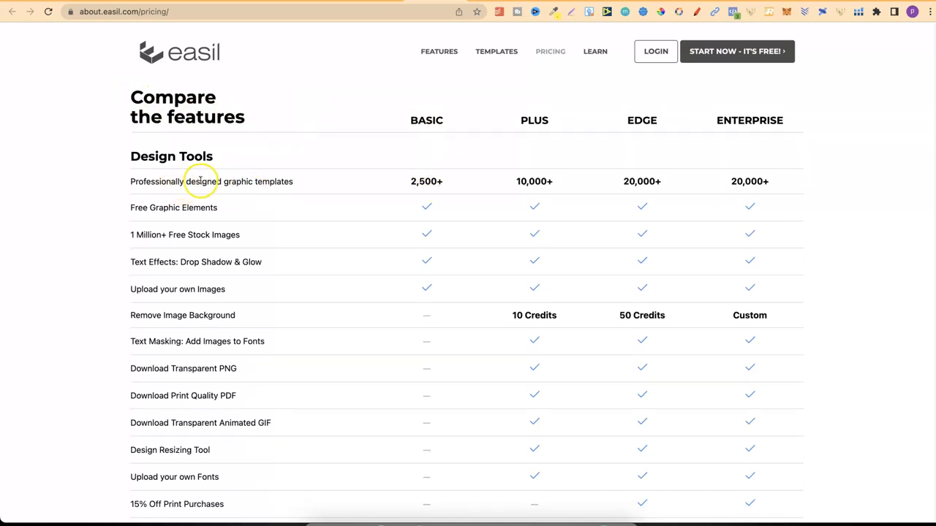
{"action": "mouse_move", "coordinate": [166, 173]}
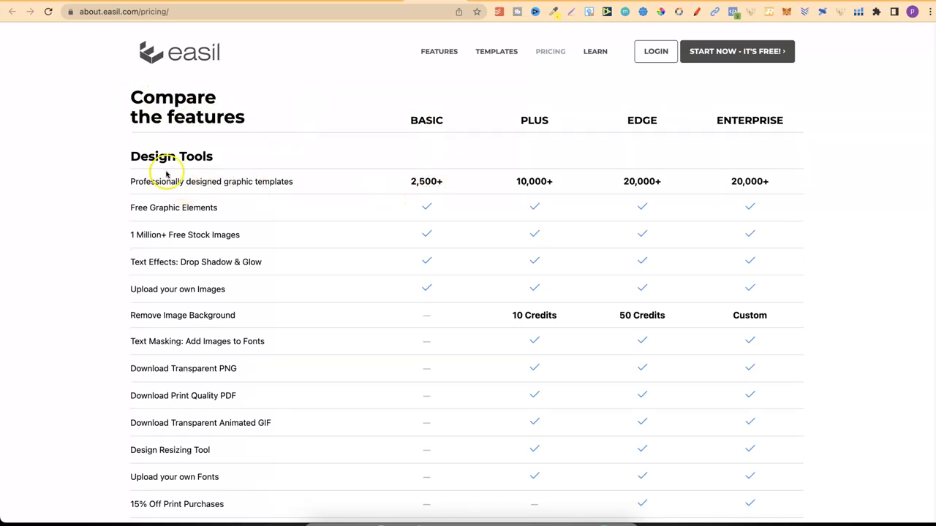
{"action": "mouse_move", "coordinate": [166, 208]}
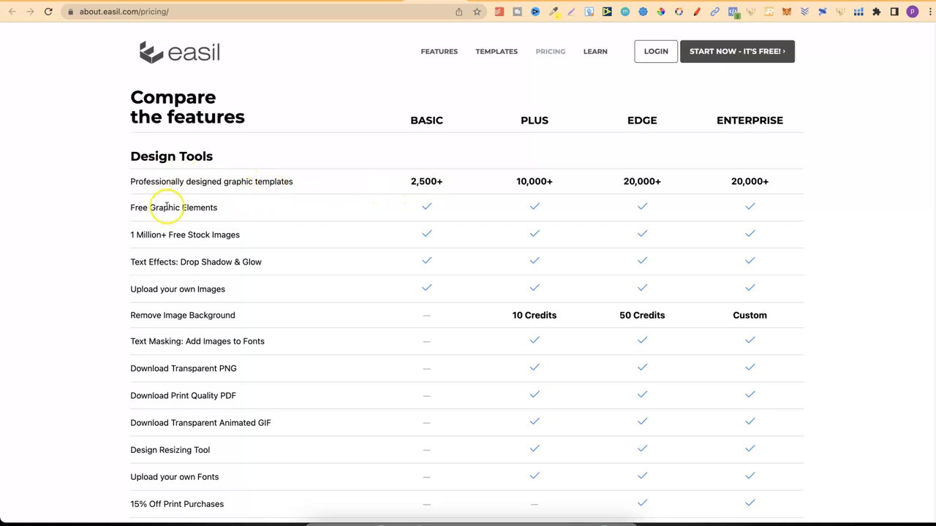
{"action": "mouse_move", "coordinate": [194, 246]}
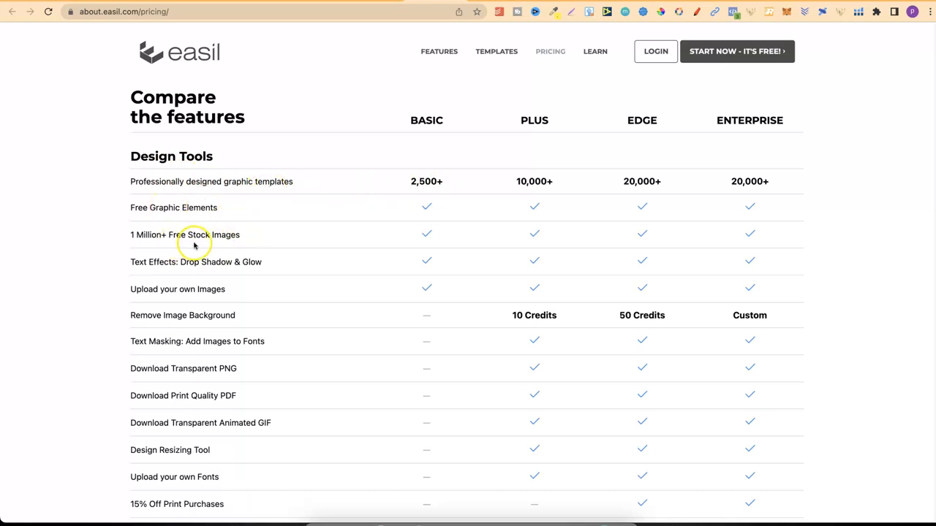
{"action": "mouse_move", "coordinate": [175, 266]}
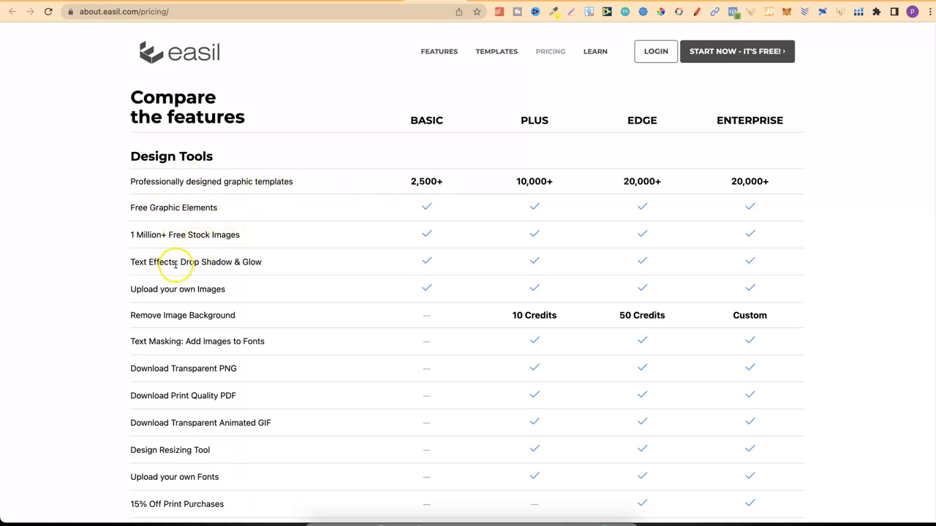
{"action": "mouse_move", "coordinate": [196, 289]}
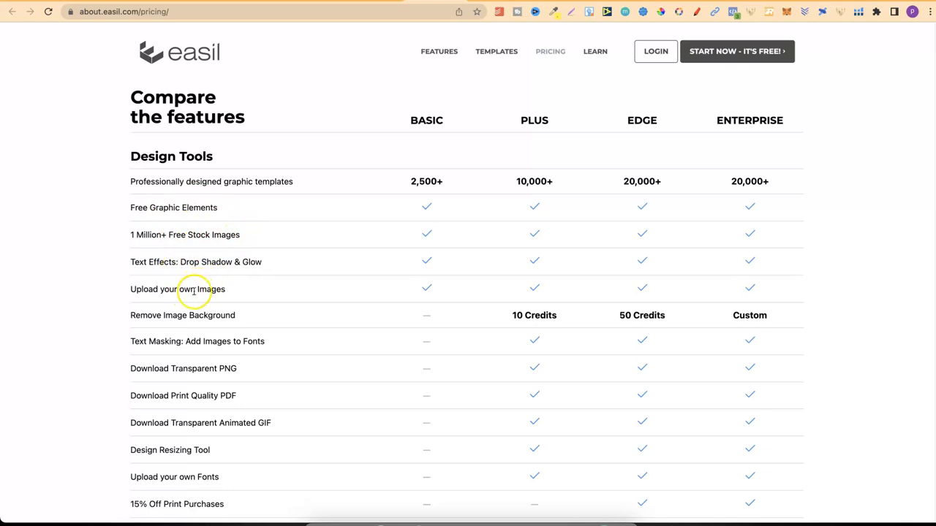
{"action": "mouse_move", "coordinate": [196, 291]}
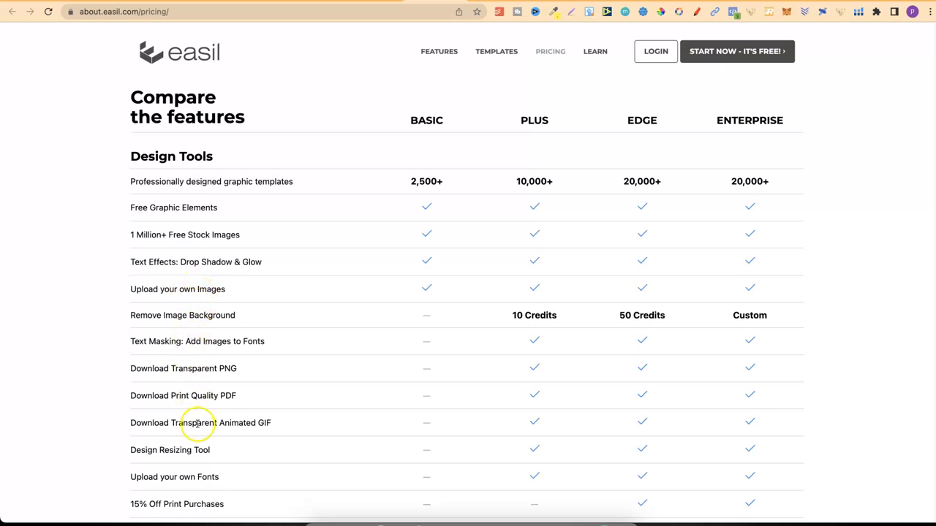
{"action": "mouse_move", "coordinate": [521, 130]}
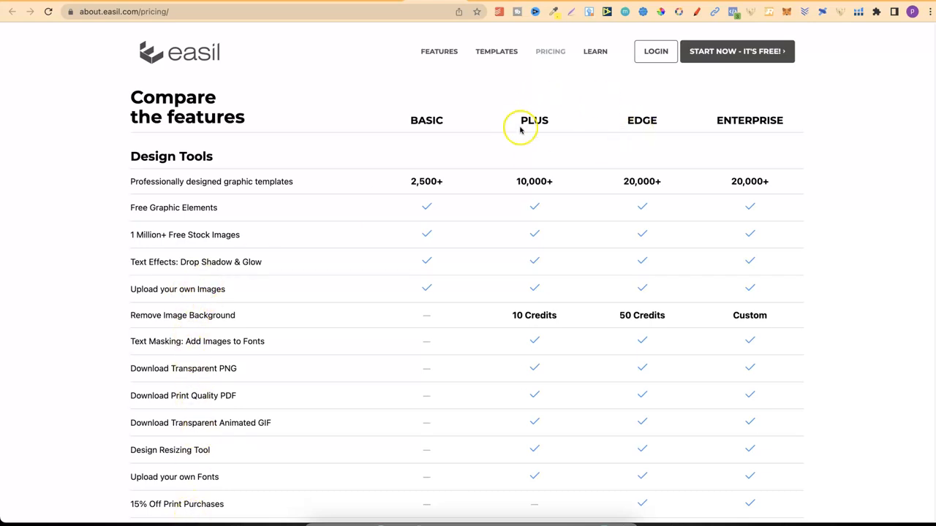
{"action": "mouse_move", "coordinate": [928, 203]}
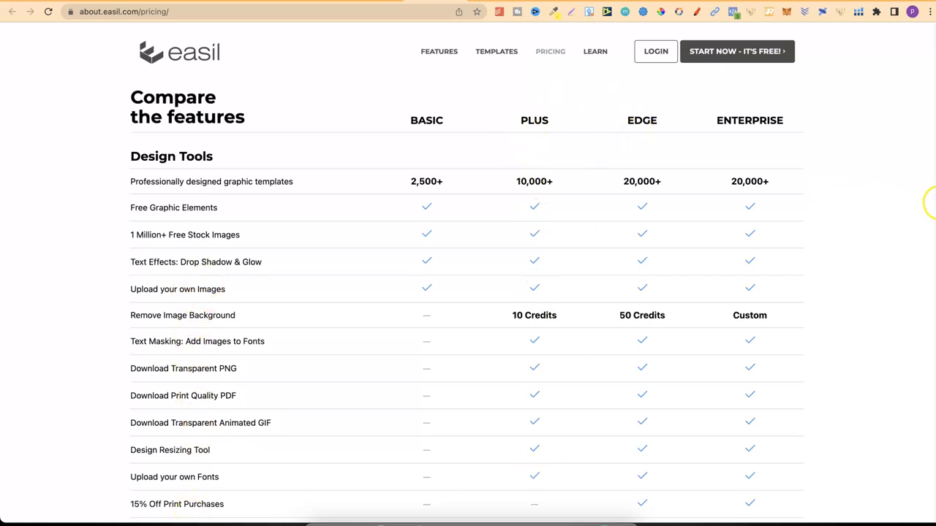
Scroll up to the top of Photopea's start page with New Project and Open From Computer.
{"action": "scroll", "scroll_direction": "up", "scroll_amount": 3}
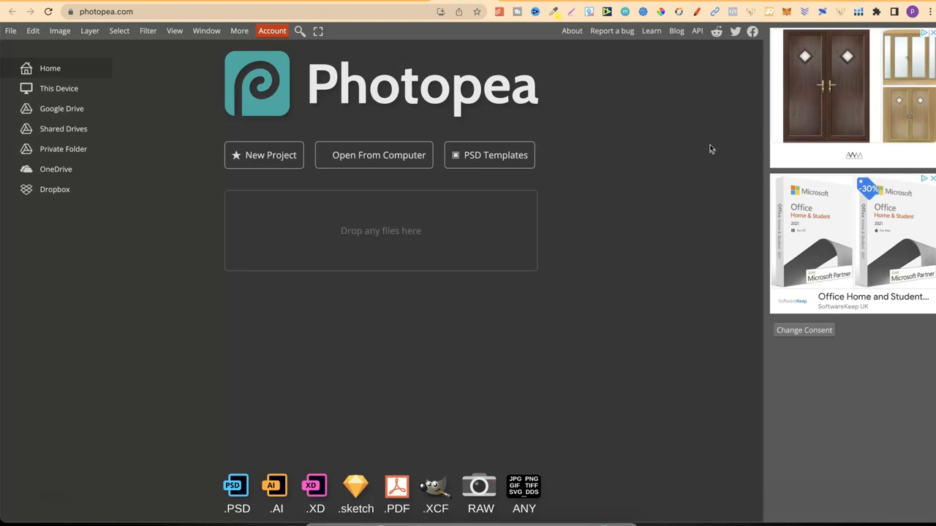
{"action": "mouse_move", "coordinate": [641, 184]}
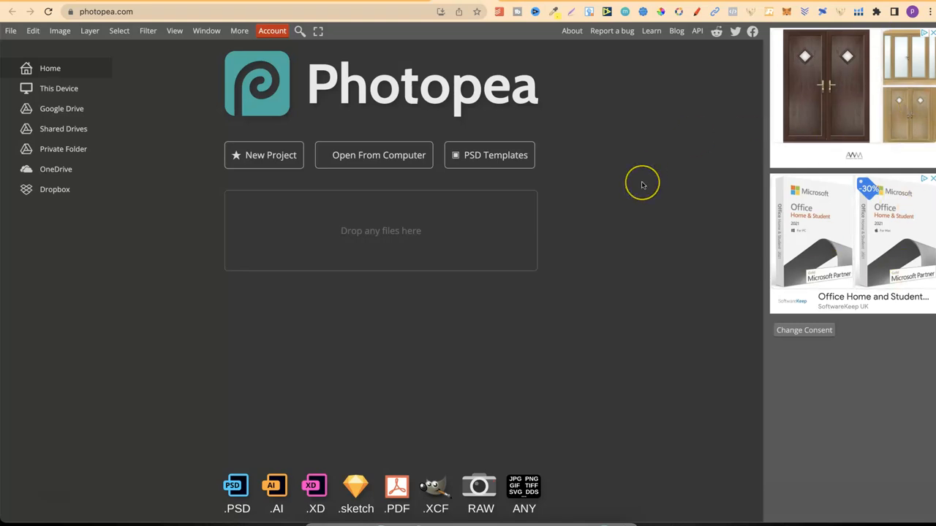
{"action": "mouse_move", "coordinate": [643, 184]}
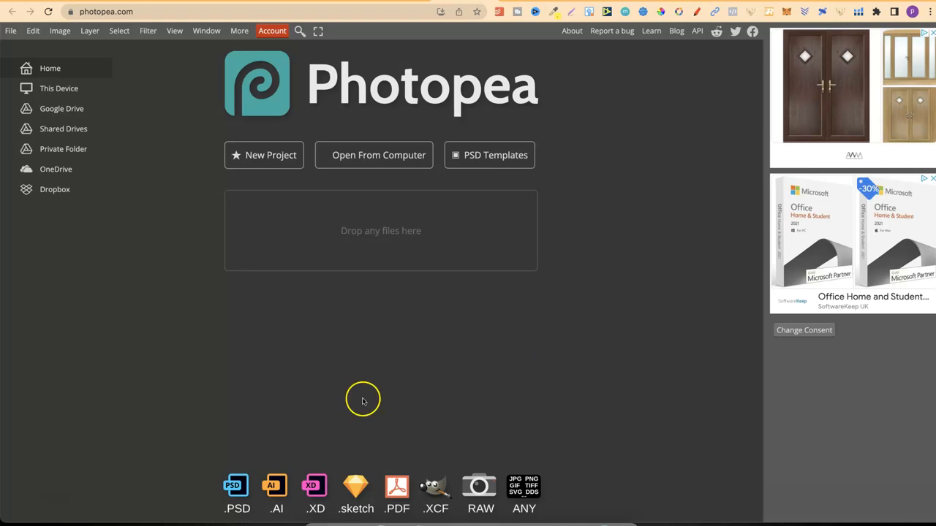
{"action": "mouse_move", "coordinate": [249, 515]}
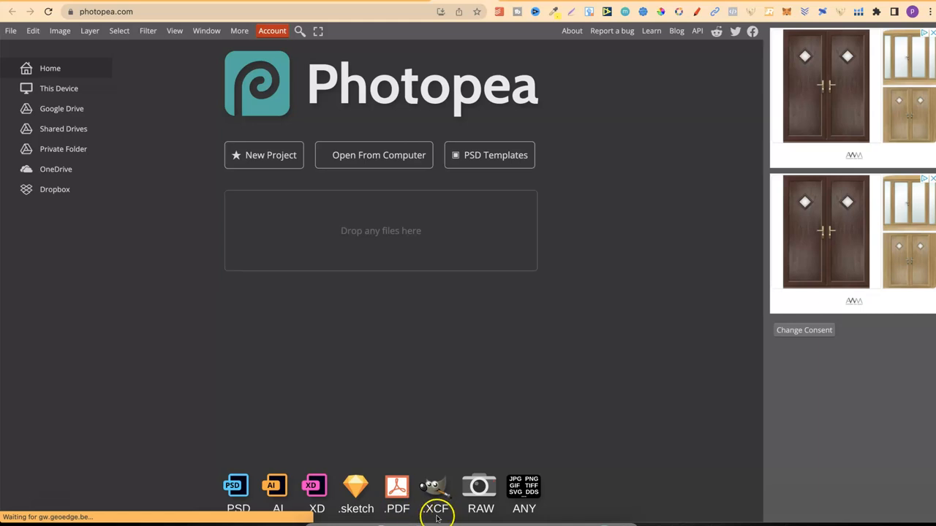
{"action": "mouse_move", "coordinate": [479, 495]}
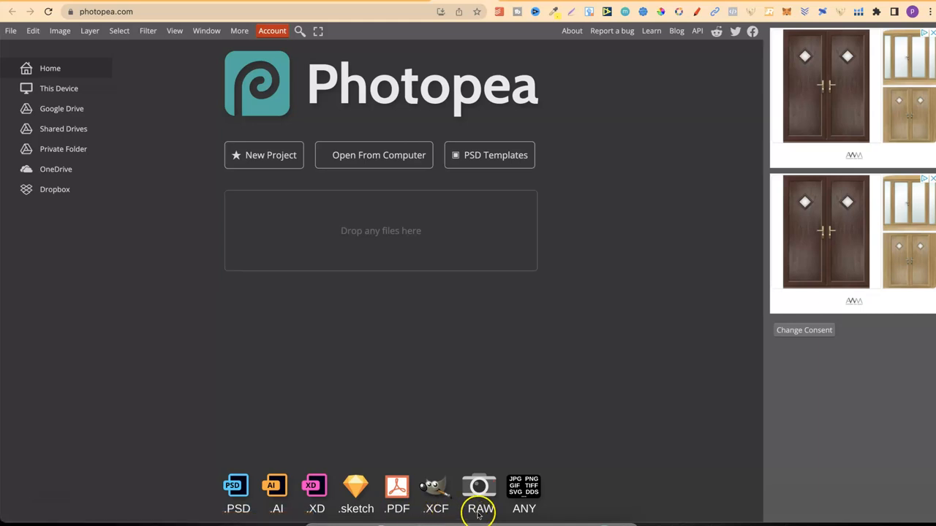
{"action": "mouse_move", "coordinate": [524, 490]}
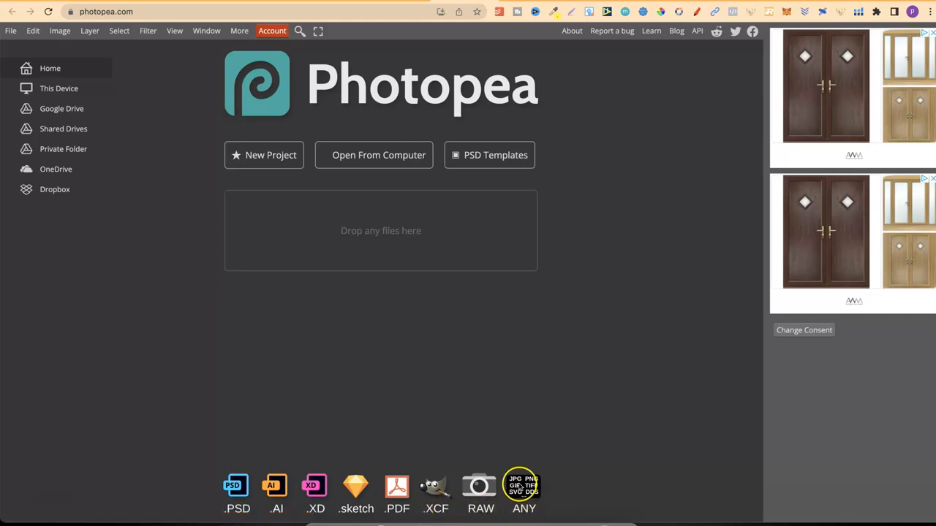
{"action": "mouse_move", "coordinate": [544, 494]}
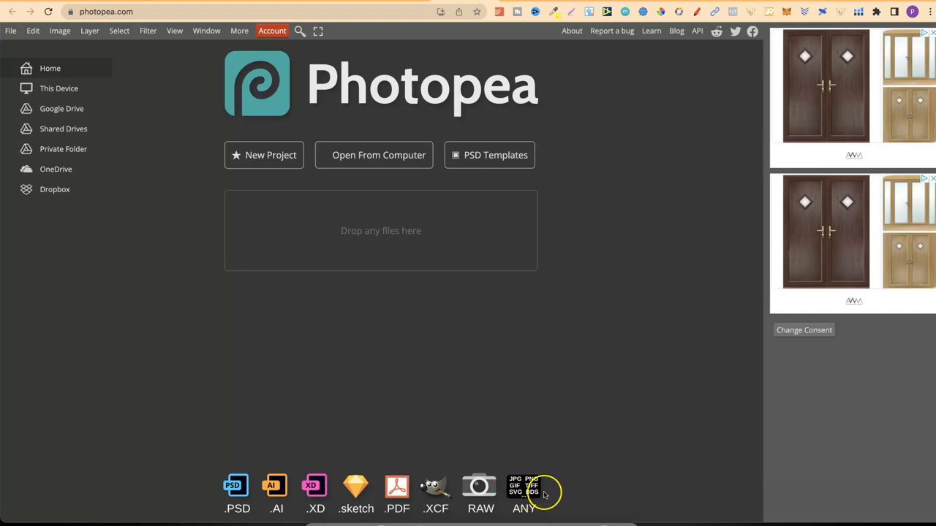
{"action": "mouse_move", "coordinate": [534, 500]}
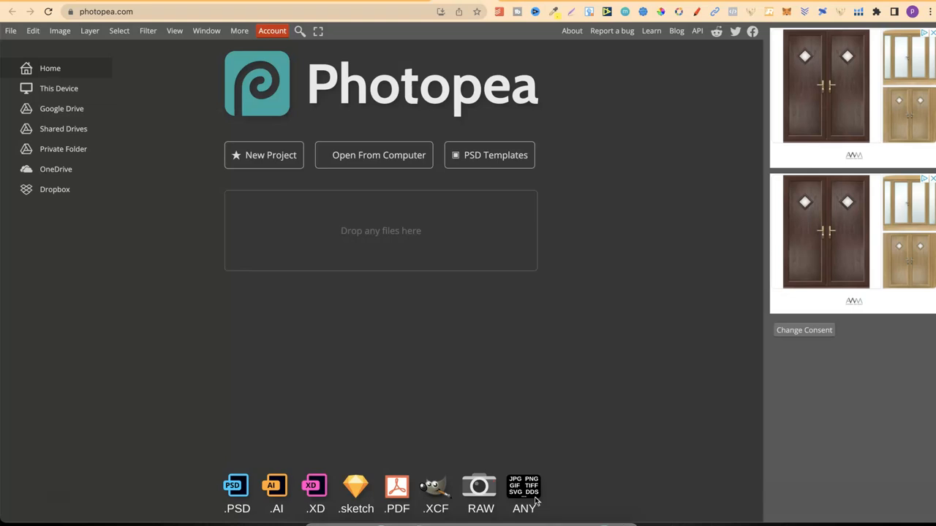
{"action": "mouse_move", "coordinate": [619, 336]}
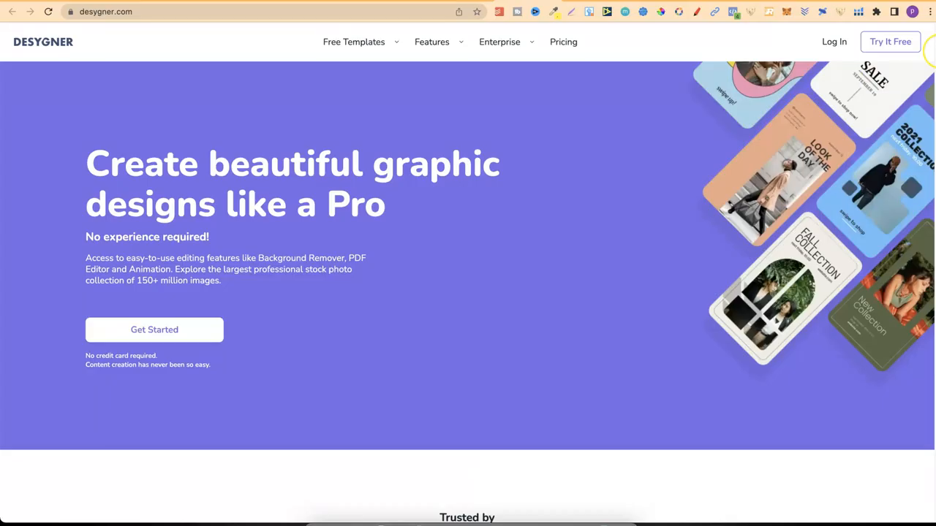
{"action": "mouse_move", "coordinate": [368, 168]}
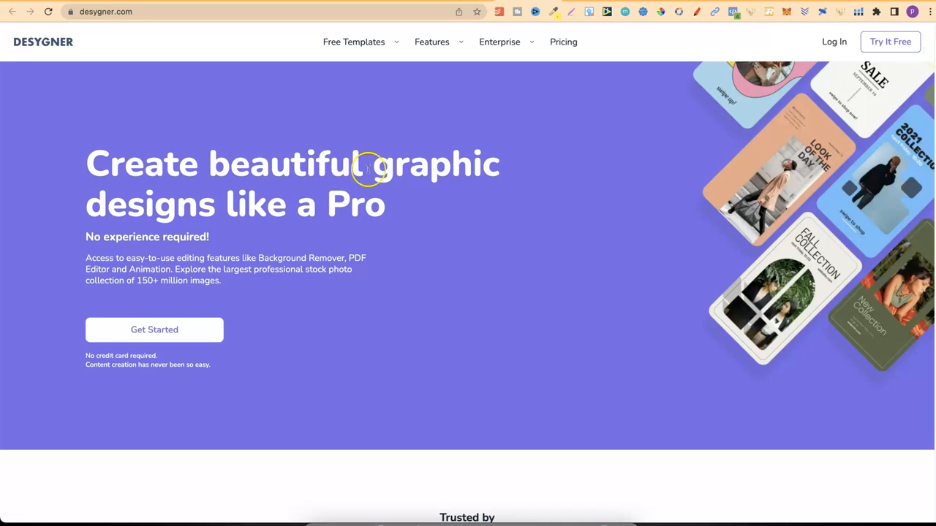
{"action": "mouse_move", "coordinate": [705, 199]}
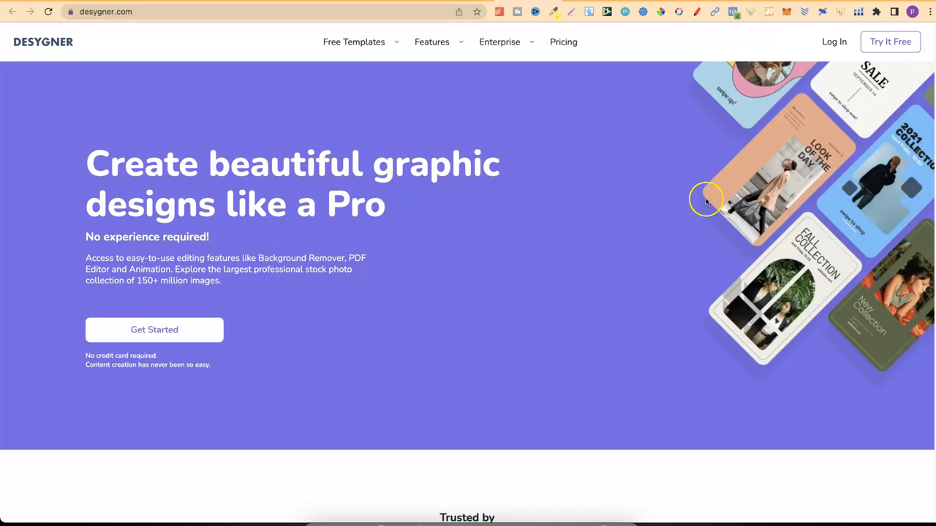
{"action": "mouse_move", "coordinate": [234, 240]}
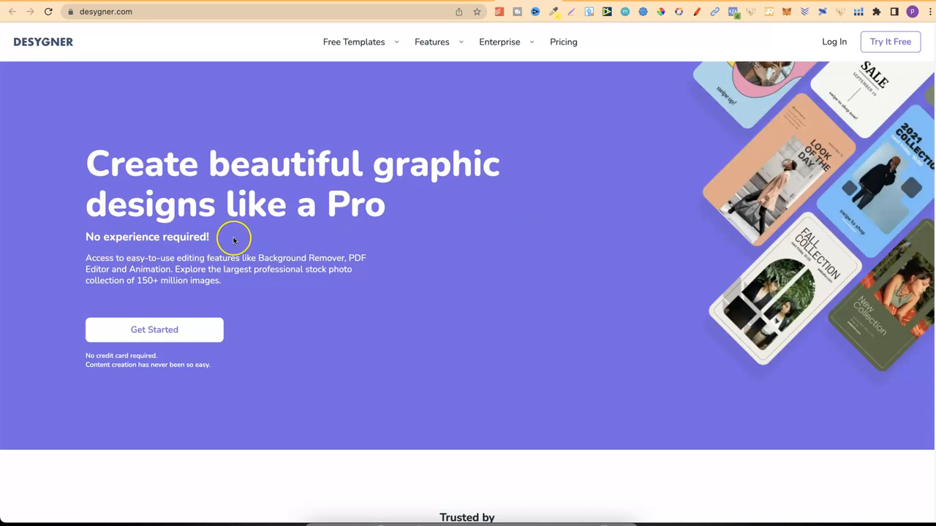
{"action": "scroll", "scroll_direction": "down", "scroll_amount": 3}
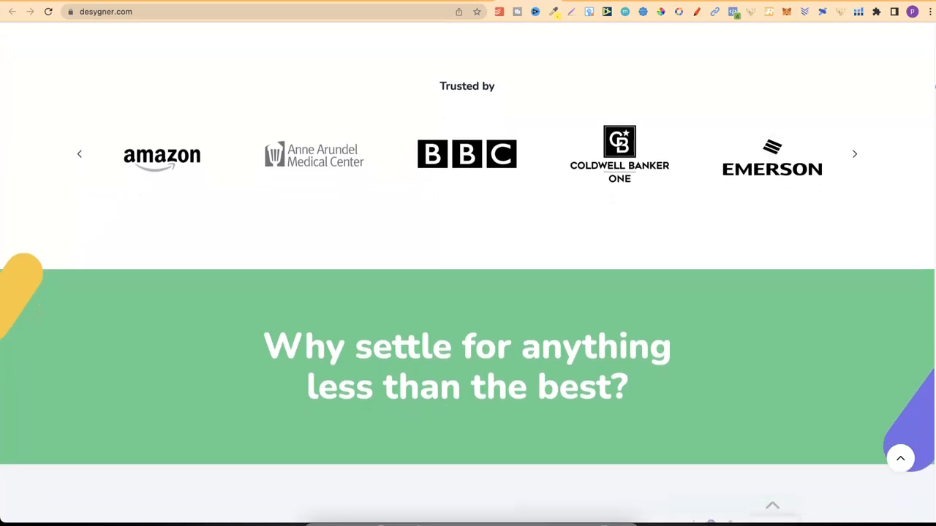
{"action": "scroll", "scroll_direction": "down", "scroll_amount": 3}
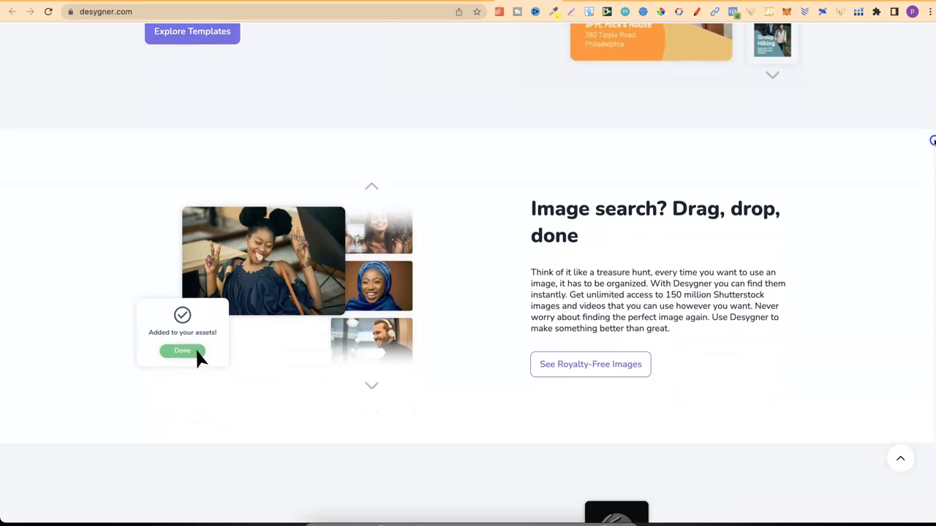
{"action": "scroll", "scroll_direction": "down", "scroll_amount": 3}
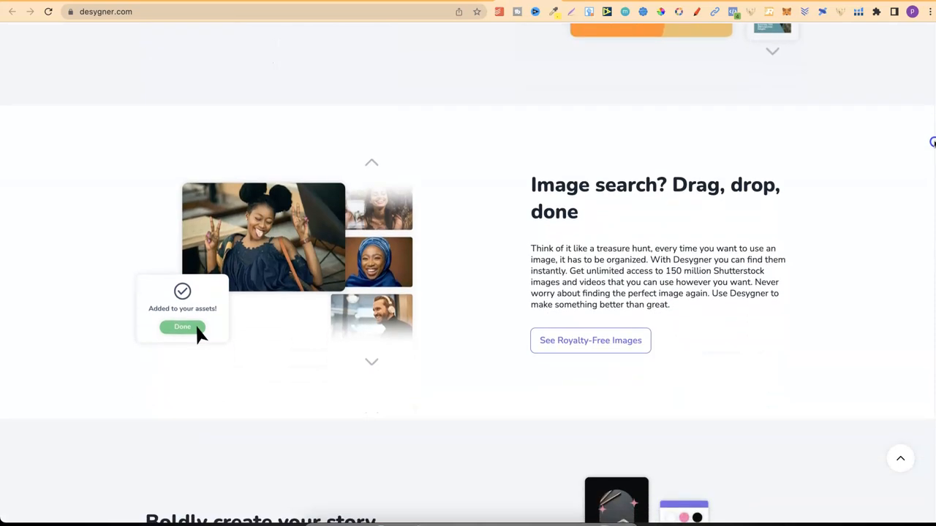
{"action": "scroll", "scroll_direction": "down", "scroll_amount": 3}
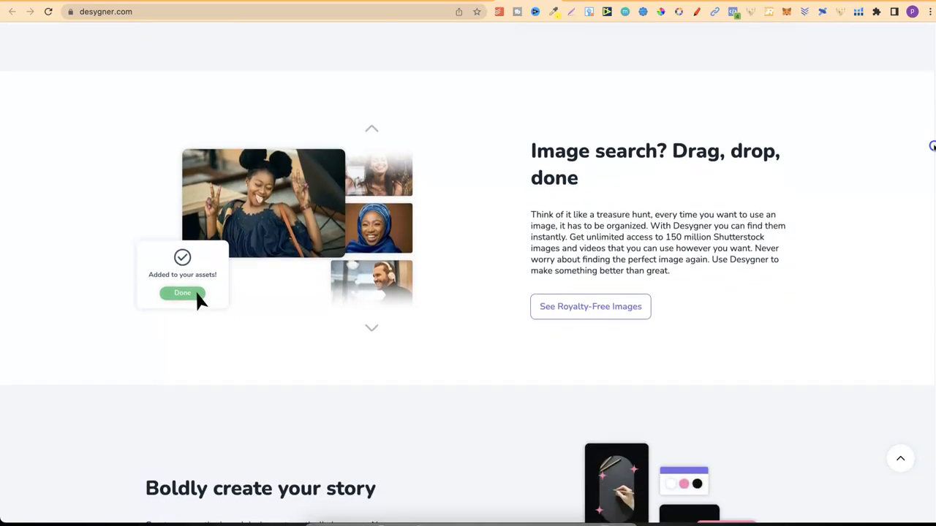
{"action": "scroll", "scroll_direction": "down", "scroll_amount": 3}
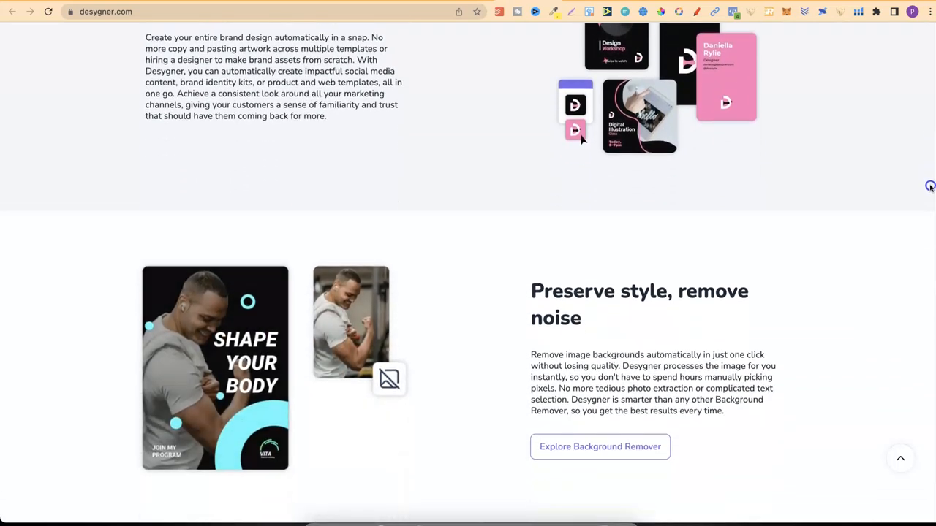
{"action": "scroll", "scroll_direction": "down", "scroll_amount": 3}
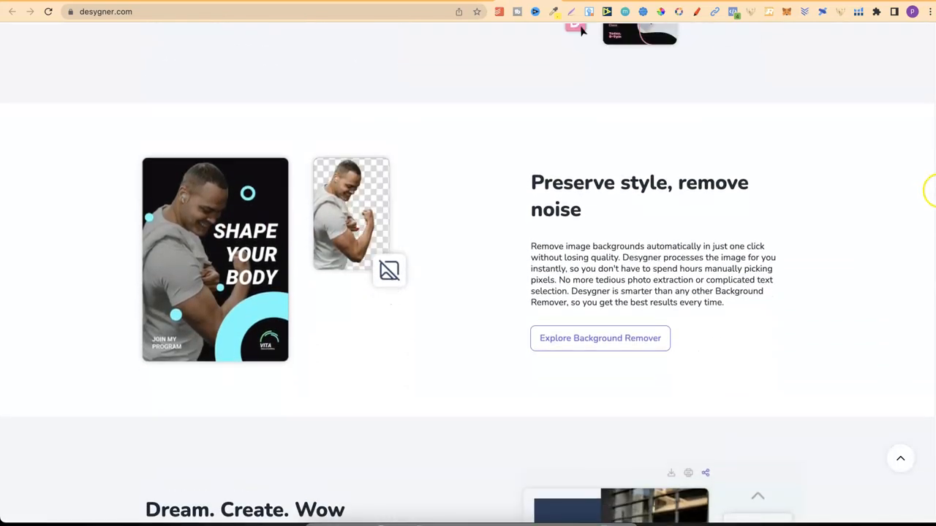
{"action": "scroll", "scroll_direction": "down", "scroll_amount": 3}
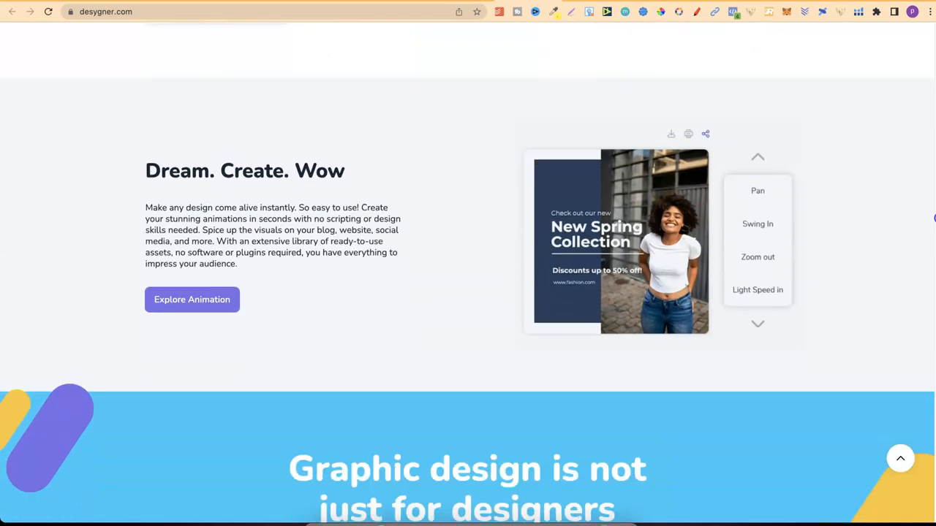
{"action": "scroll", "scroll_direction": "up", "scroll_amount": 3}
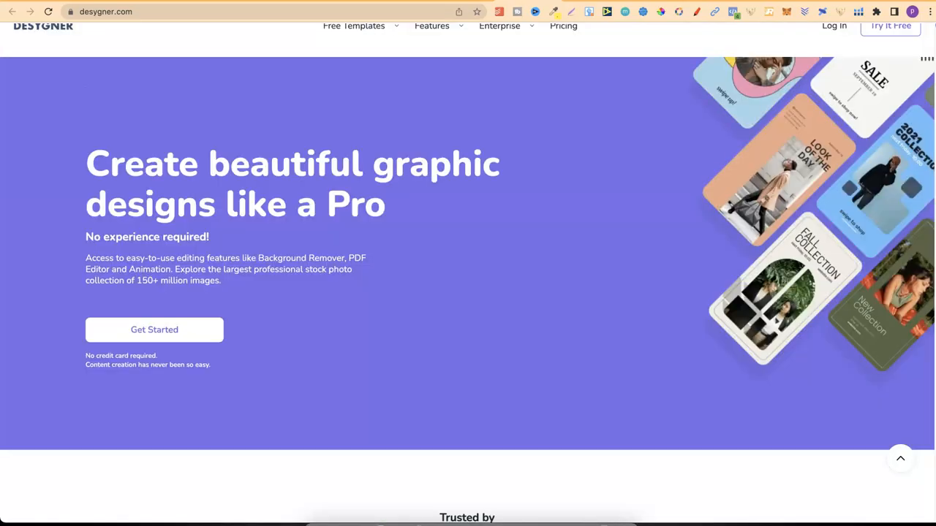
Show Desygner's Free, Pro+ and Business plans, then peek at the Features and Free Templates menus.
{"action": "left_click", "coordinate": [563, 26]}
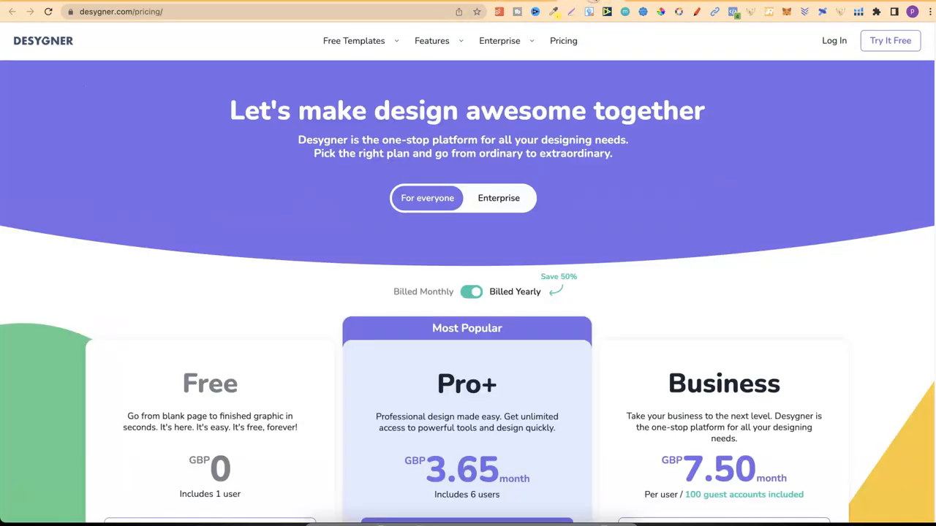
{"action": "mouse_move", "coordinate": [685, 80]}
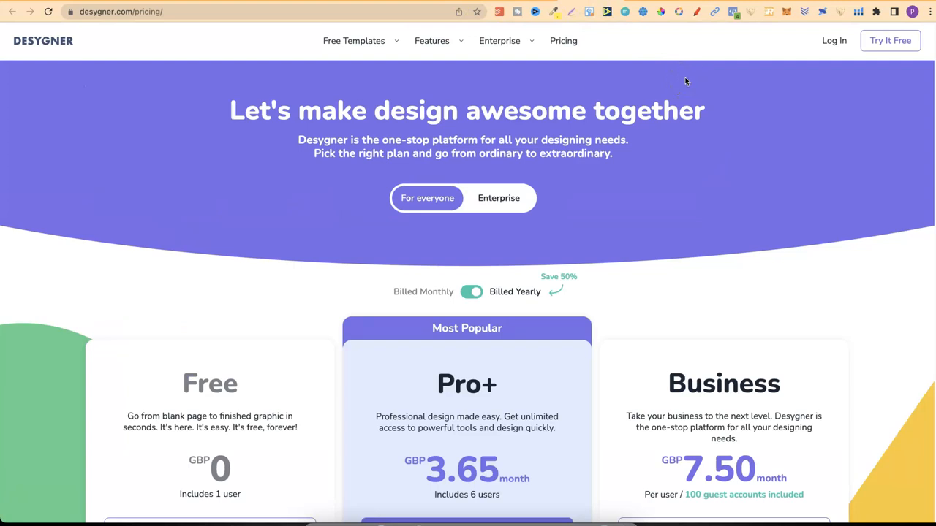
{"action": "left_click", "coordinate": [431, 41]}
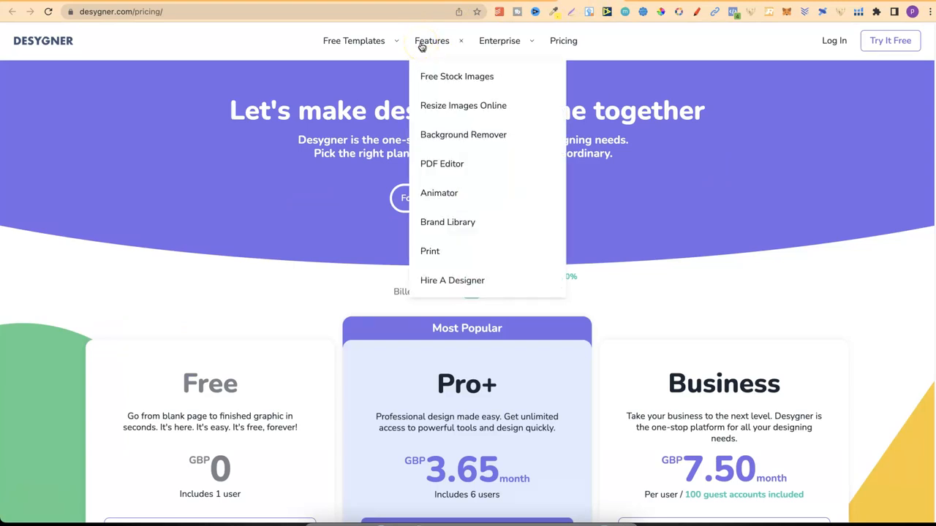
{"action": "mouse_move", "coordinate": [462, 105]}
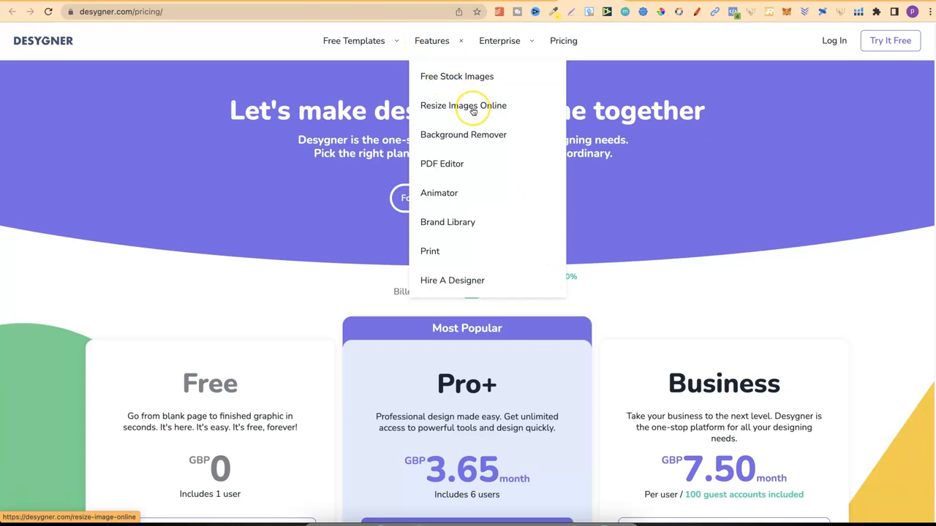
{"action": "mouse_move", "coordinate": [479, 140]}
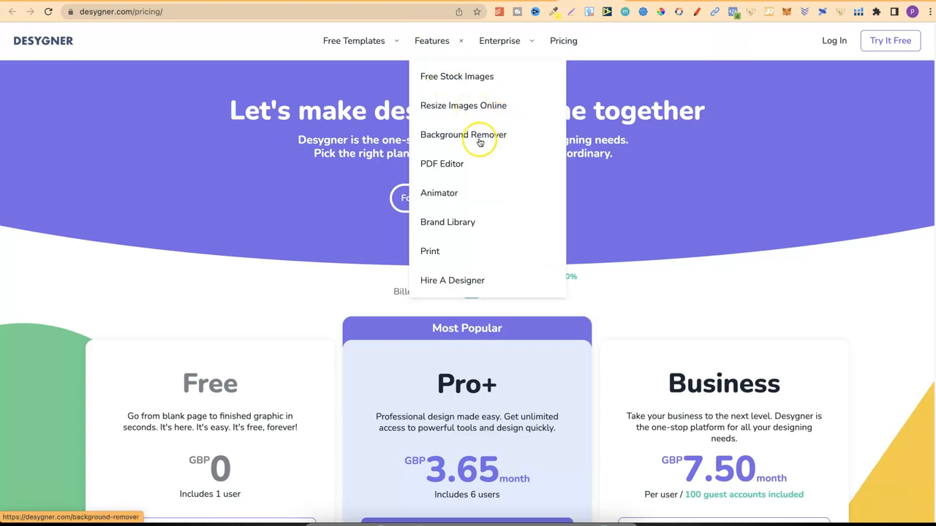
{"action": "mouse_move", "coordinate": [456, 164]}
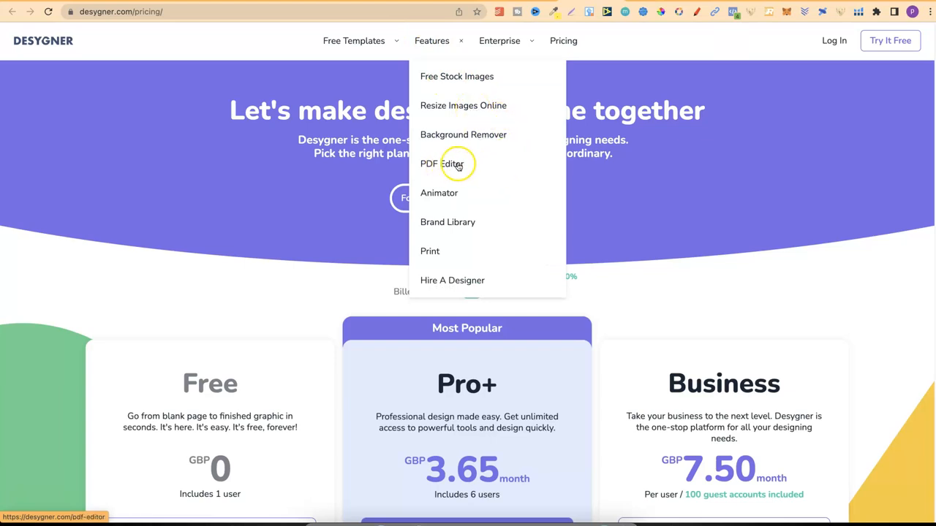
{"action": "mouse_move", "coordinate": [456, 193]}
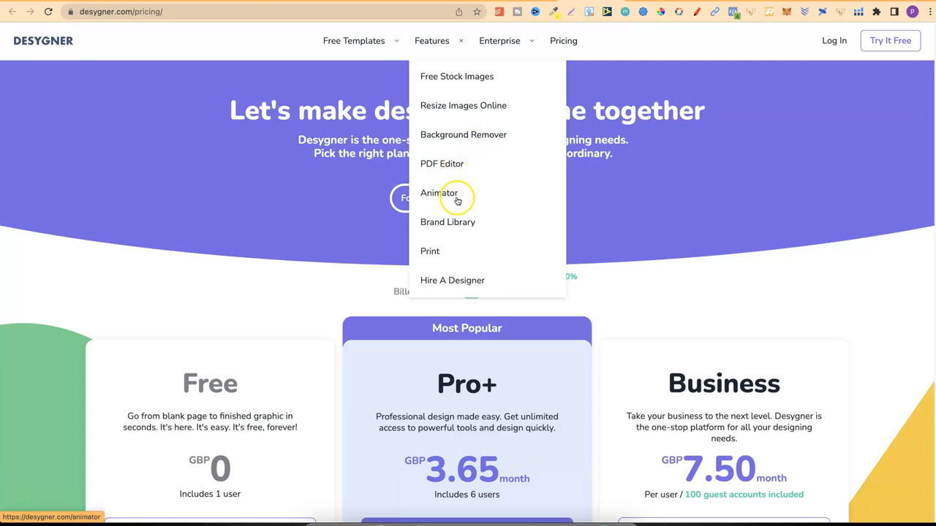
{"action": "mouse_move", "coordinate": [456, 251]}
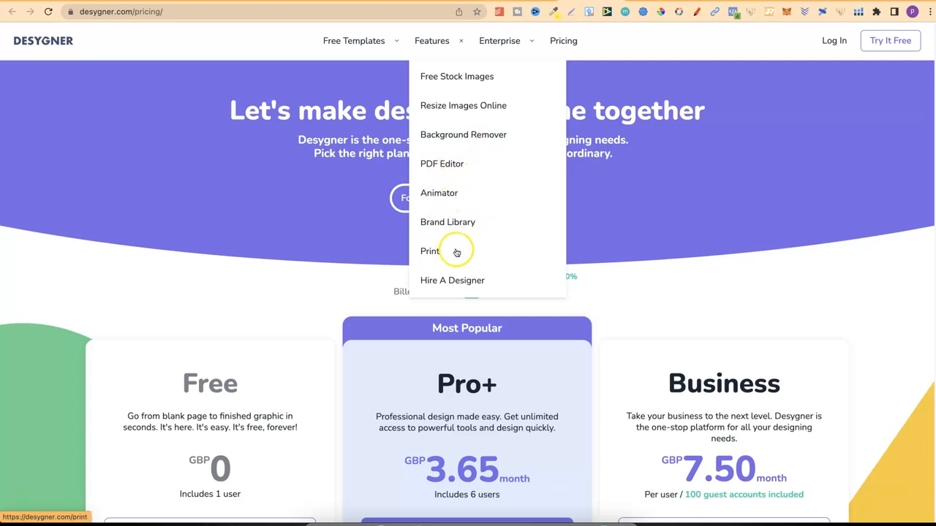
{"action": "mouse_move", "coordinate": [457, 281]}
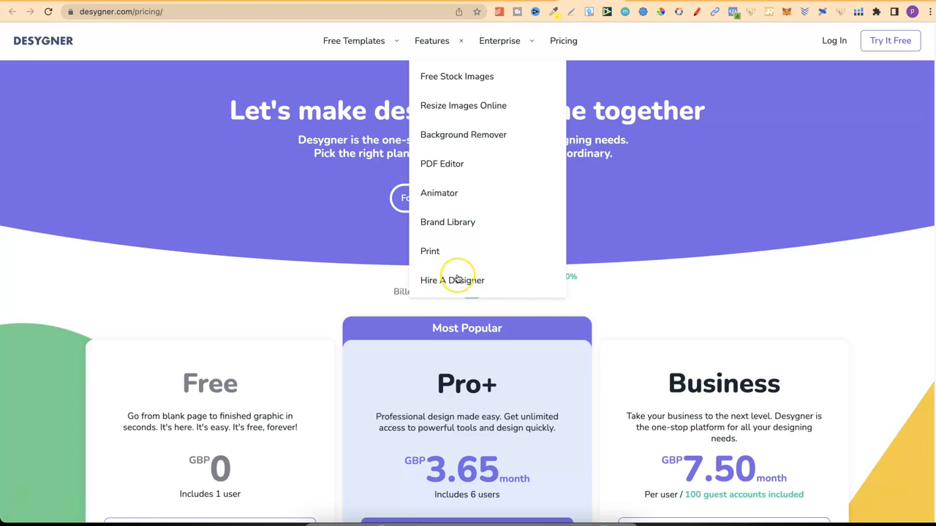
{"action": "left_click", "coordinate": [354, 41]}
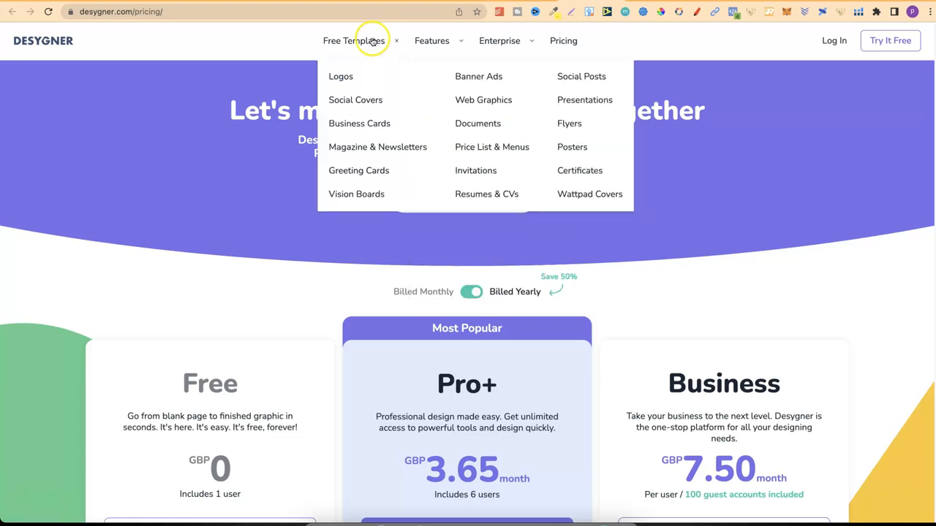
{"action": "mouse_move", "coordinate": [368, 41]}
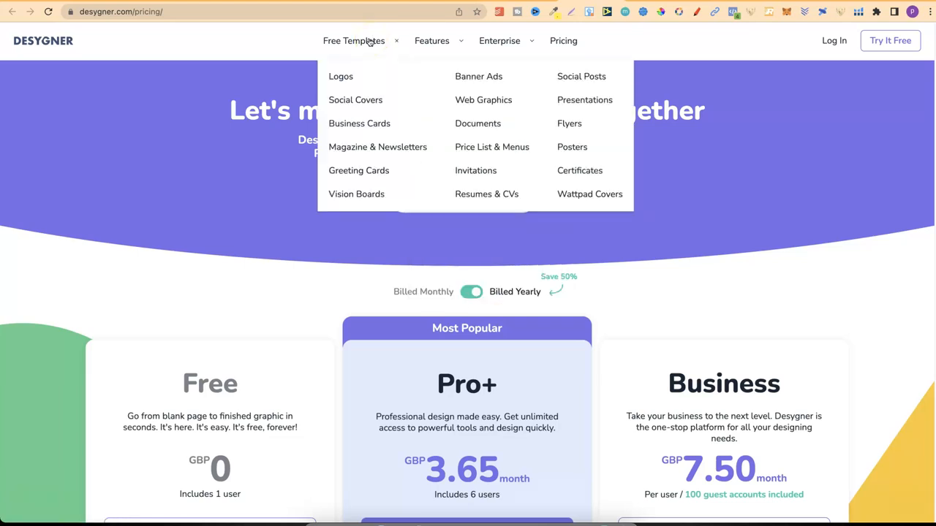
{"action": "mouse_move", "coordinate": [359, 122]}
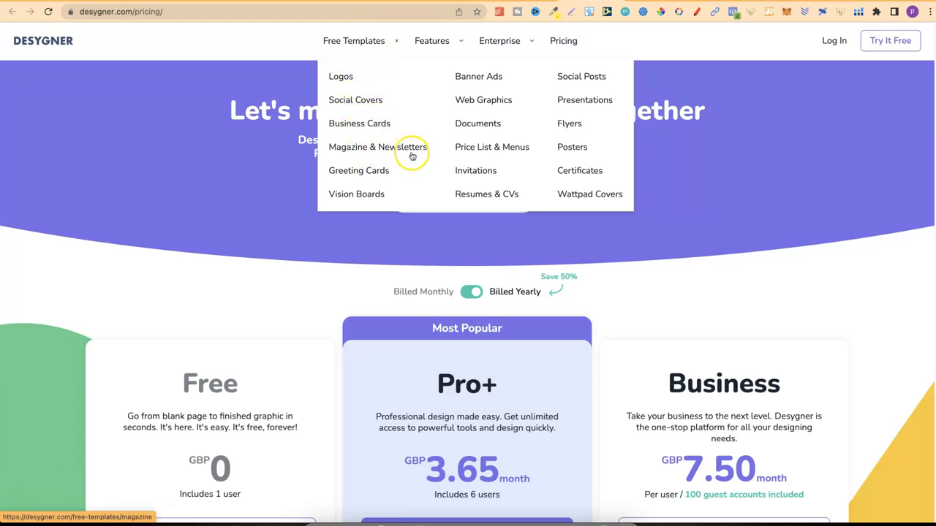
{"action": "mouse_move", "coordinate": [546, 141]}
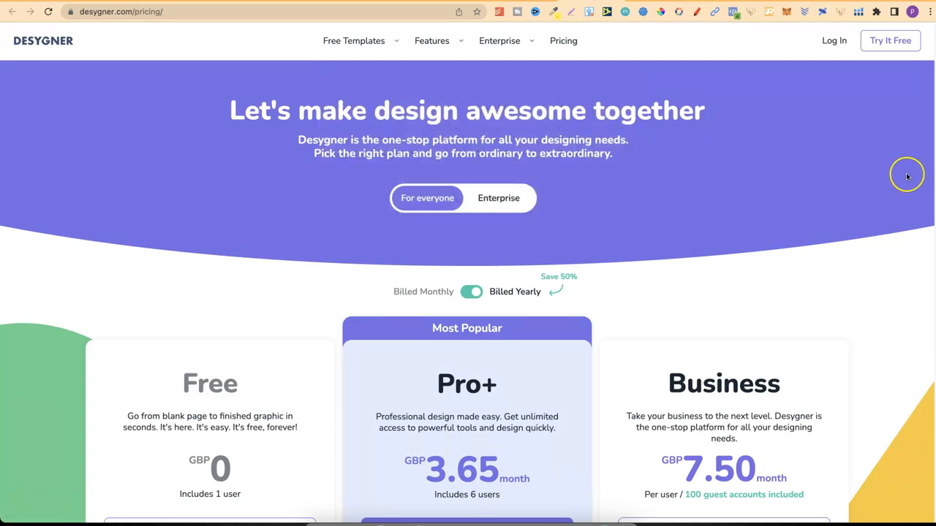
{"action": "scroll", "scroll_direction": "down", "scroll_amount": 3}
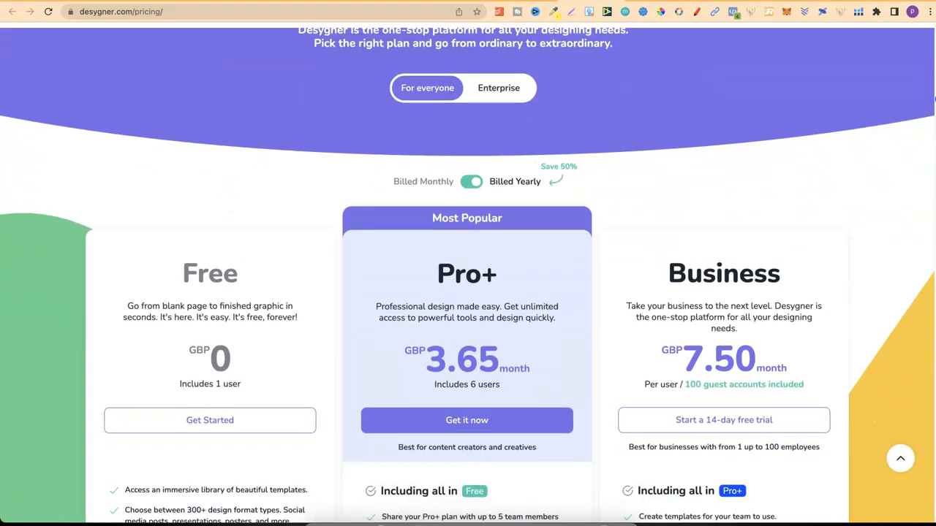
{"action": "scroll", "scroll_direction": "down", "scroll_amount": 3}
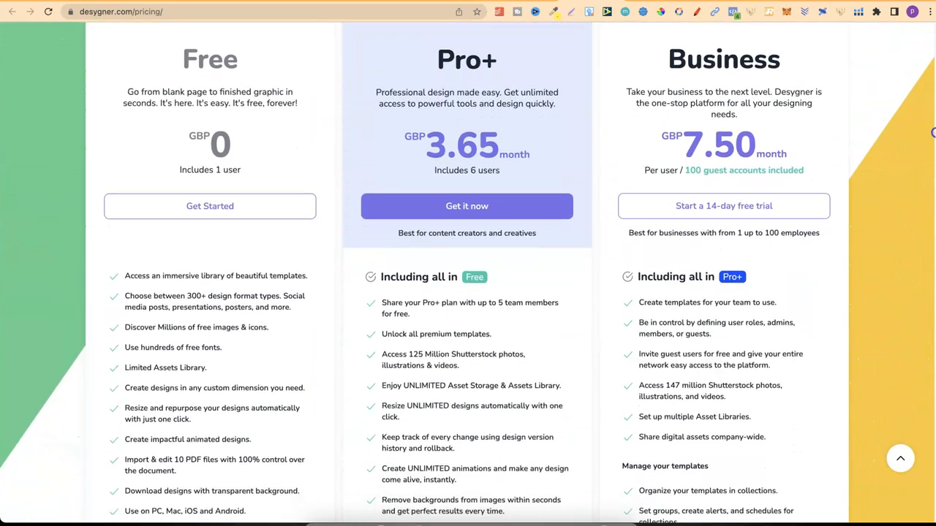
{"action": "scroll", "scroll_direction": "down", "scroll_amount": 3}
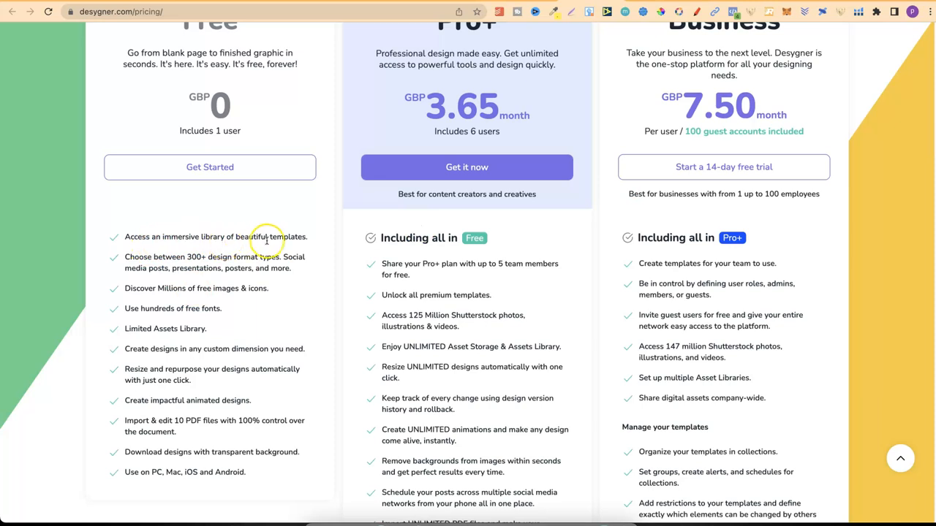
{"action": "mouse_move", "coordinate": [187, 261]}
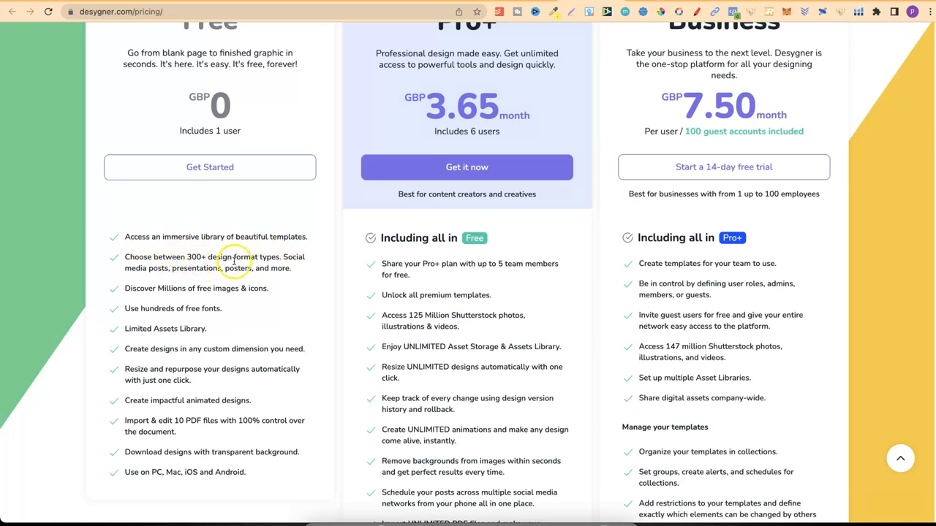
{"action": "mouse_move", "coordinate": [298, 257]}
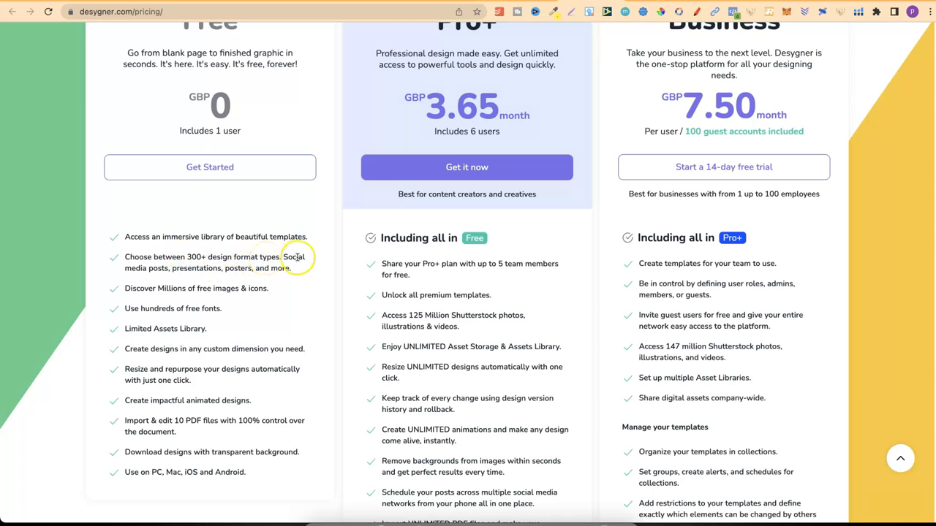
{"action": "mouse_move", "coordinate": [213, 279]}
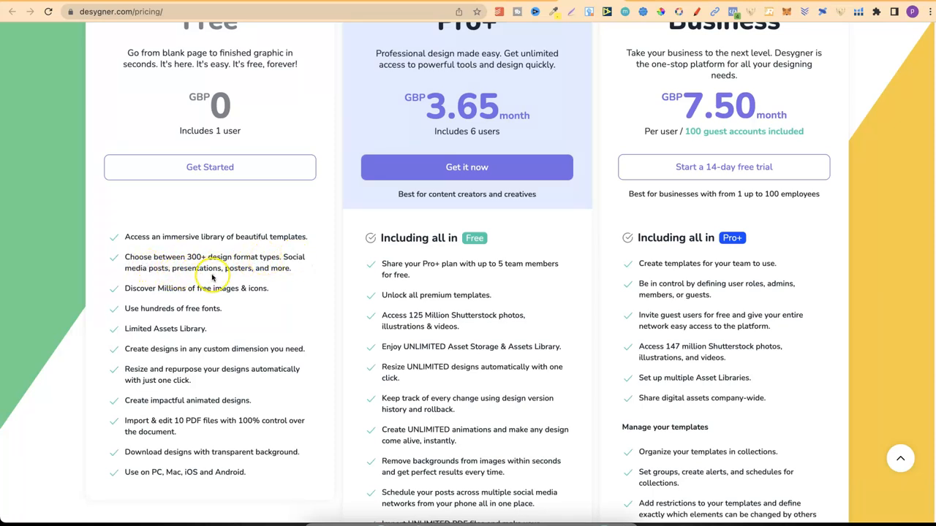
{"action": "mouse_move", "coordinate": [189, 276]}
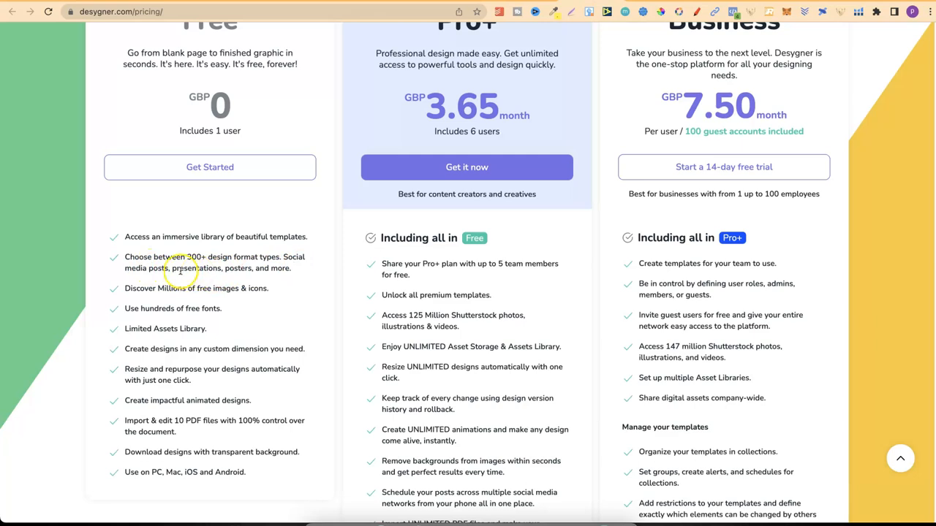
{"action": "mouse_move", "coordinate": [280, 272]}
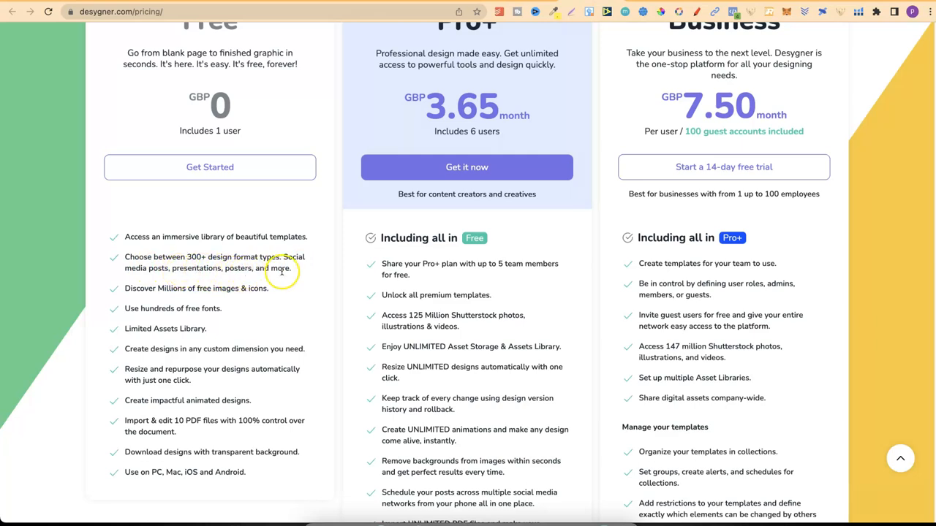
{"action": "mouse_move", "coordinate": [241, 292]}
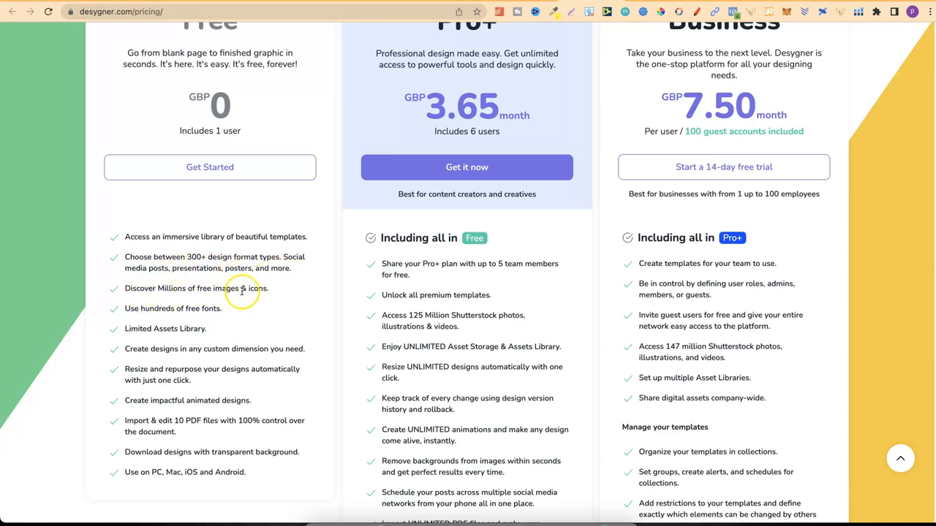
{"action": "mouse_move", "coordinate": [138, 315]}
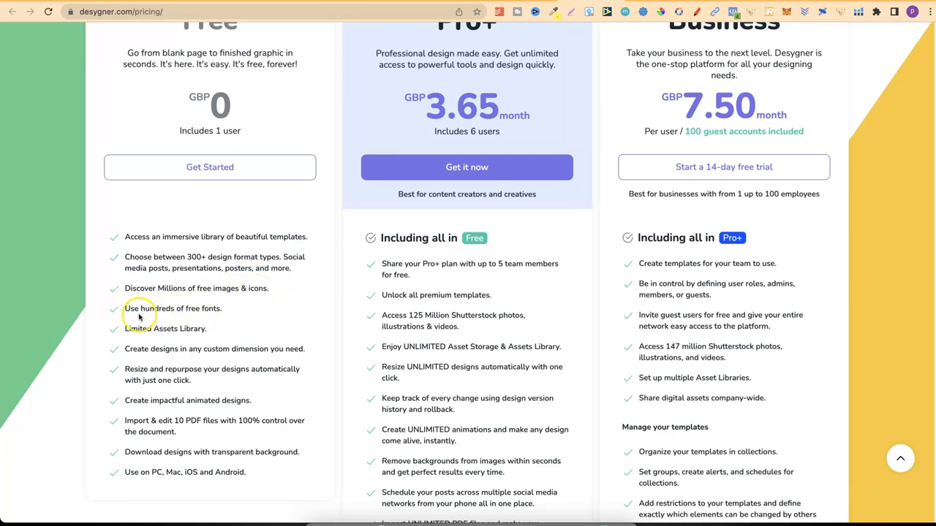
{"action": "mouse_move", "coordinate": [255, 324]}
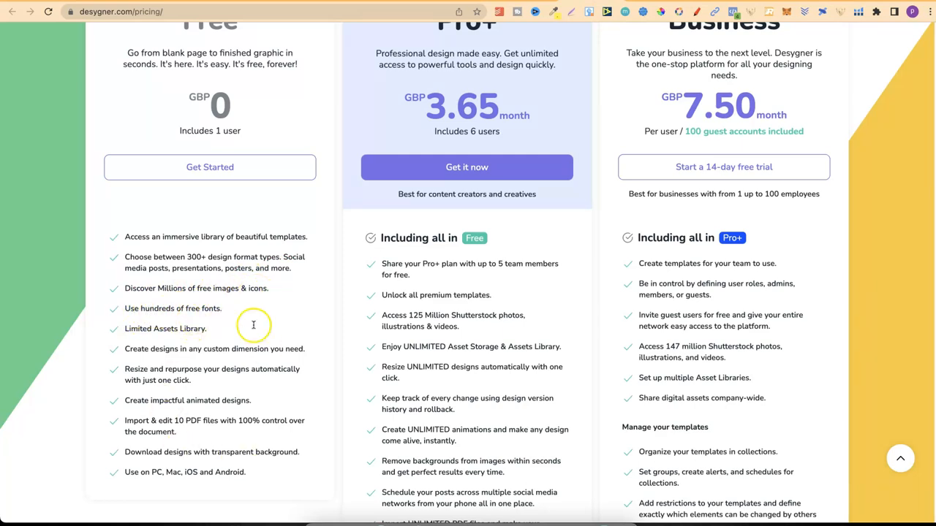
{"action": "mouse_move", "coordinate": [923, 149]}
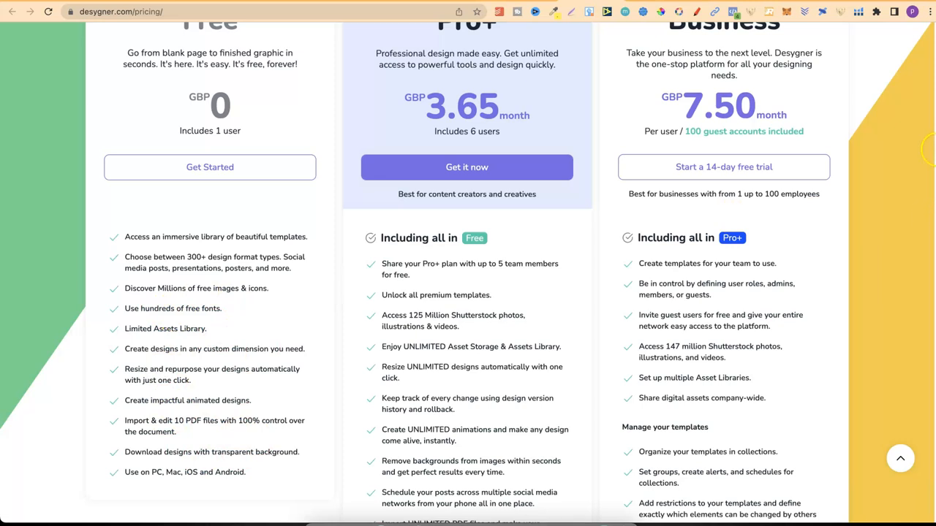
{"action": "scroll", "scroll_direction": "up", "scroll_amount": 3}
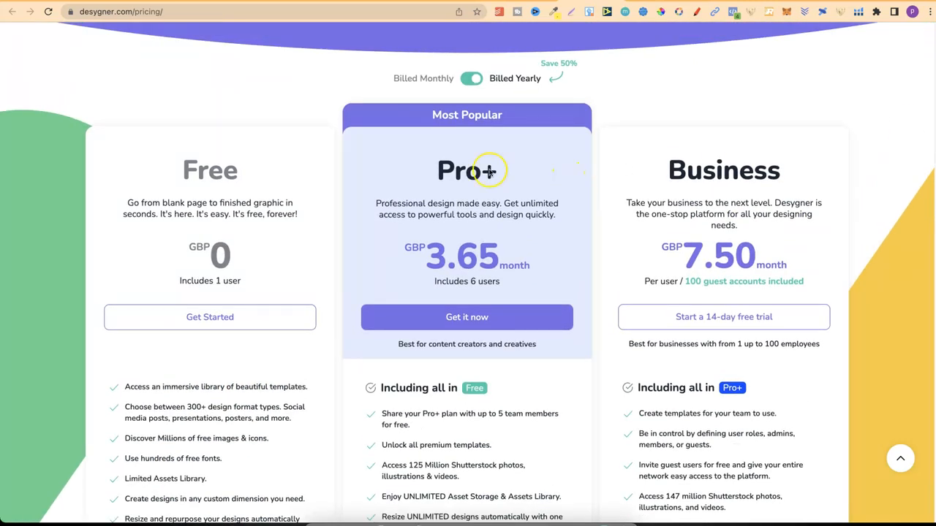
{"action": "mouse_move", "coordinate": [430, 251]}
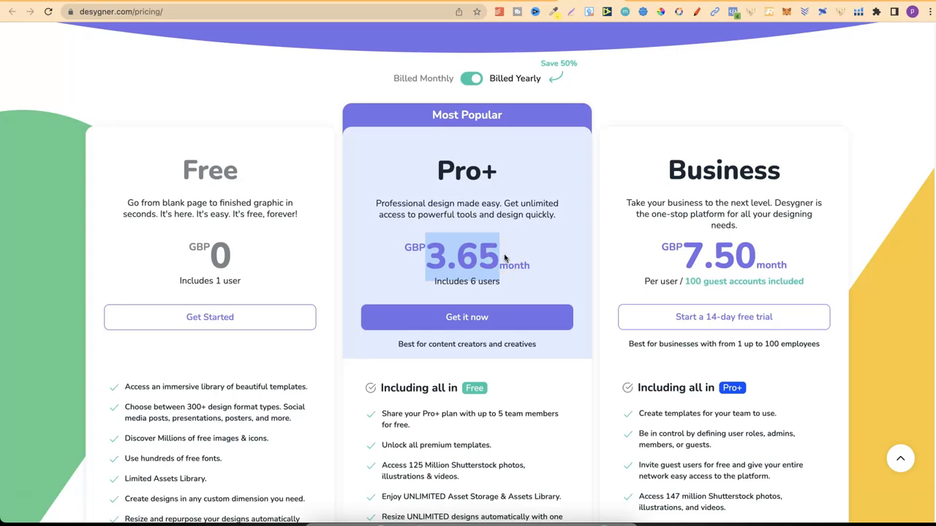
{"action": "scroll", "scroll_direction": "down", "scroll_amount": 3}
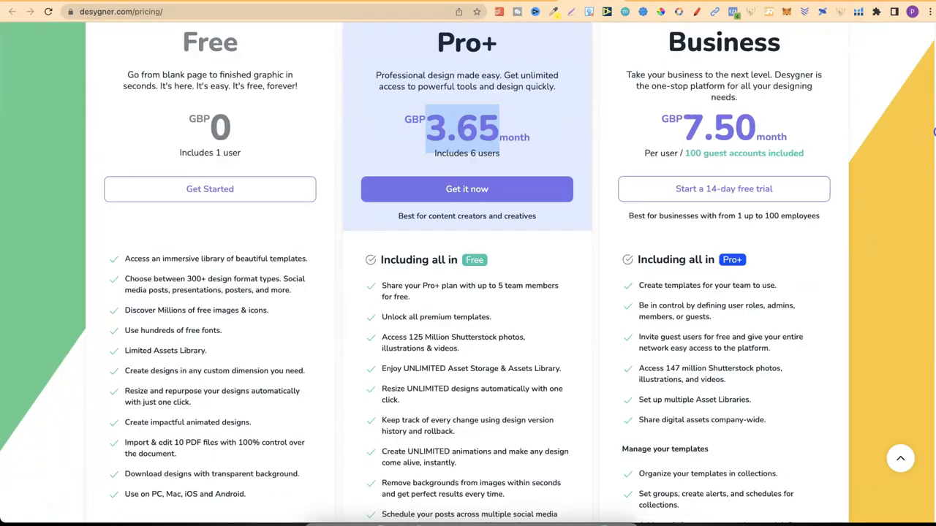
{"action": "scroll", "scroll_direction": "down", "scroll_amount": 3}
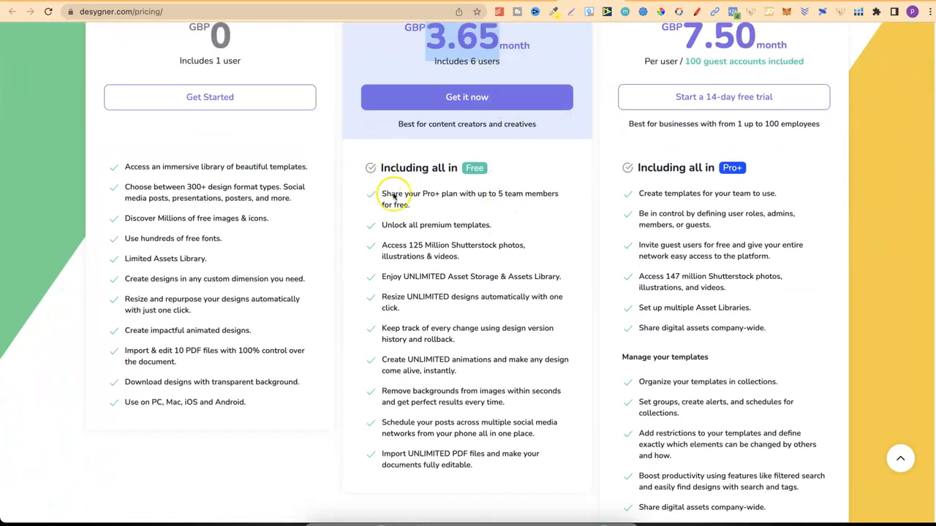
{"action": "mouse_move", "coordinate": [466, 420]}
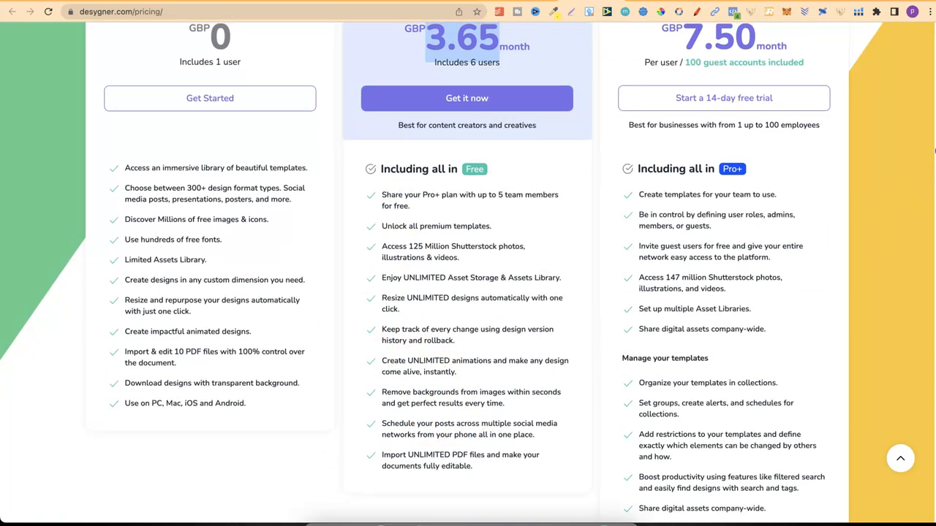
{"action": "scroll", "scroll_direction": "up", "scroll_amount": 3}
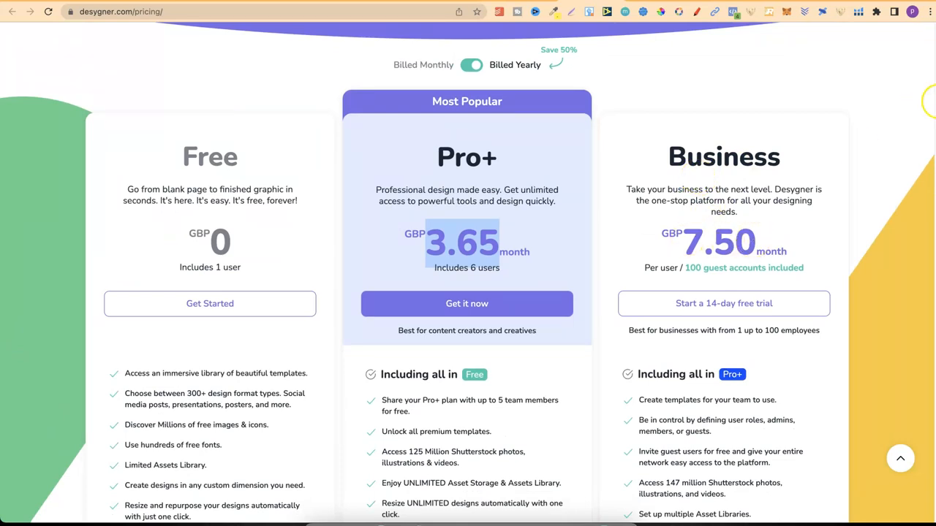
{"action": "scroll", "scroll_direction": "up", "scroll_amount": 3}
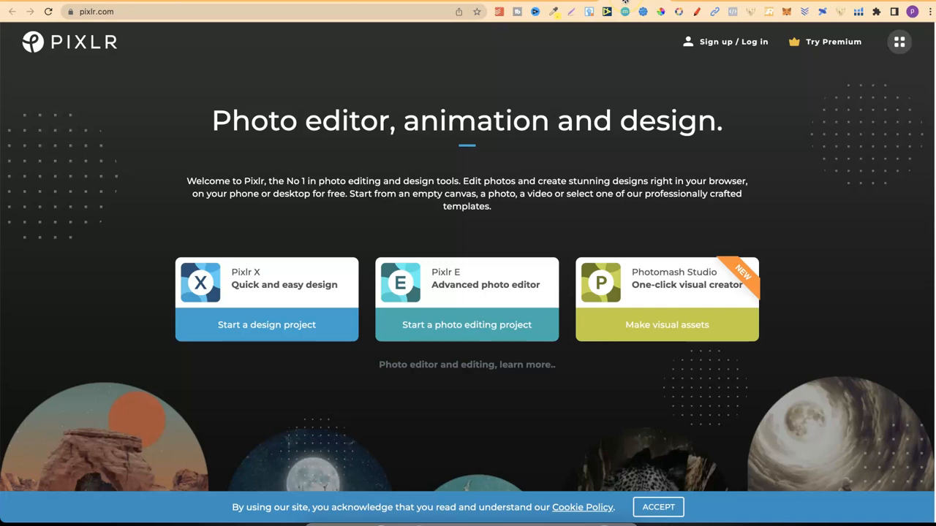
Scroll to Pixlr's Photomash Studio section and highlight the phrase 'for free' in its description.
{"action": "scroll", "scroll_direction": "down", "scroll_amount": 3}
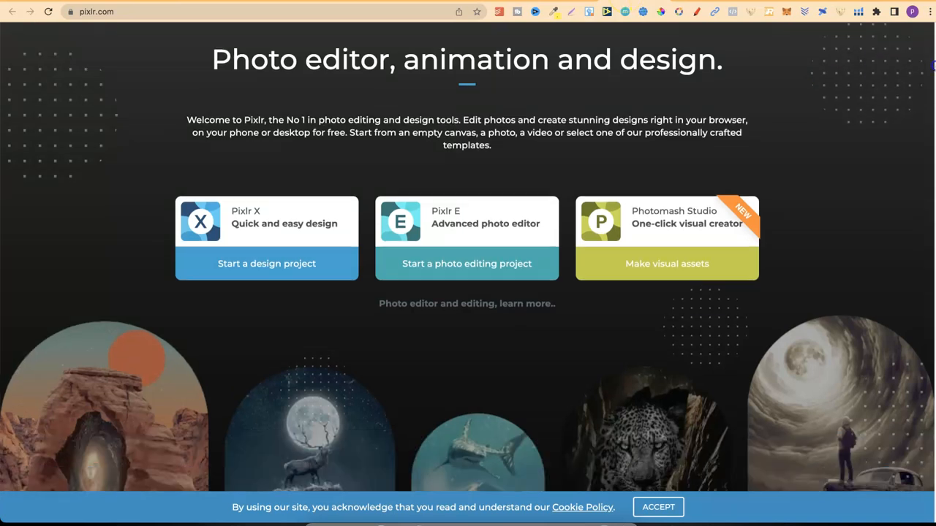
{"action": "scroll", "scroll_direction": "down", "scroll_amount": 3}
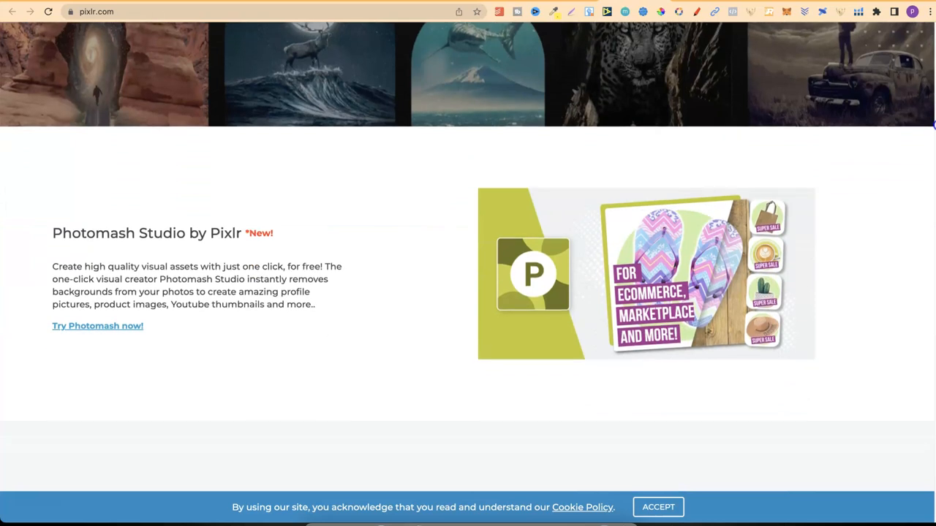
{"action": "scroll", "scroll_direction": "down", "scroll_amount": 3}
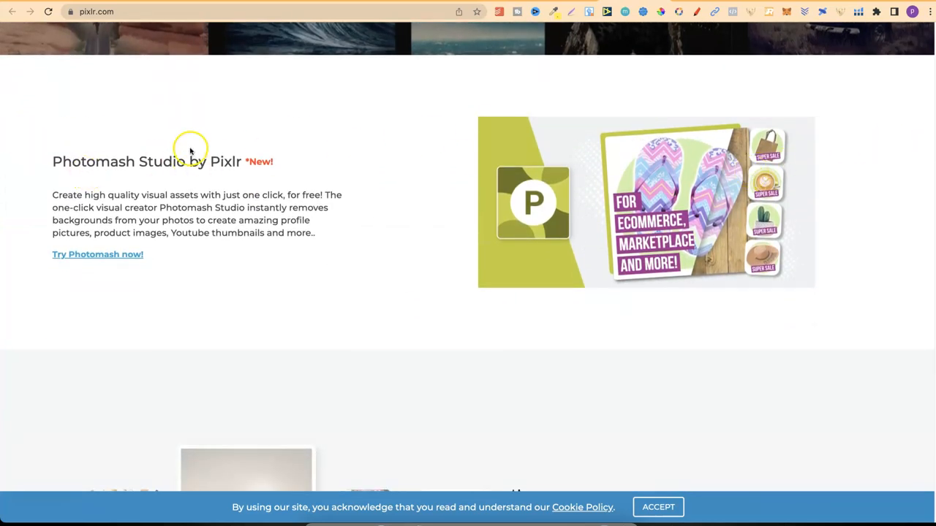
{"action": "mouse_move", "coordinate": [191, 208]}
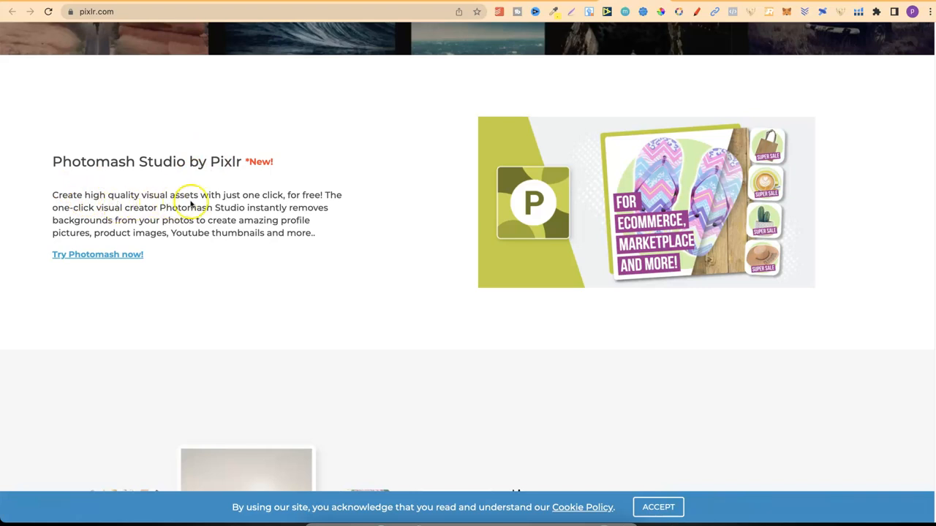
{"action": "mouse_move", "coordinate": [254, 198]}
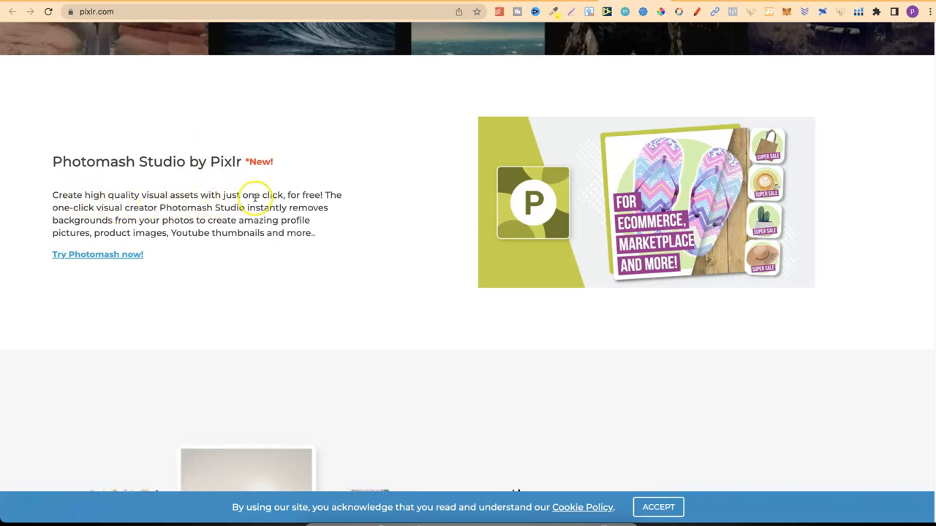
{"action": "double_click", "coordinate": [301, 194]}
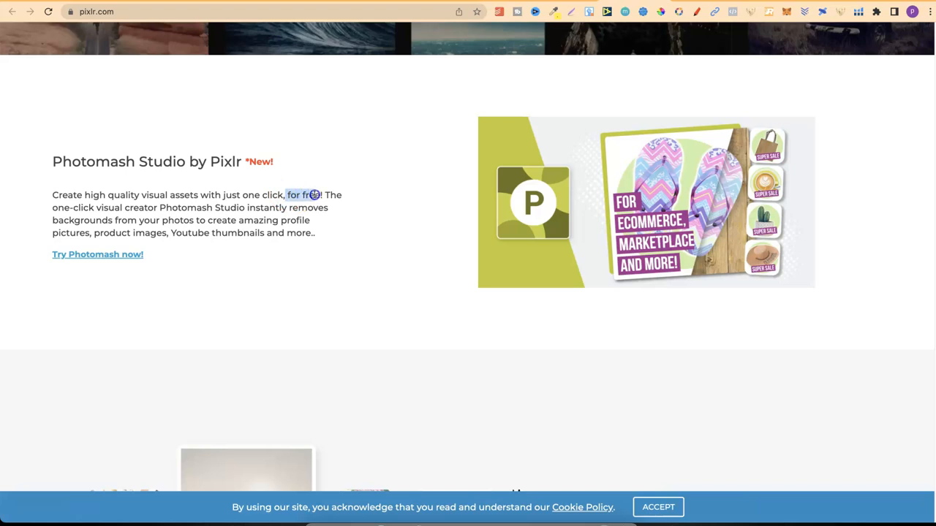
{"action": "mouse_move", "coordinate": [179, 213]}
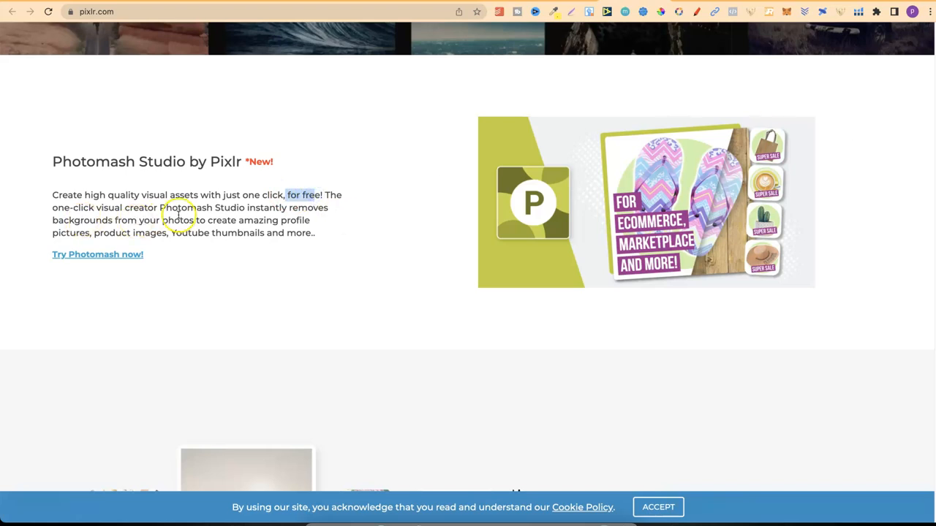
{"action": "mouse_move", "coordinate": [225, 212]}
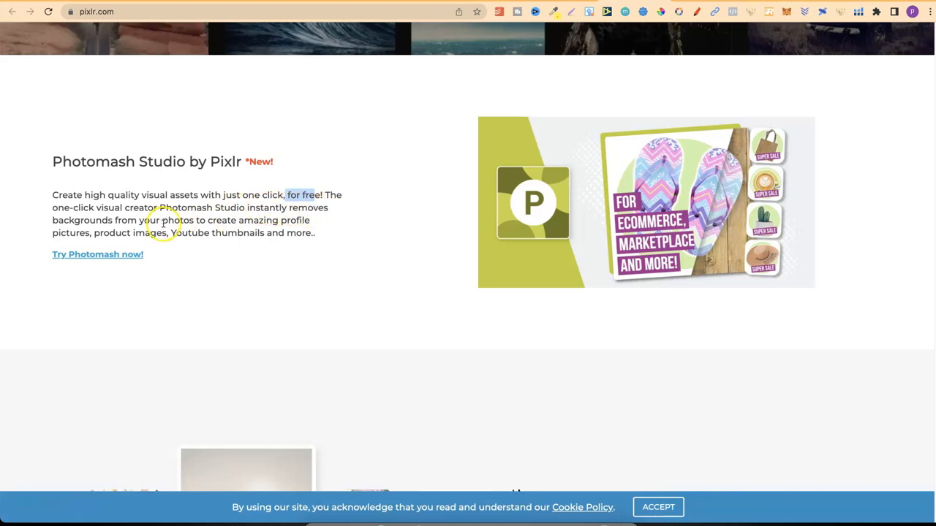
{"action": "mouse_move", "coordinate": [260, 222]}
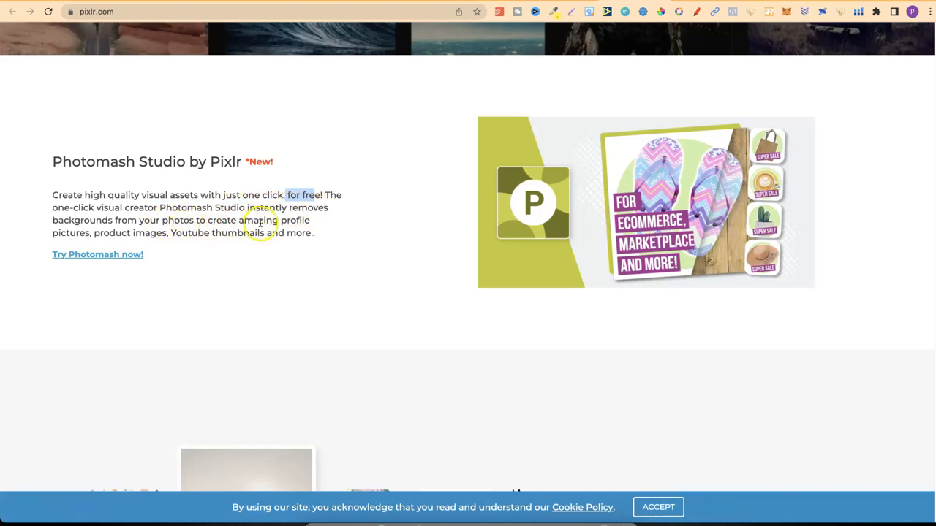
{"action": "mouse_move", "coordinate": [927, 129]}
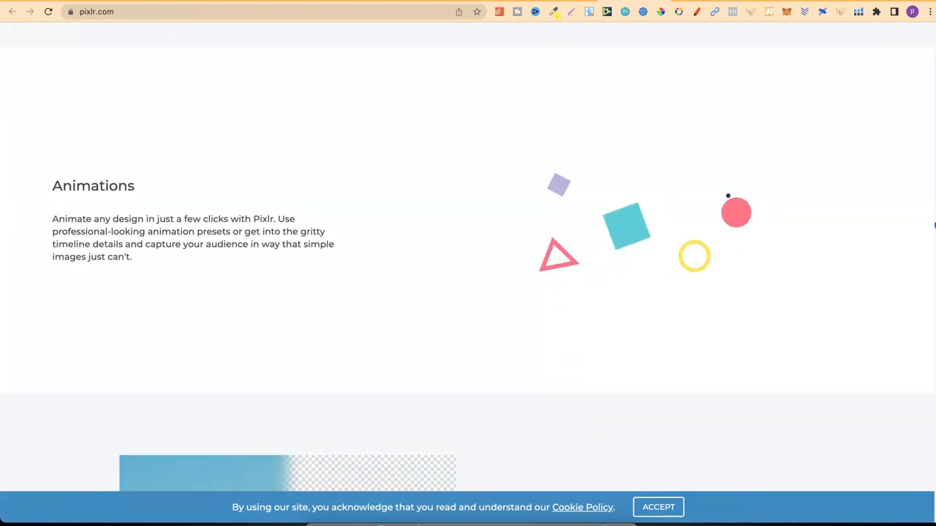
Continue down Pixlr's home page past Animations, Picture collage maker and Try Premium.
{"action": "scroll", "scroll_direction": "down", "scroll_amount": 3}
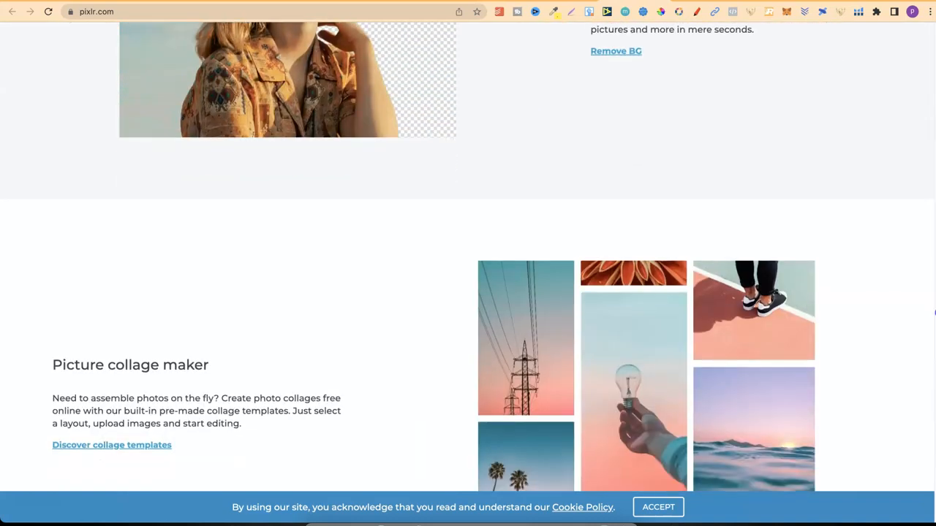
{"action": "scroll", "scroll_direction": "down", "scroll_amount": 3}
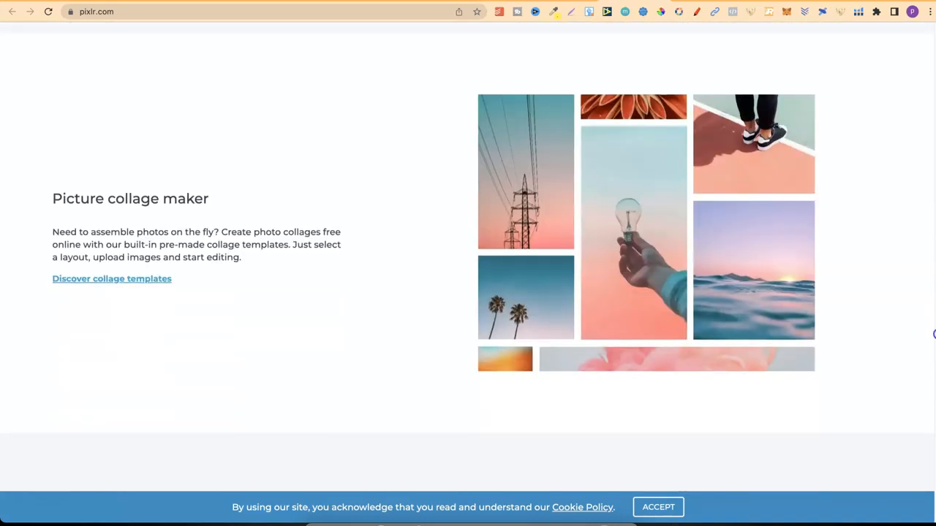
{"action": "scroll", "scroll_direction": "down", "scroll_amount": 3}
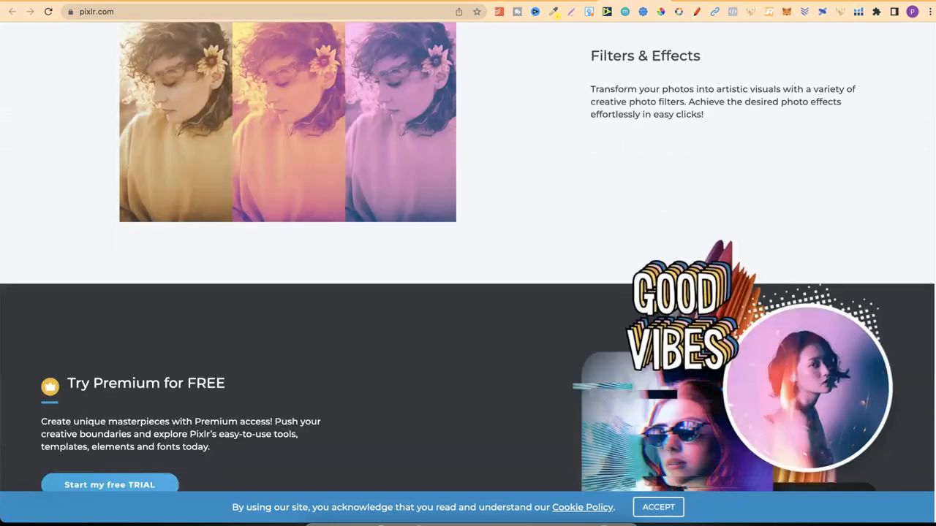
{"action": "scroll", "scroll_direction": "down", "scroll_amount": 3}
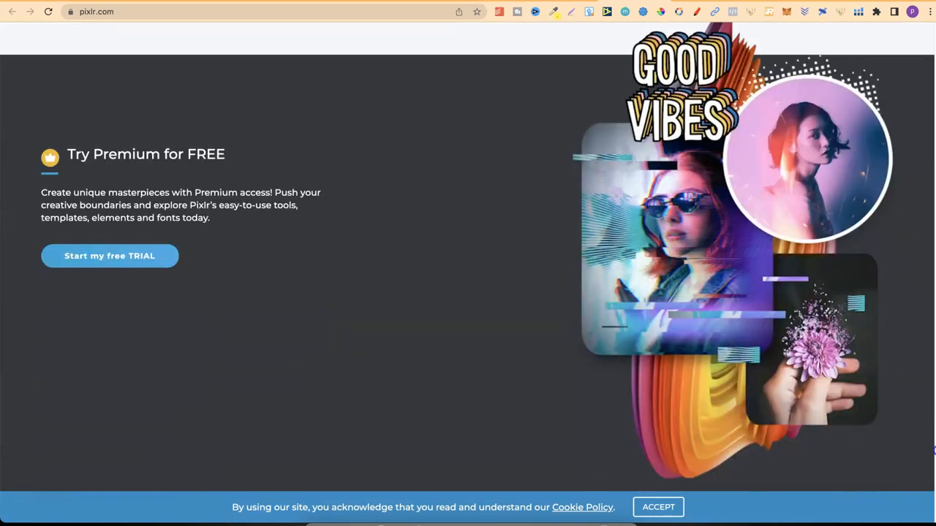
{"action": "scroll", "scroll_direction": "down", "scroll_amount": 3}
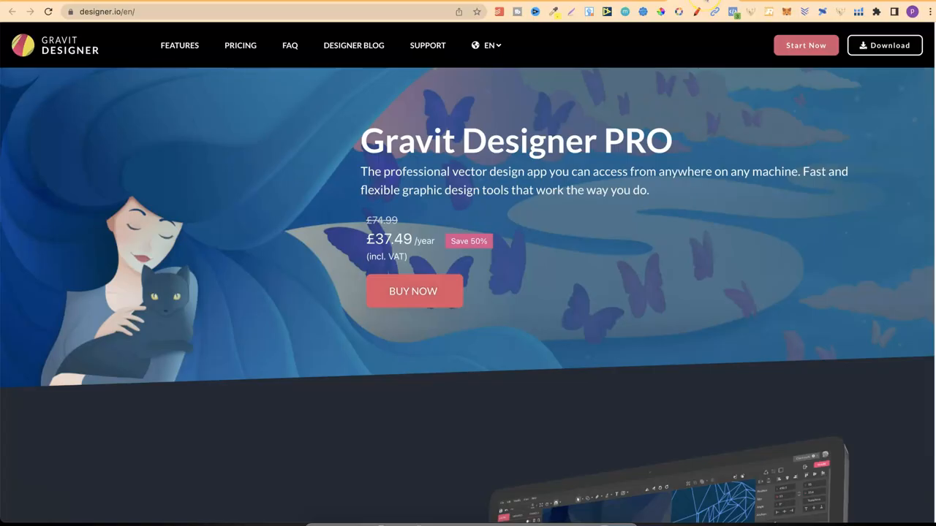
{"action": "mouse_move", "coordinate": [490, 153]}
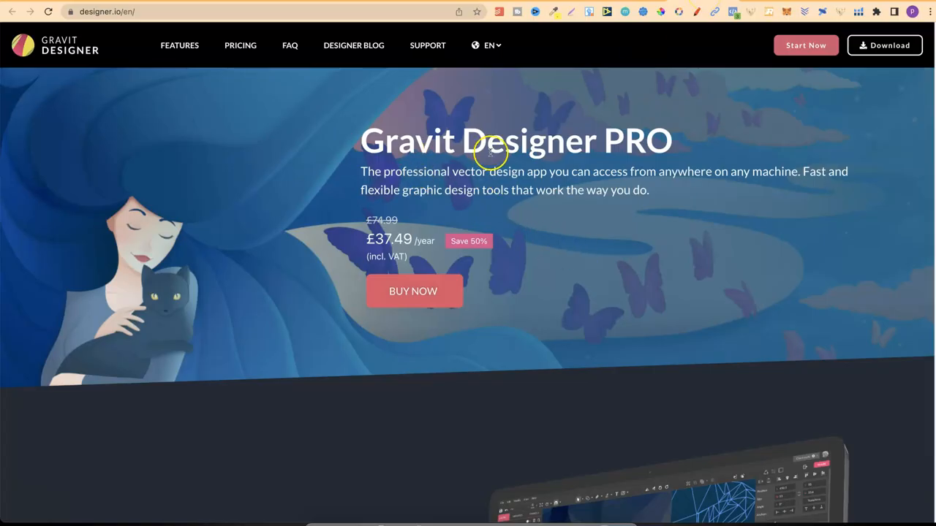
{"action": "mouse_move", "coordinate": [490, 149]}
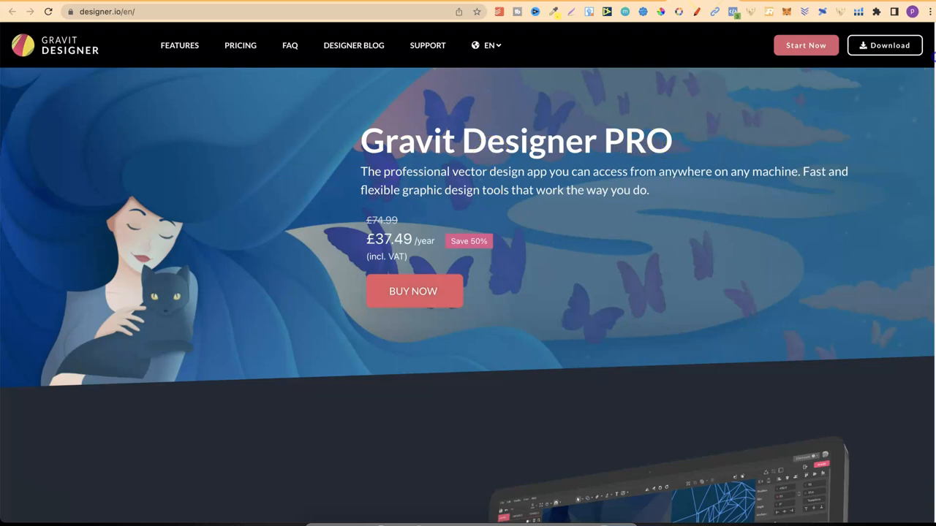
Scroll Gravit Designer's page past Work Offline, Touch Interface, Advanced Export Options to Unlimited Cloud Storage.
{"action": "scroll", "scroll_direction": "down", "scroll_amount": 3}
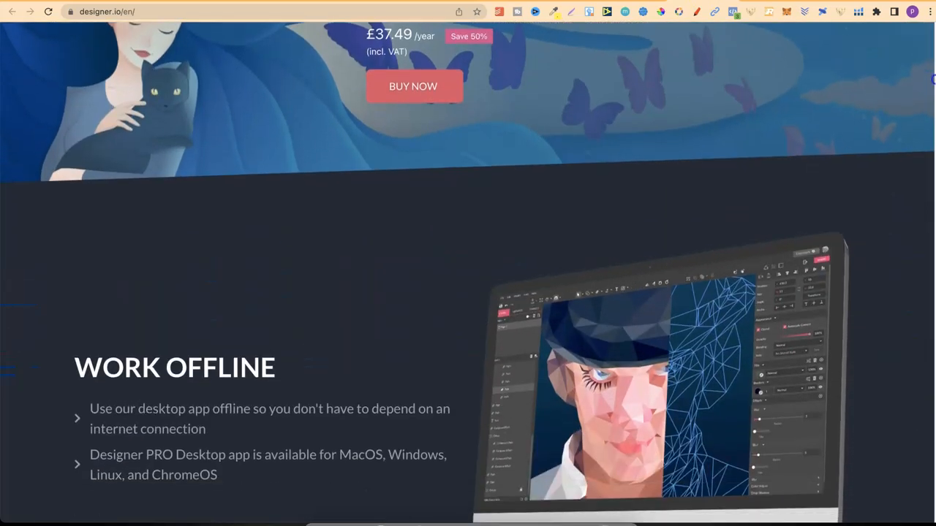
{"action": "scroll", "scroll_direction": "down", "scroll_amount": 3}
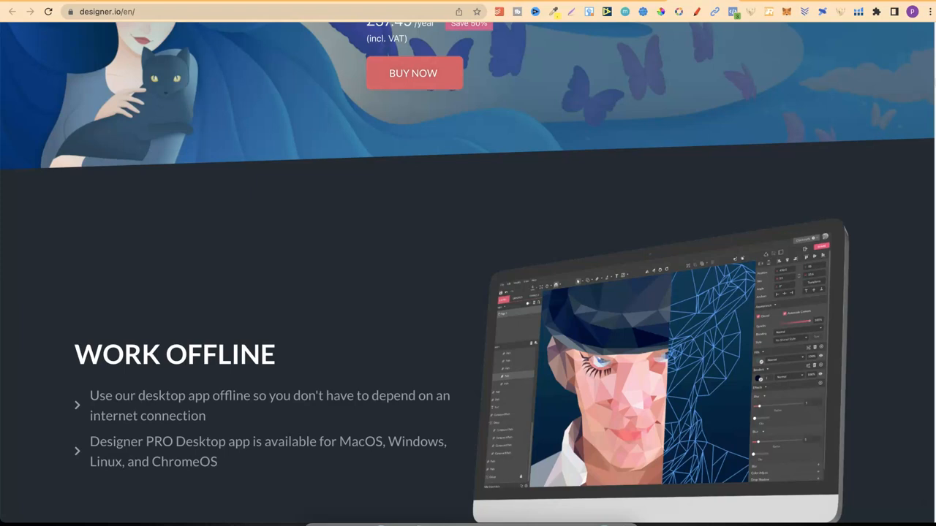
{"action": "scroll", "scroll_direction": "down", "scroll_amount": 3}
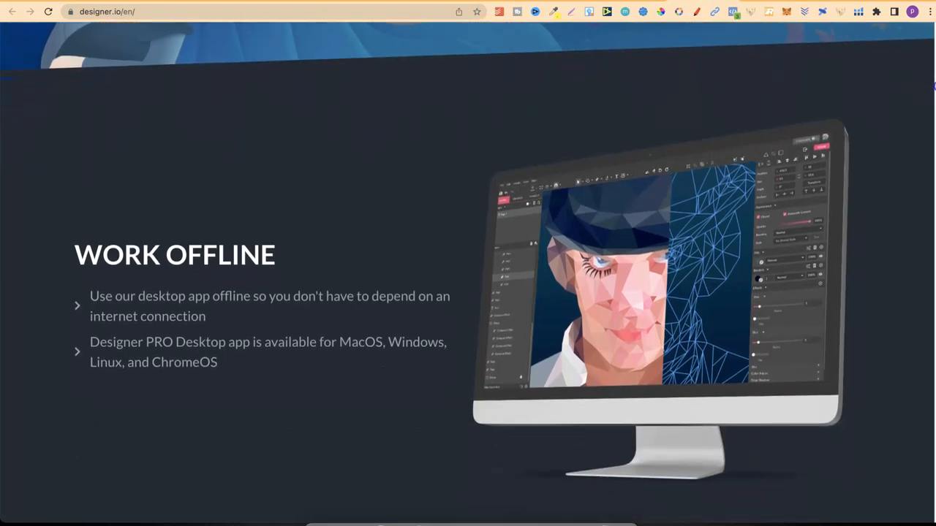
{"action": "scroll", "scroll_direction": "down", "scroll_amount": 3}
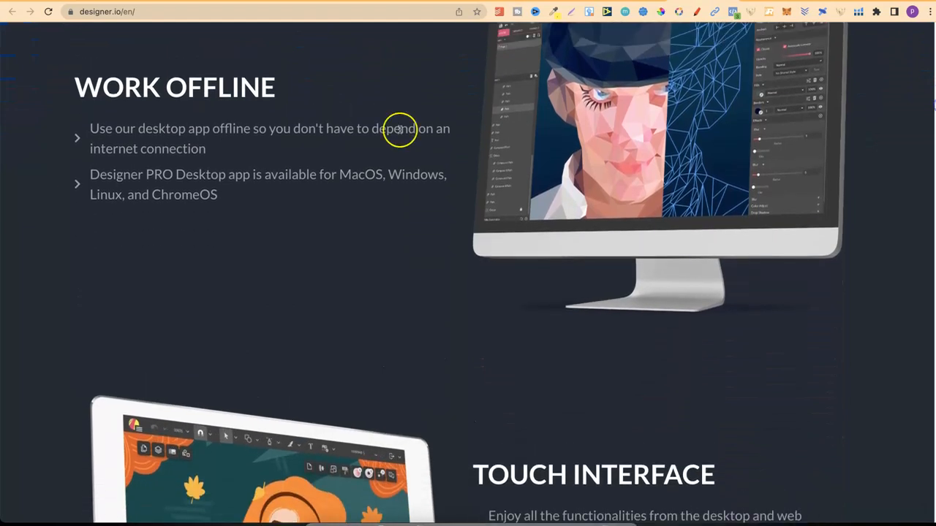
{"action": "mouse_move", "coordinate": [194, 142]}
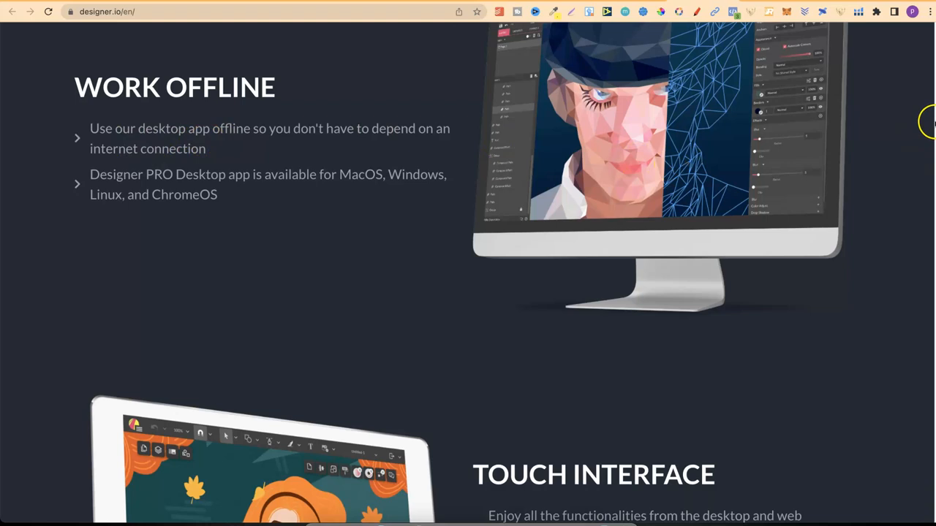
{"action": "scroll", "scroll_direction": "down", "scroll_amount": 3}
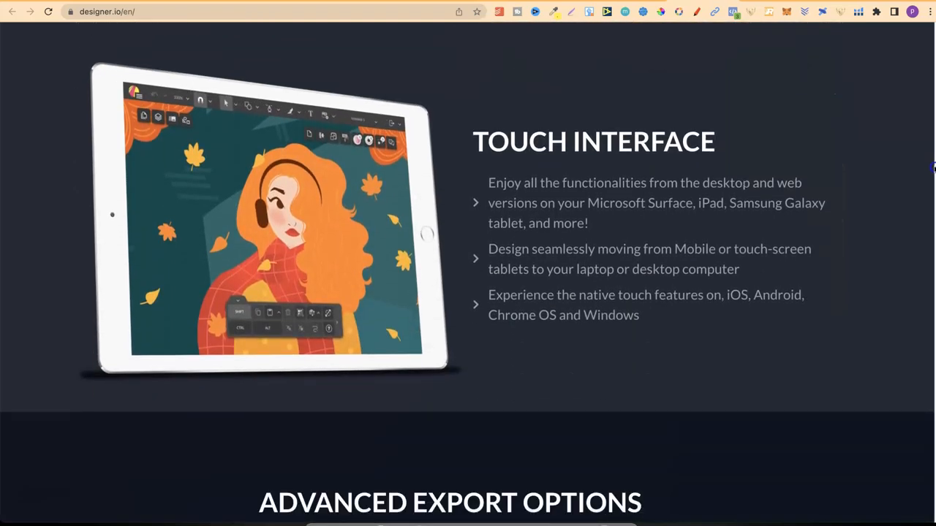
{"action": "scroll", "scroll_direction": "down", "scroll_amount": 3}
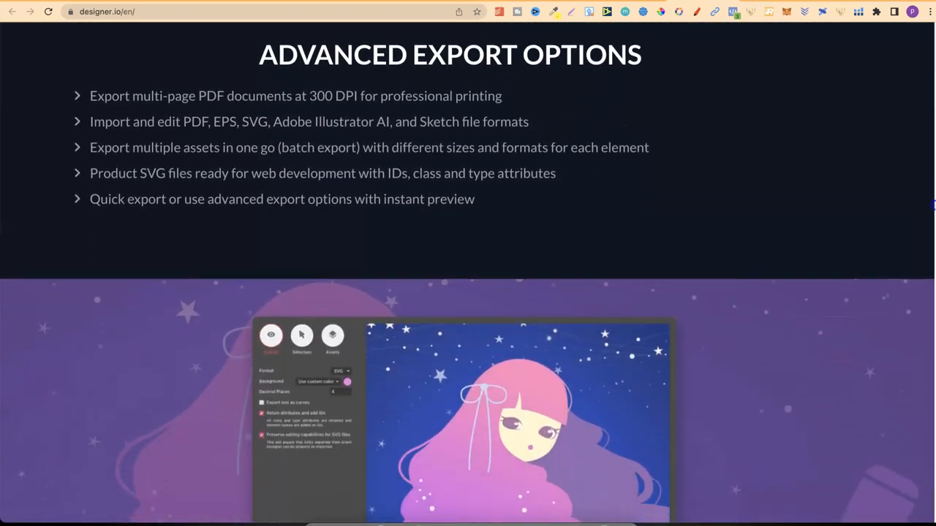
{"action": "scroll", "scroll_direction": "down", "scroll_amount": 3}
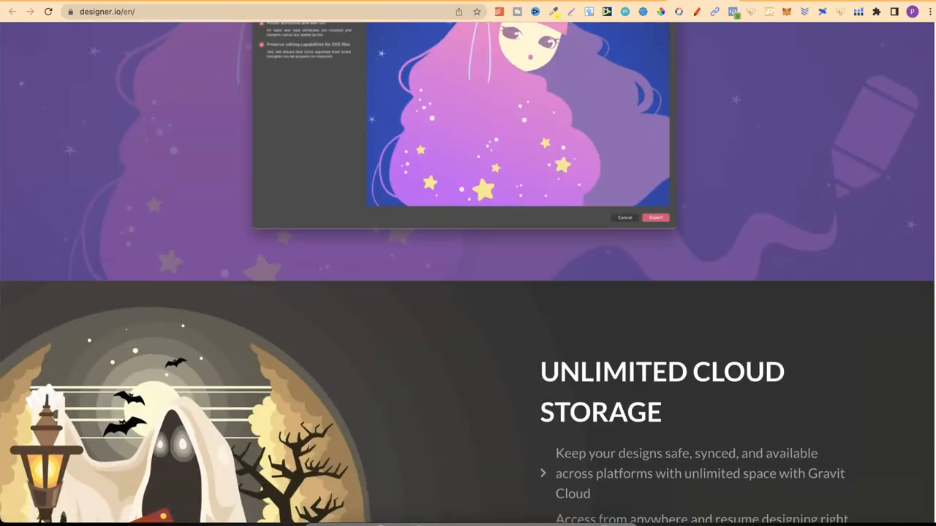
{"action": "scroll", "scroll_direction": "down", "scroll_amount": 3}
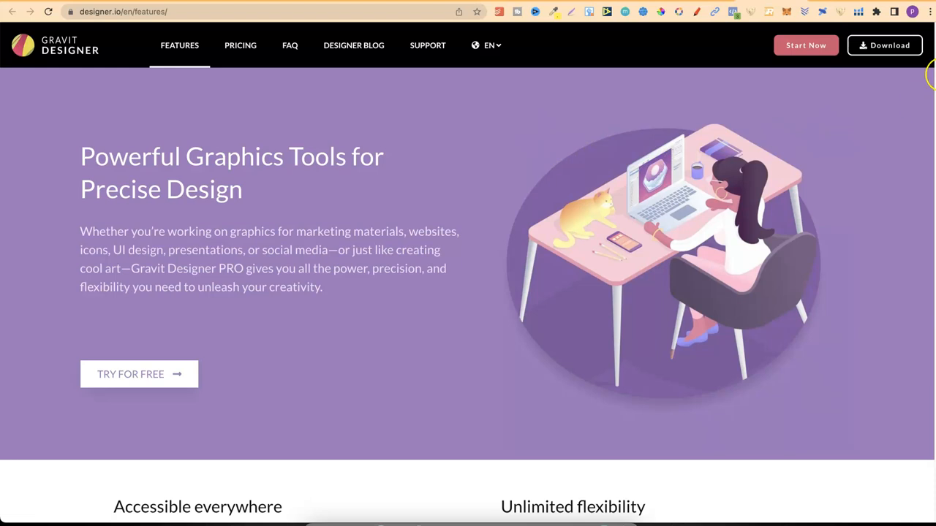
{"action": "mouse_move", "coordinate": [287, 164]}
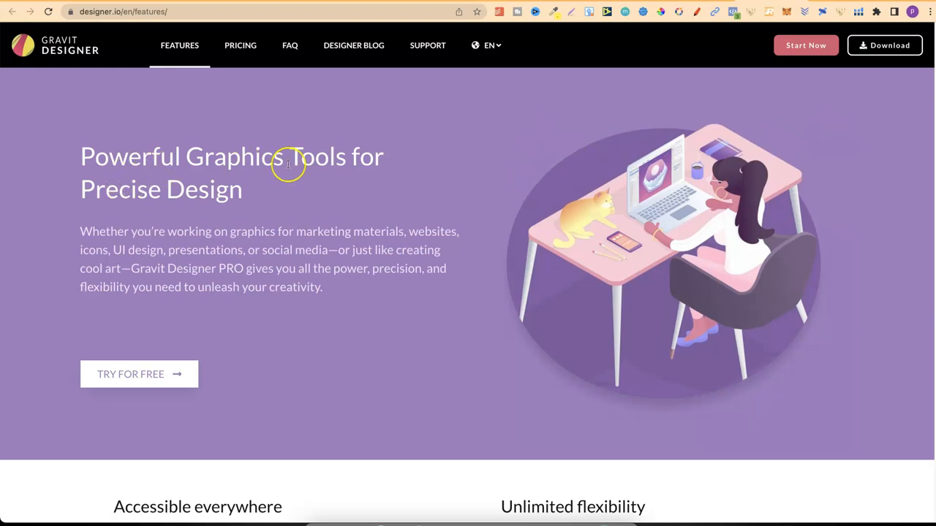
{"action": "mouse_move", "coordinate": [933, 45]}
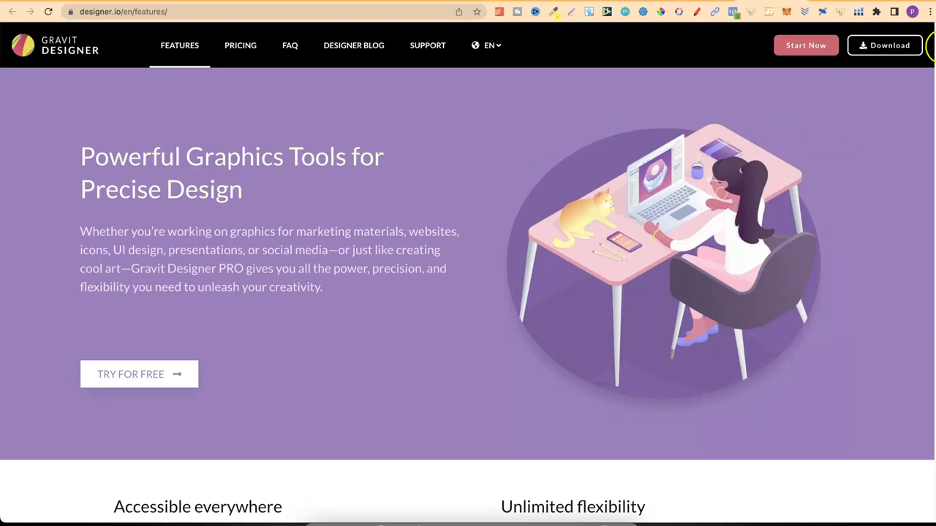
Scroll through Gravit Designer's Features page graphics tools sections.
{"action": "scroll", "scroll_direction": "down", "scroll_amount": 3}
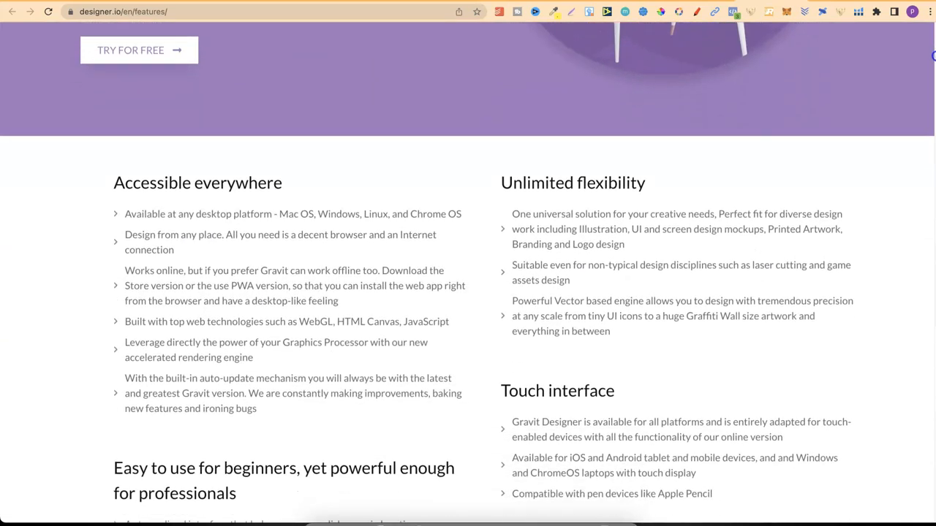
{"action": "scroll", "scroll_direction": "down", "scroll_amount": 3}
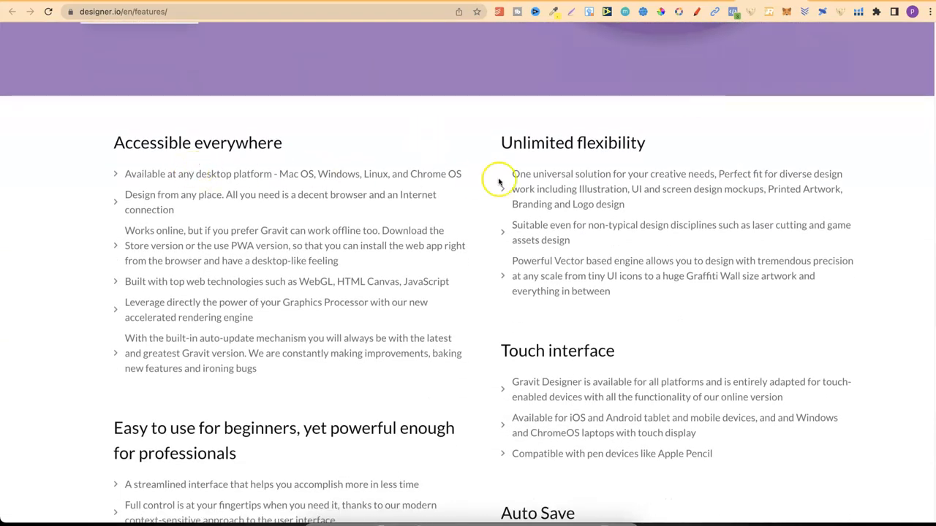
{"action": "scroll", "scroll_direction": "down", "scroll_amount": 3}
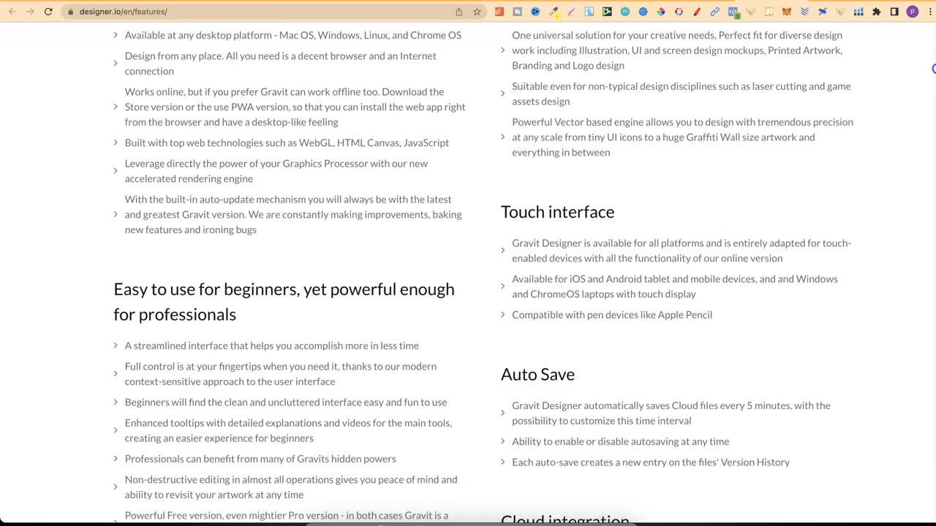
{"action": "scroll", "scroll_direction": "down", "scroll_amount": 3}
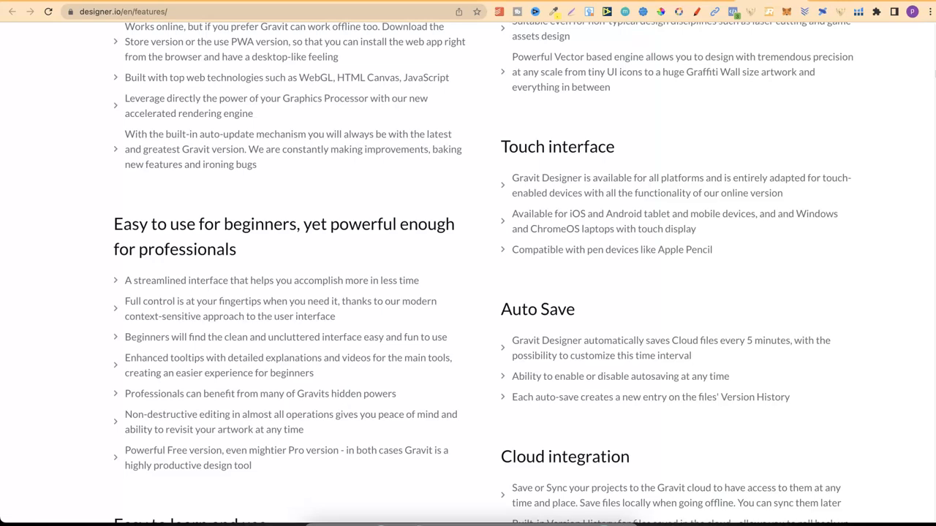
{"action": "mouse_move", "coordinate": [617, 143]}
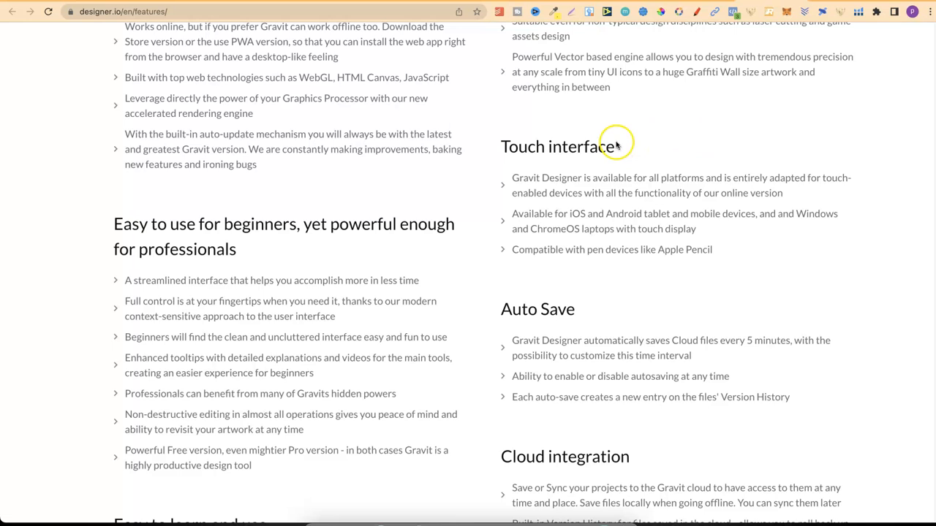
{"action": "scroll", "scroll_direction": "down", "scroll_amount": 3}
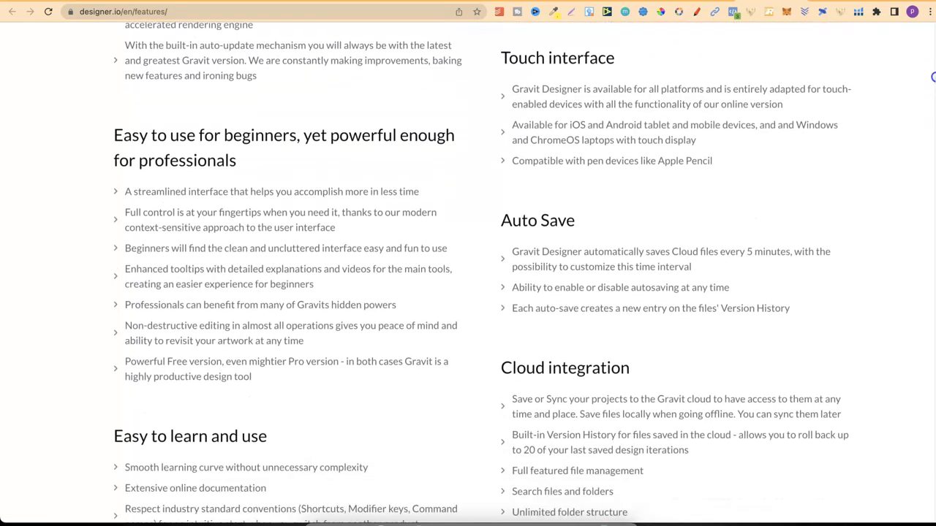
{"action": "scroll", "scroll_direction": "down", "scroll_amount": 3}
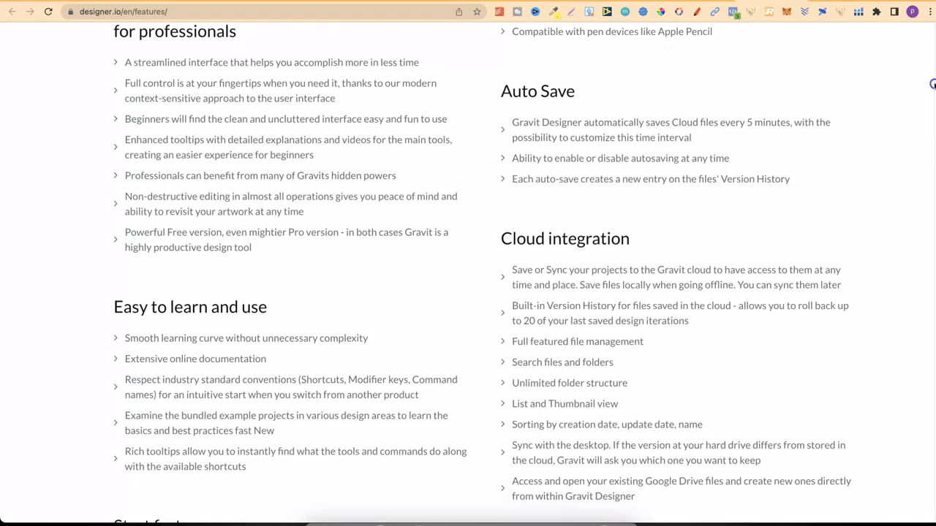
{"action": "scroll", "scroll_direction": "down", "scroll_amount": 3}
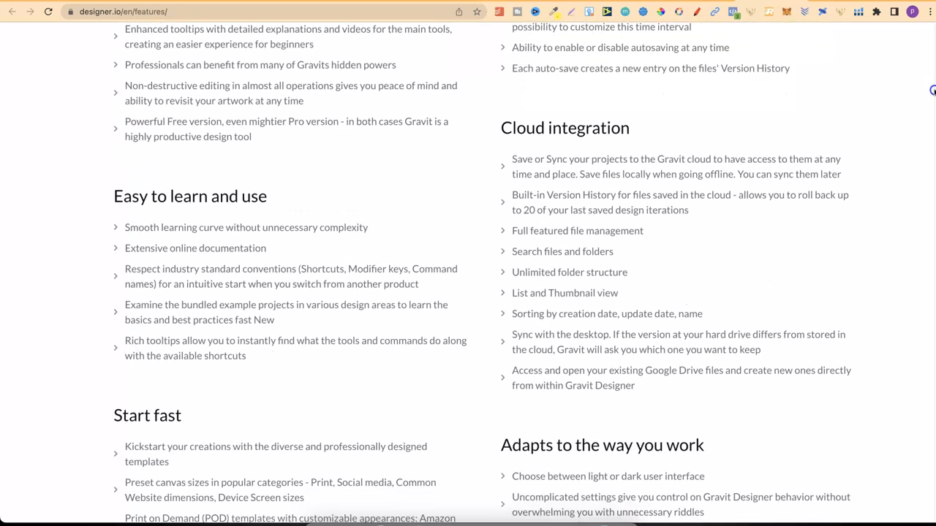
{"action": "scroll", "scroll_direction": "down", "scroll_amount": 3}
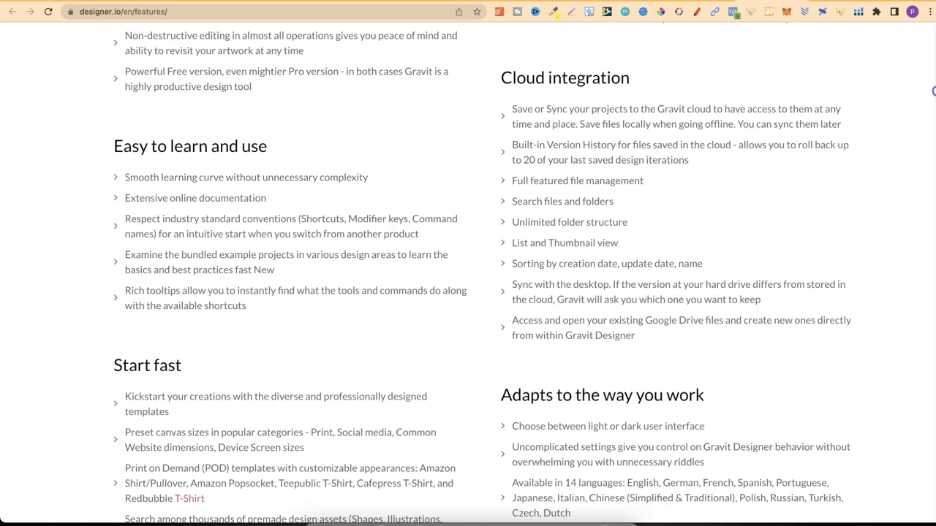
Reach 'Navigate through your design', then go to the pricing page comparing Free with PRO at £37.49 per year.
{"action": "scroll", "scroll_direction": "down", "scroll_amount": 3}
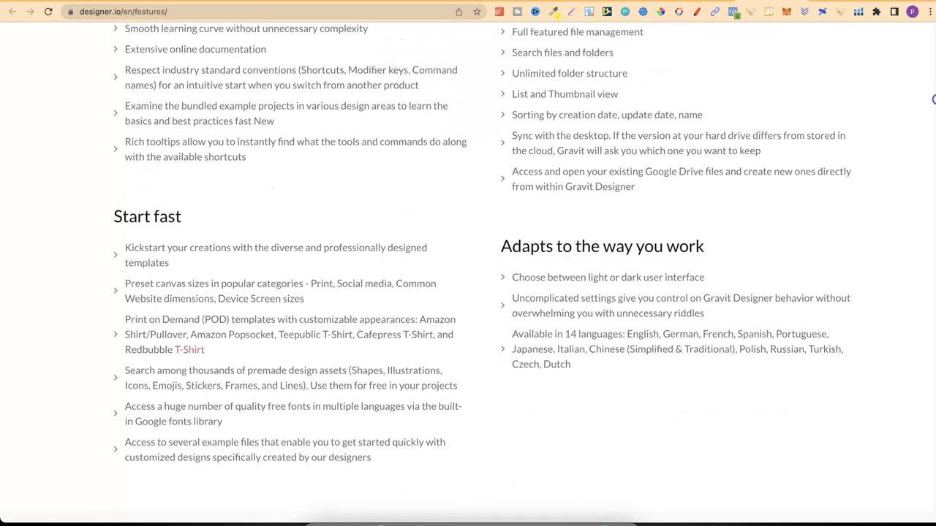
{"action": "scroll", "scroll_direction": "down", "scroll_amount": 3}
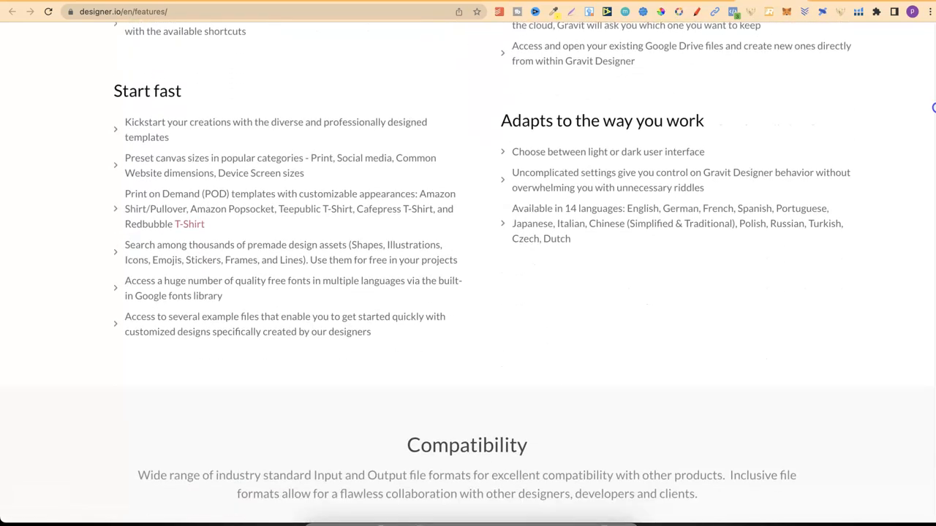
{"action": "scroll", "scroll_direction": "down", "scroll_amount": 3}
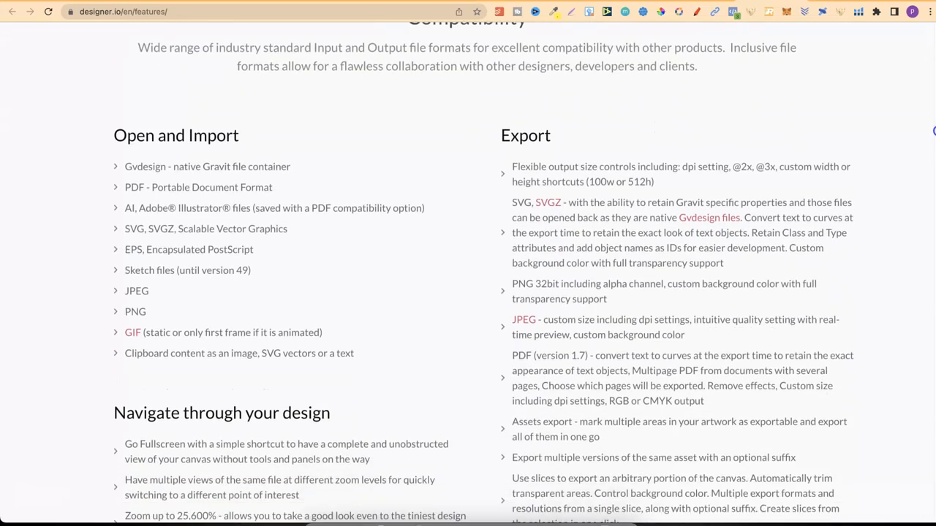
{"action": "scroll", "scroll_direction": "down", "scroll_amount": 3}
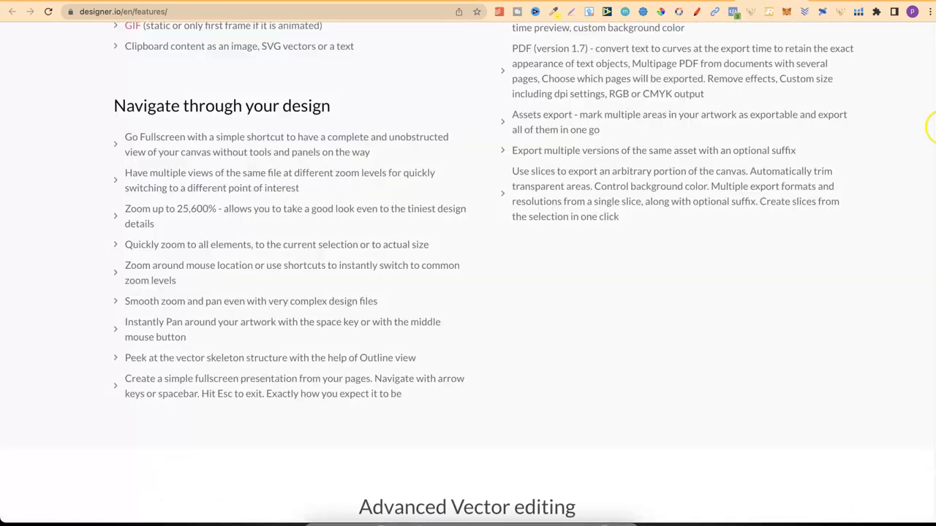
{"action": "left_click", "coordinate": [240, 45]}
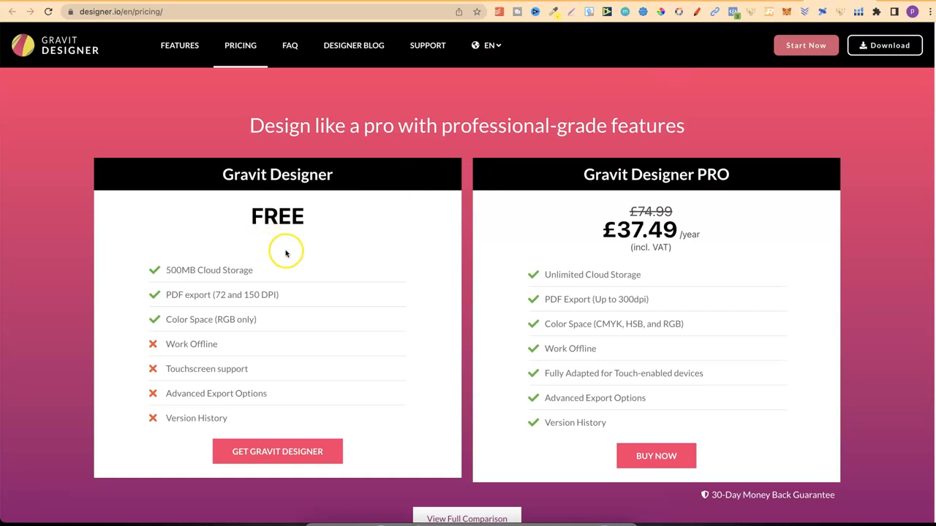
{"action": "double_click", "coordinate": [212, 269]}
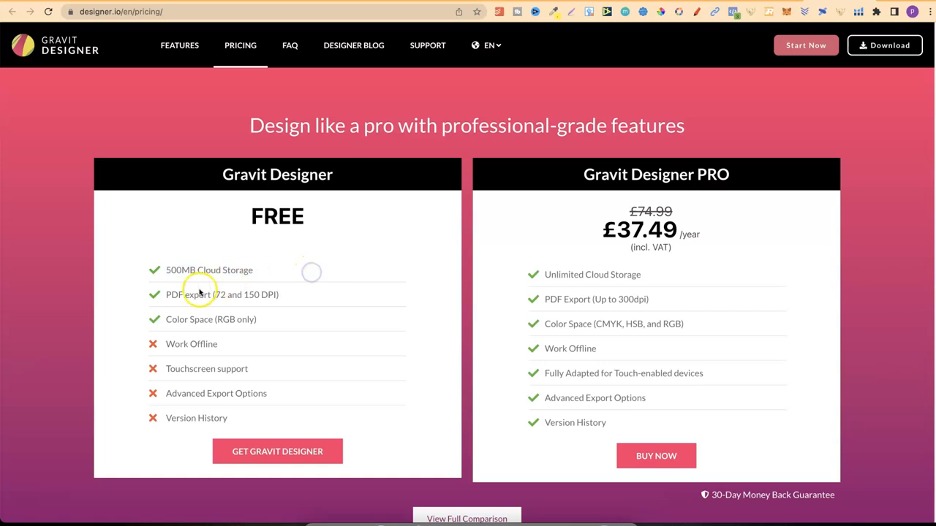
{"action": "mouse_move", "coordinate": [228, 295]}
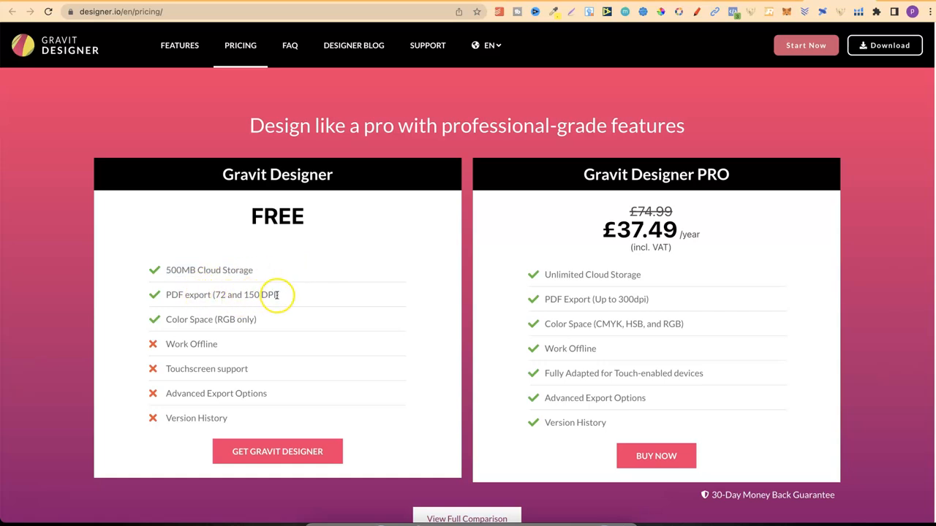
{"action": "mouse_move", "coordinate": [196, 322]}
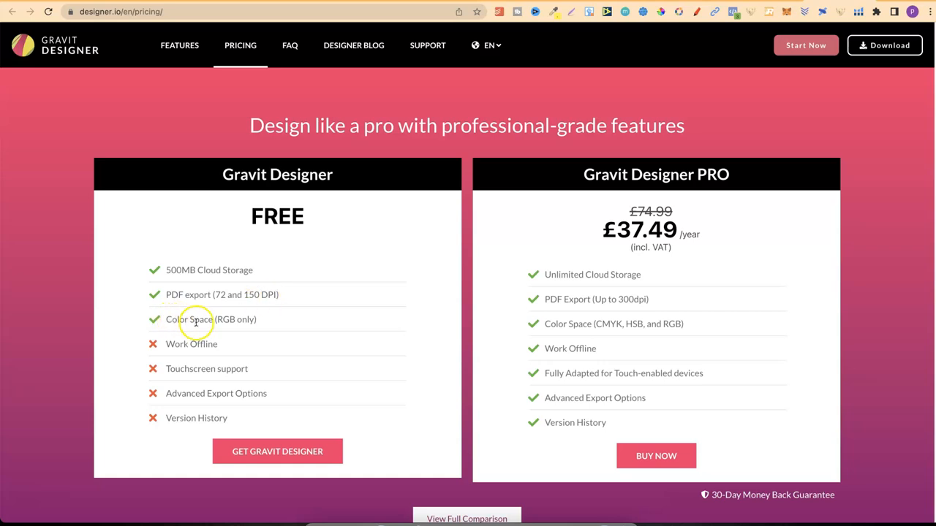
{"action": "double_click", "coordinate": [234, 318]}
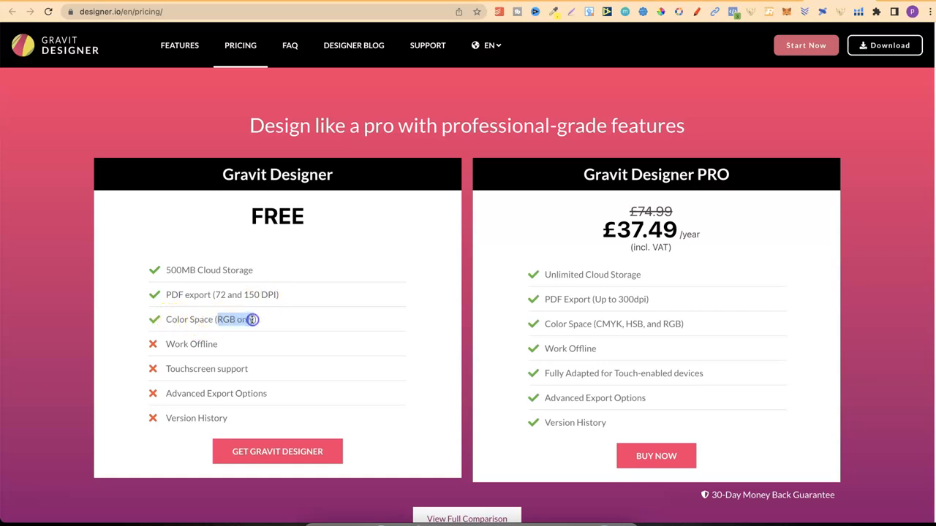